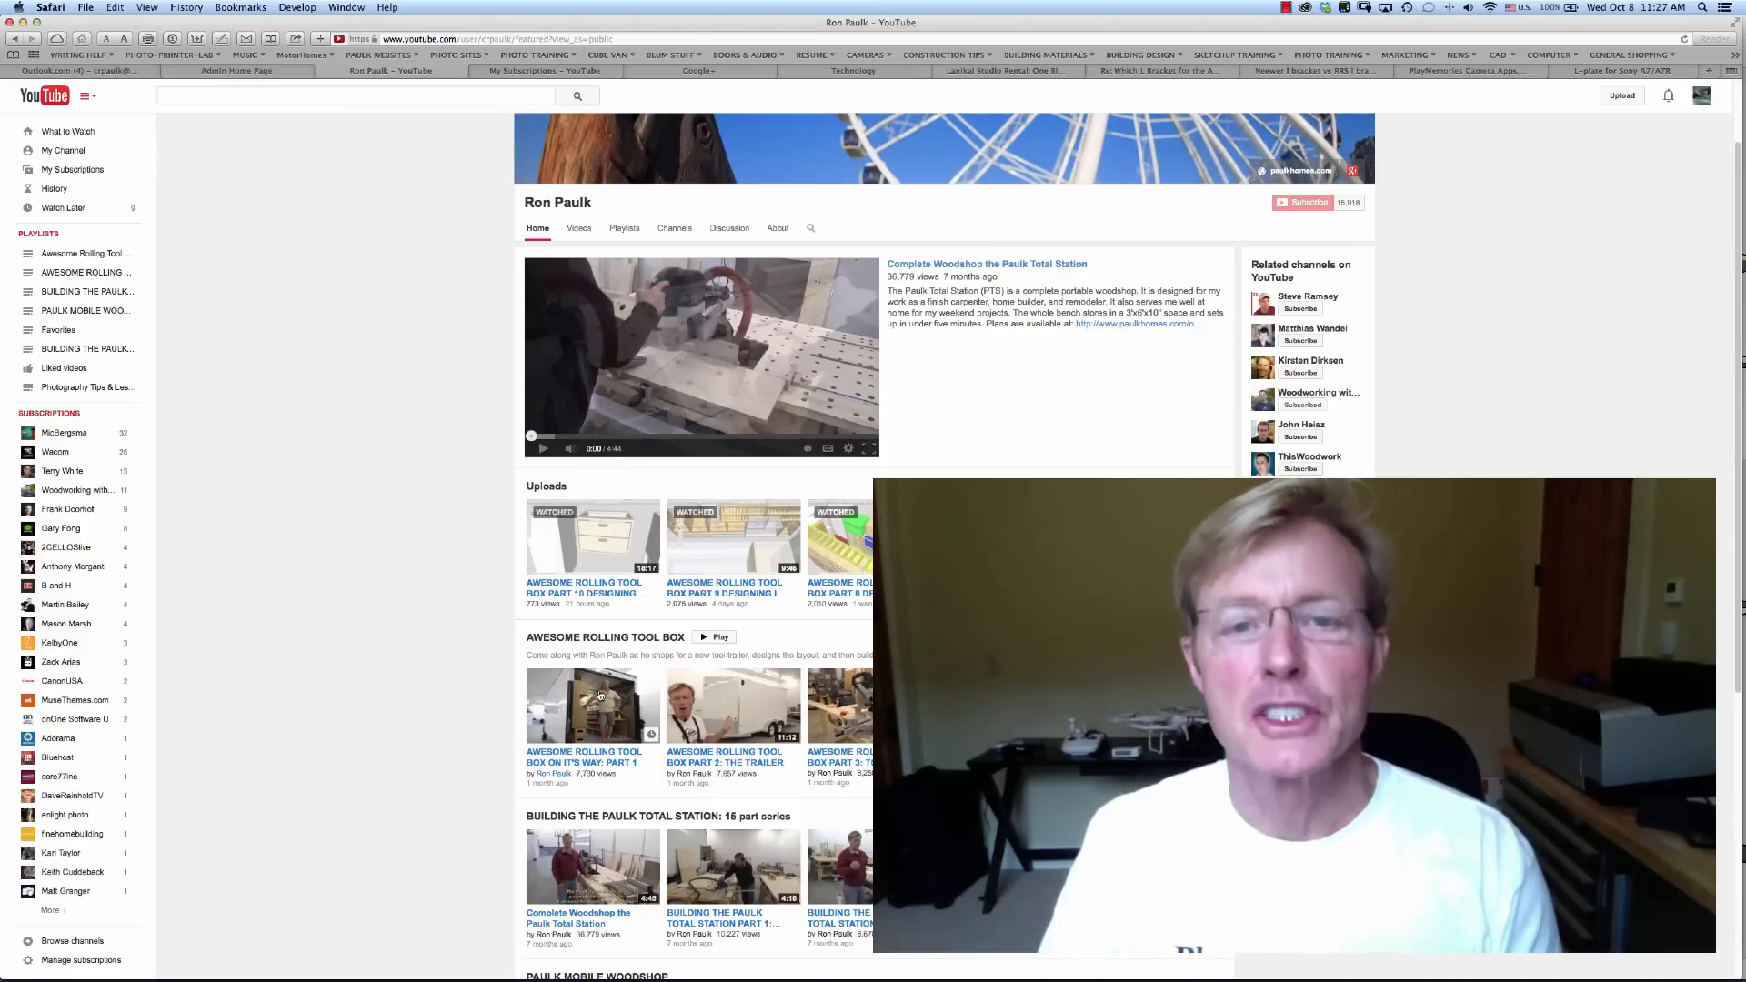
{"action": "mouse_move", "coordinate": [646, 815]}
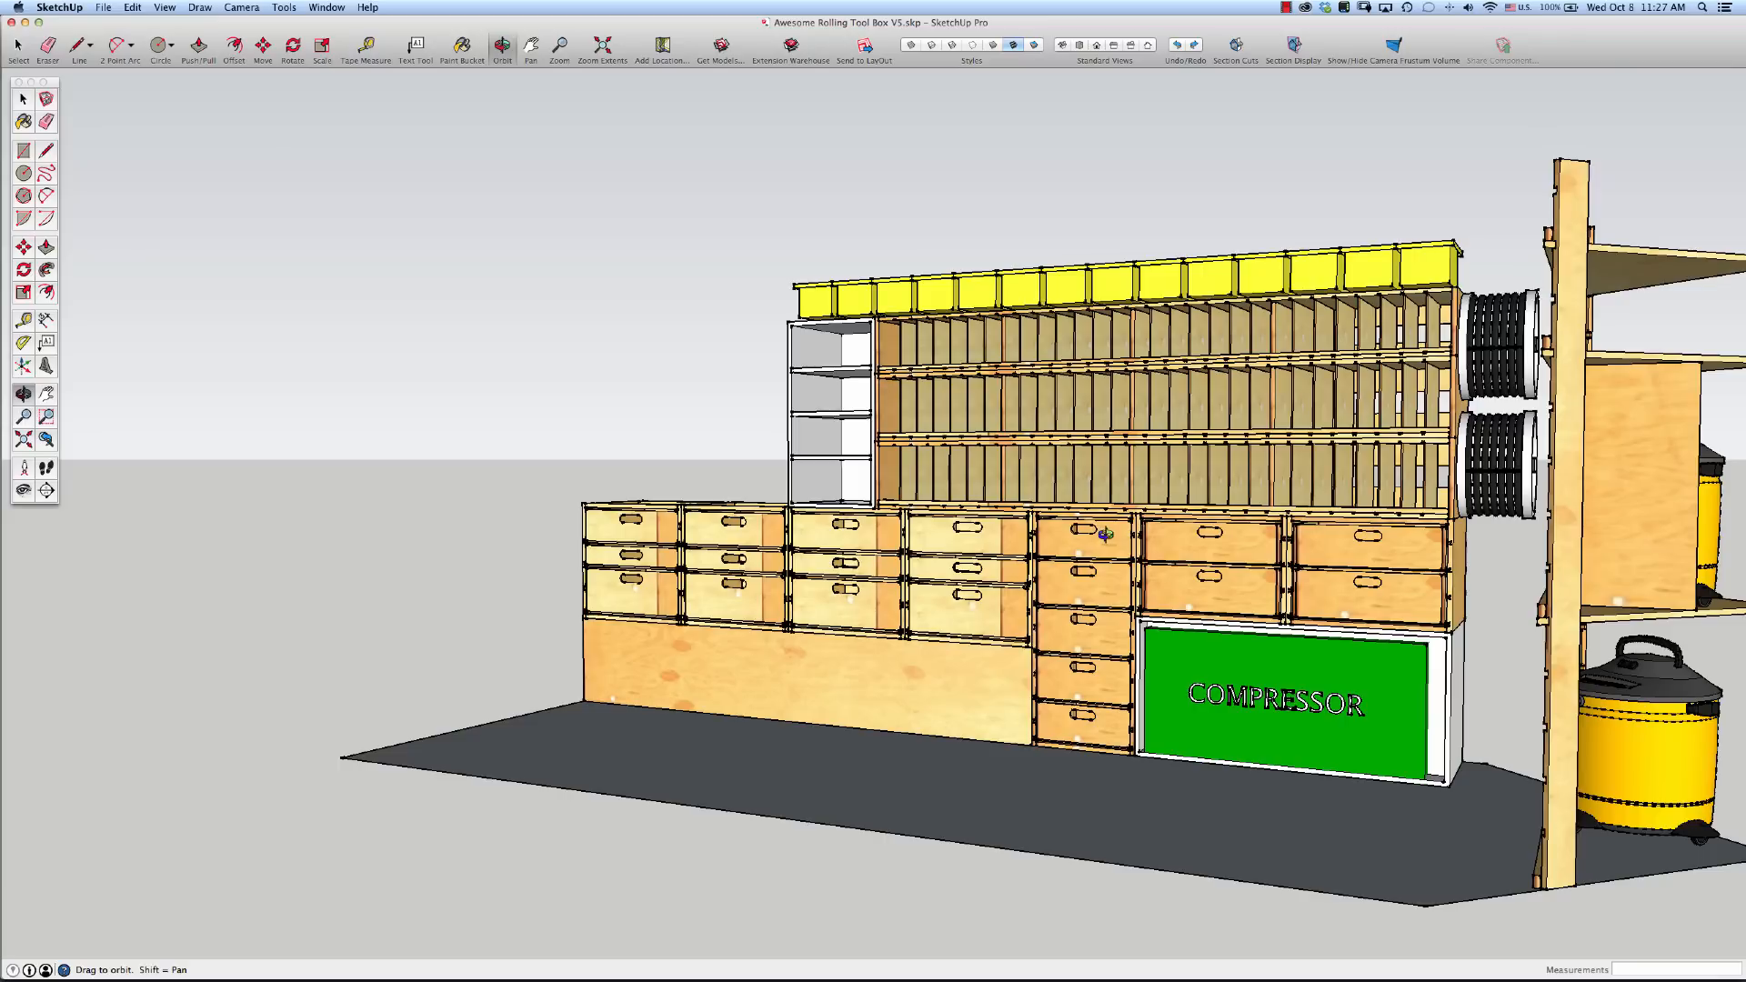
{"action": "mouse_move", "coordinate": [1081, 544]}
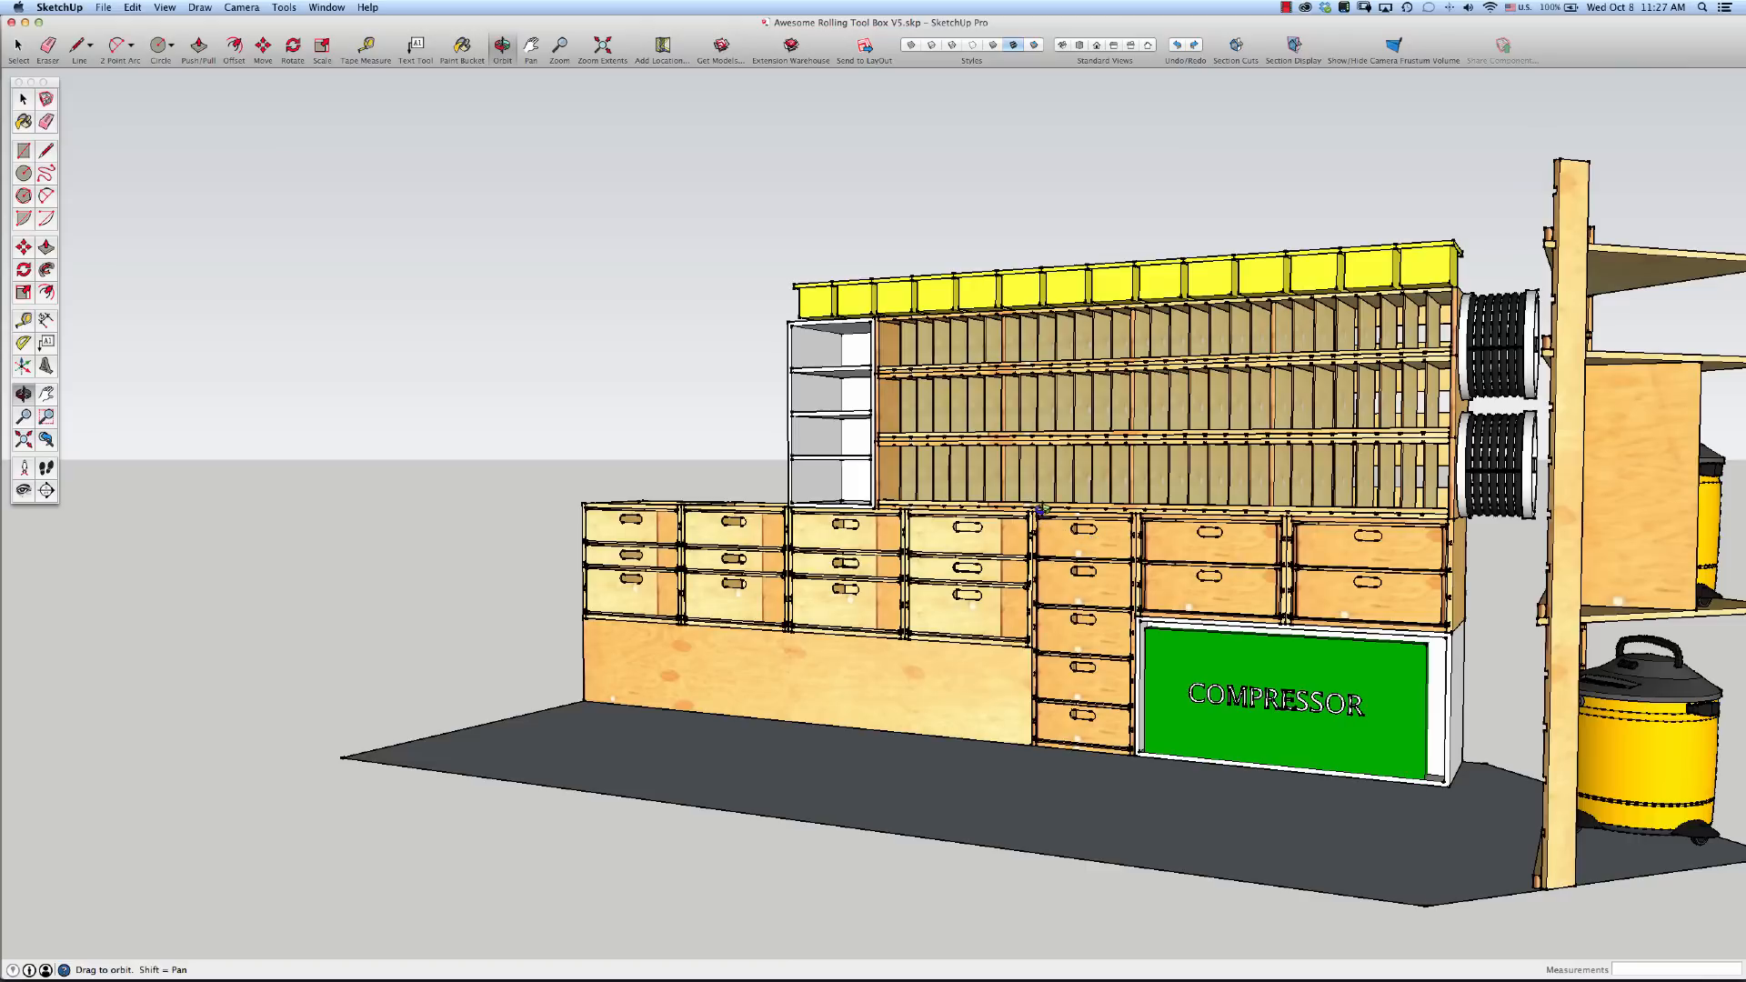
{"action": "mouse_move", "coordinate": [1139, 782]}
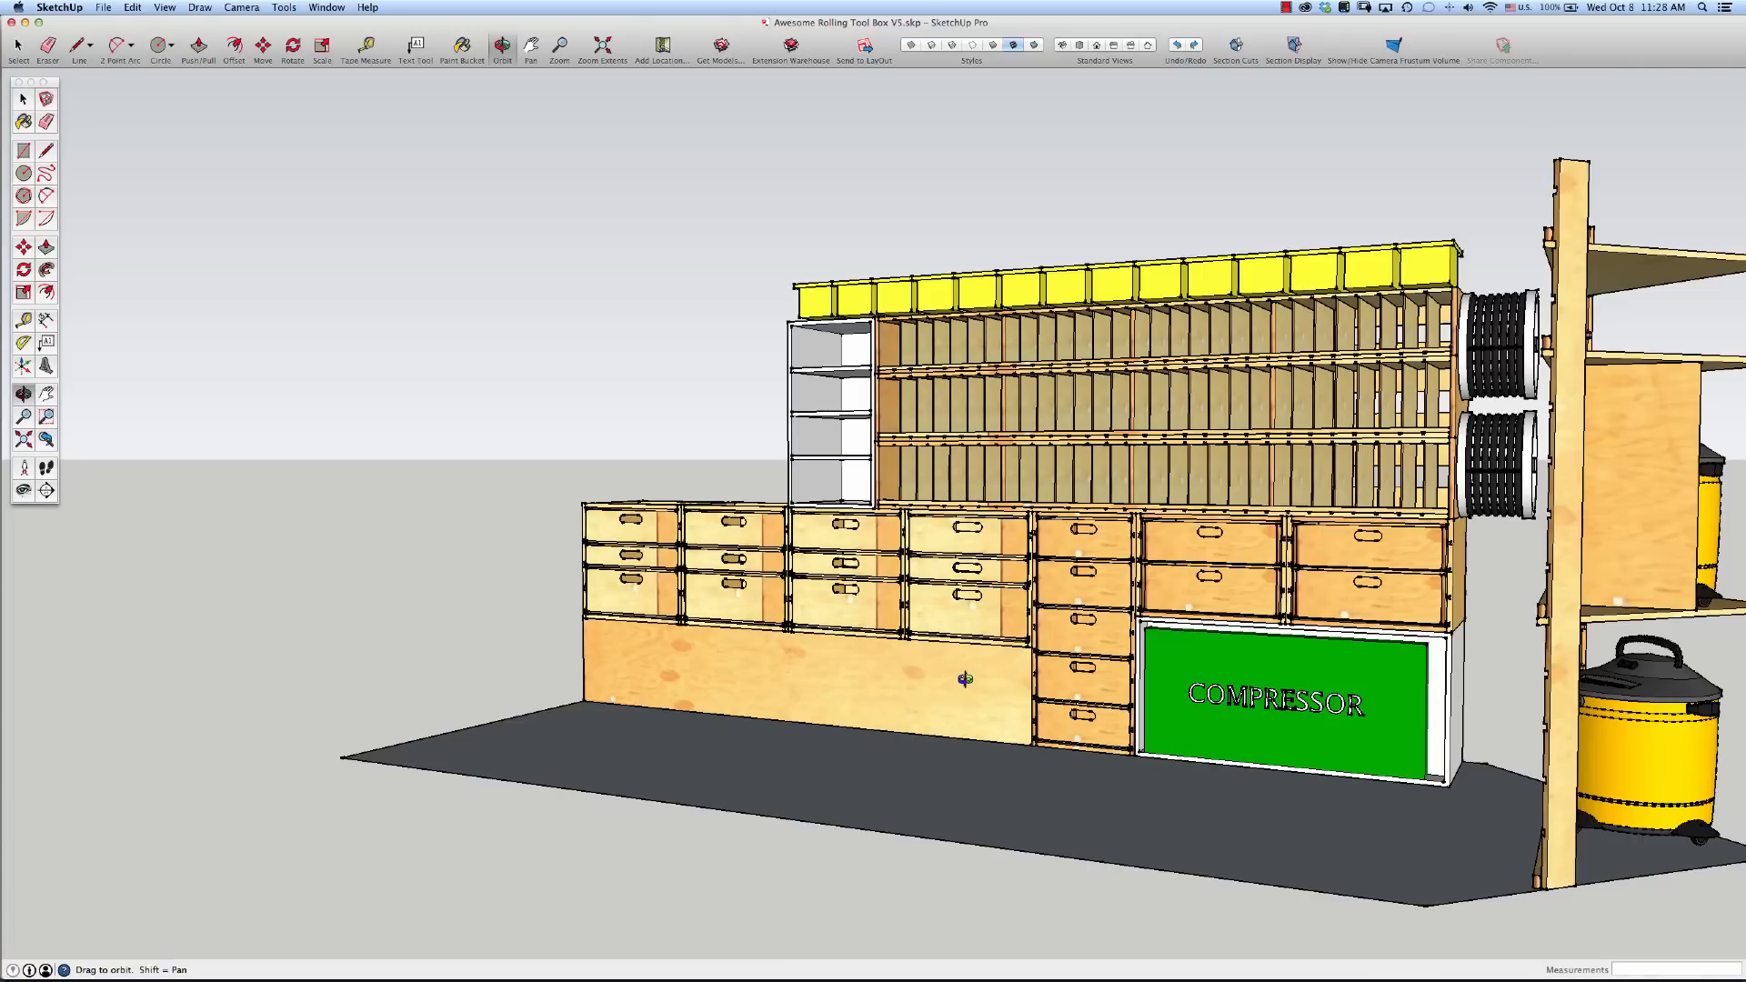
{"action": "mouse_move", "coordinate": [1041, 551]}
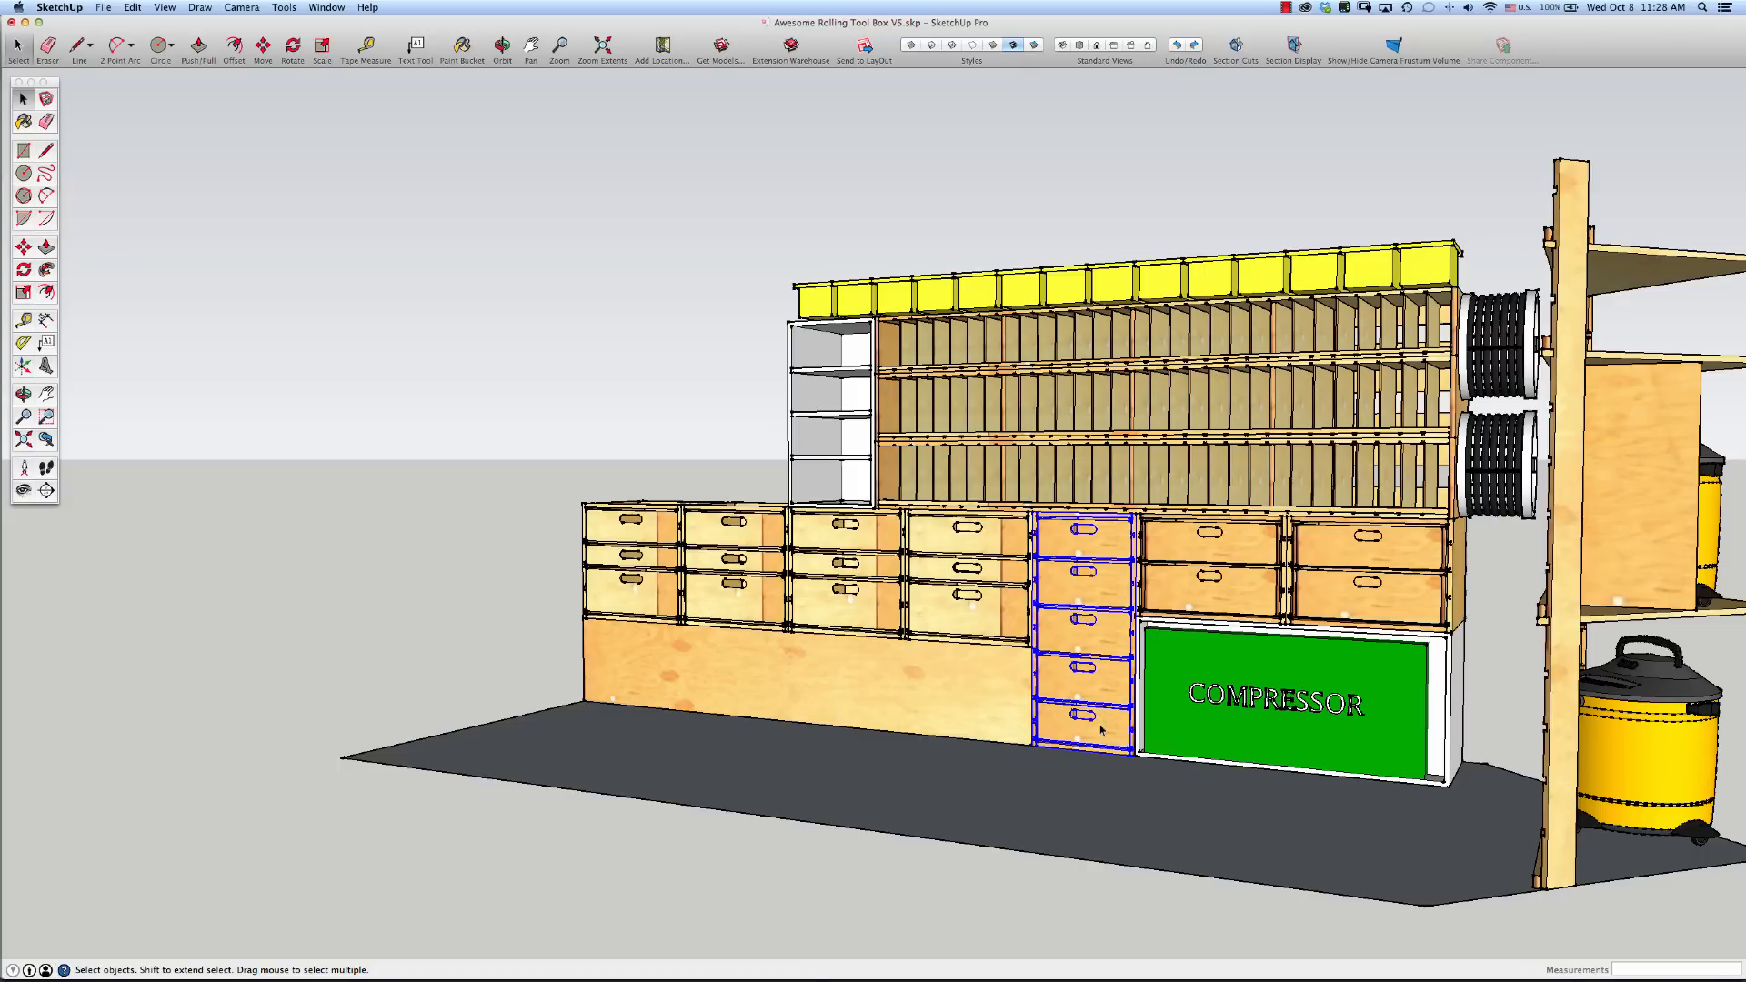
Select the five-drawer cabinet unit so it can be pulled away from the tool box
{"action": "left_click", "coordinate": [263, 44]}
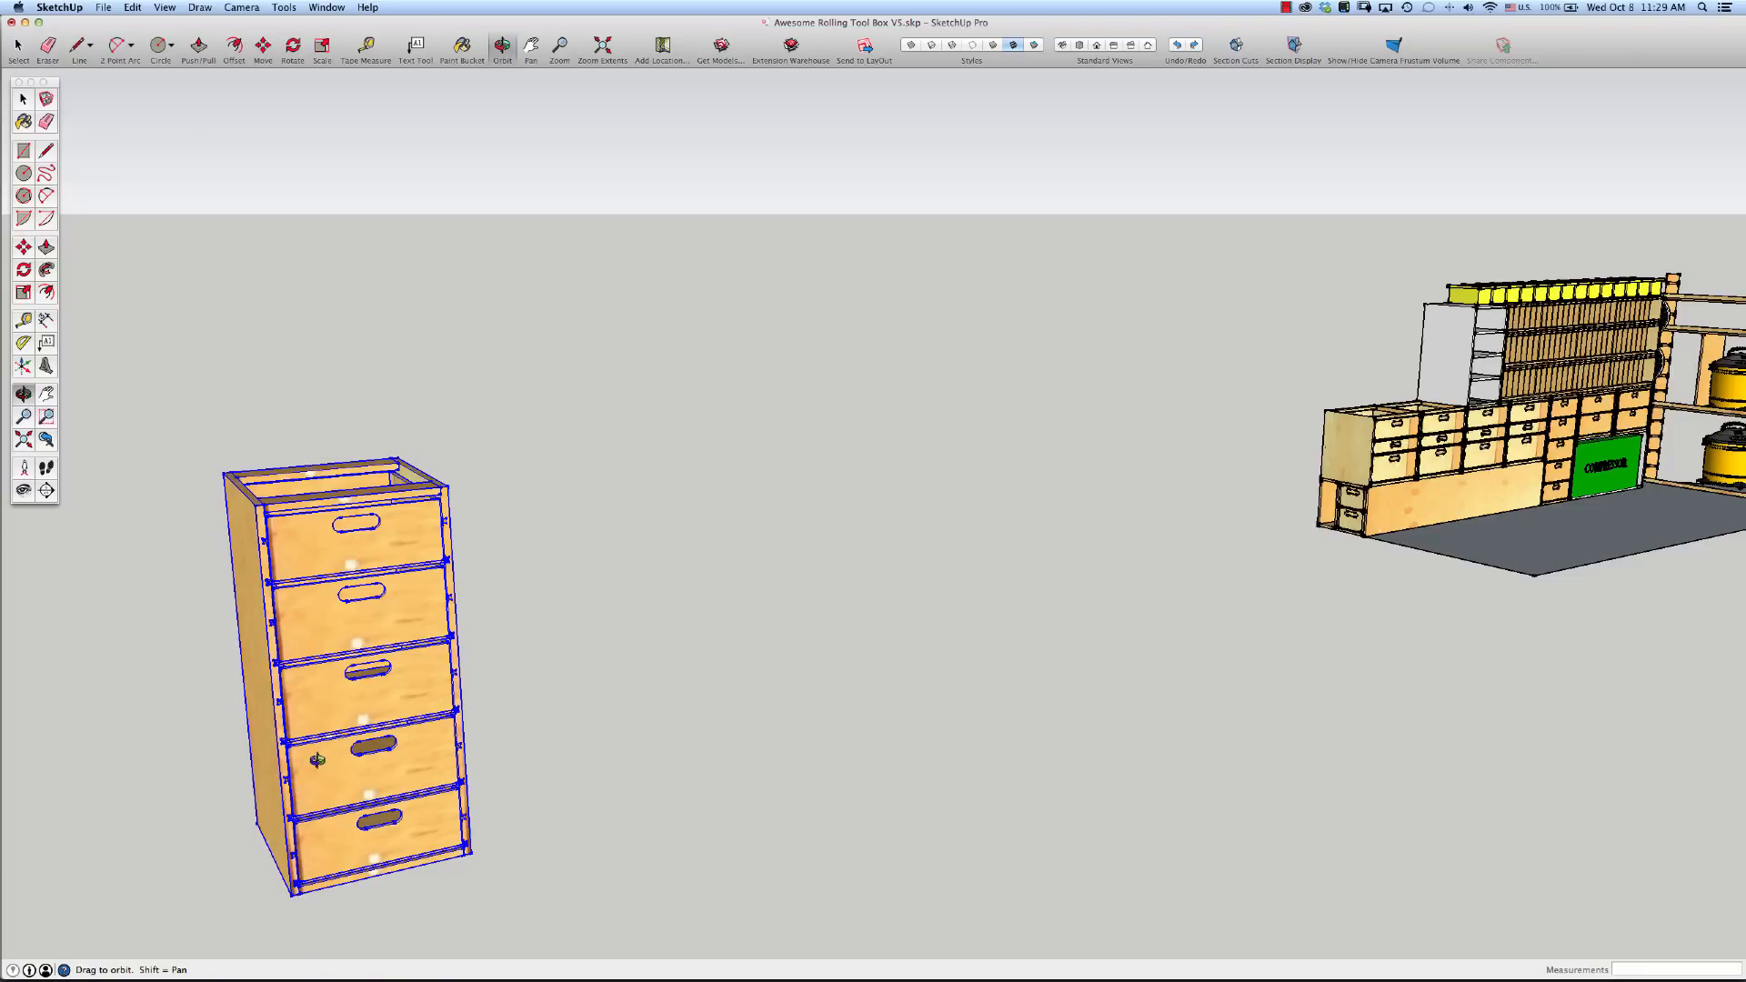
Place a height dimension on the drawer cabinet as the reference for the starting block
{"action": "left_click_drag", "start_coordinate": [317, 760], "coordinate": [317, 716]}
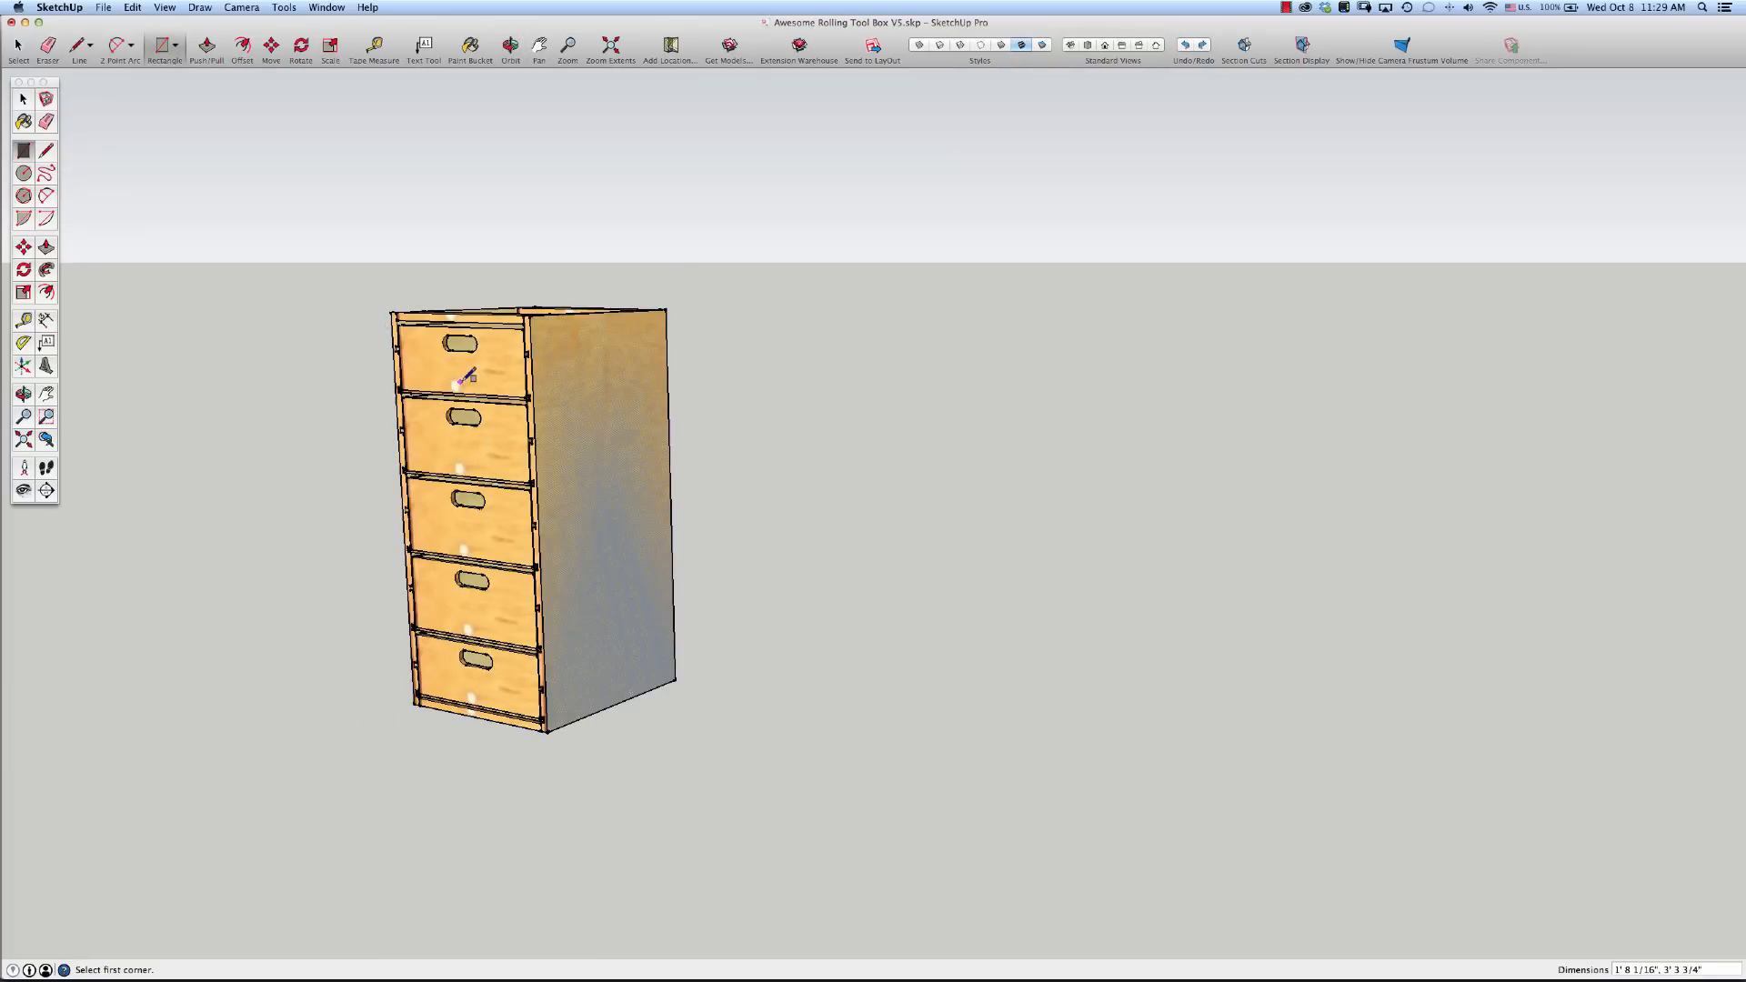
{"action": "mouse_move", "coordinate": [495, 393]}
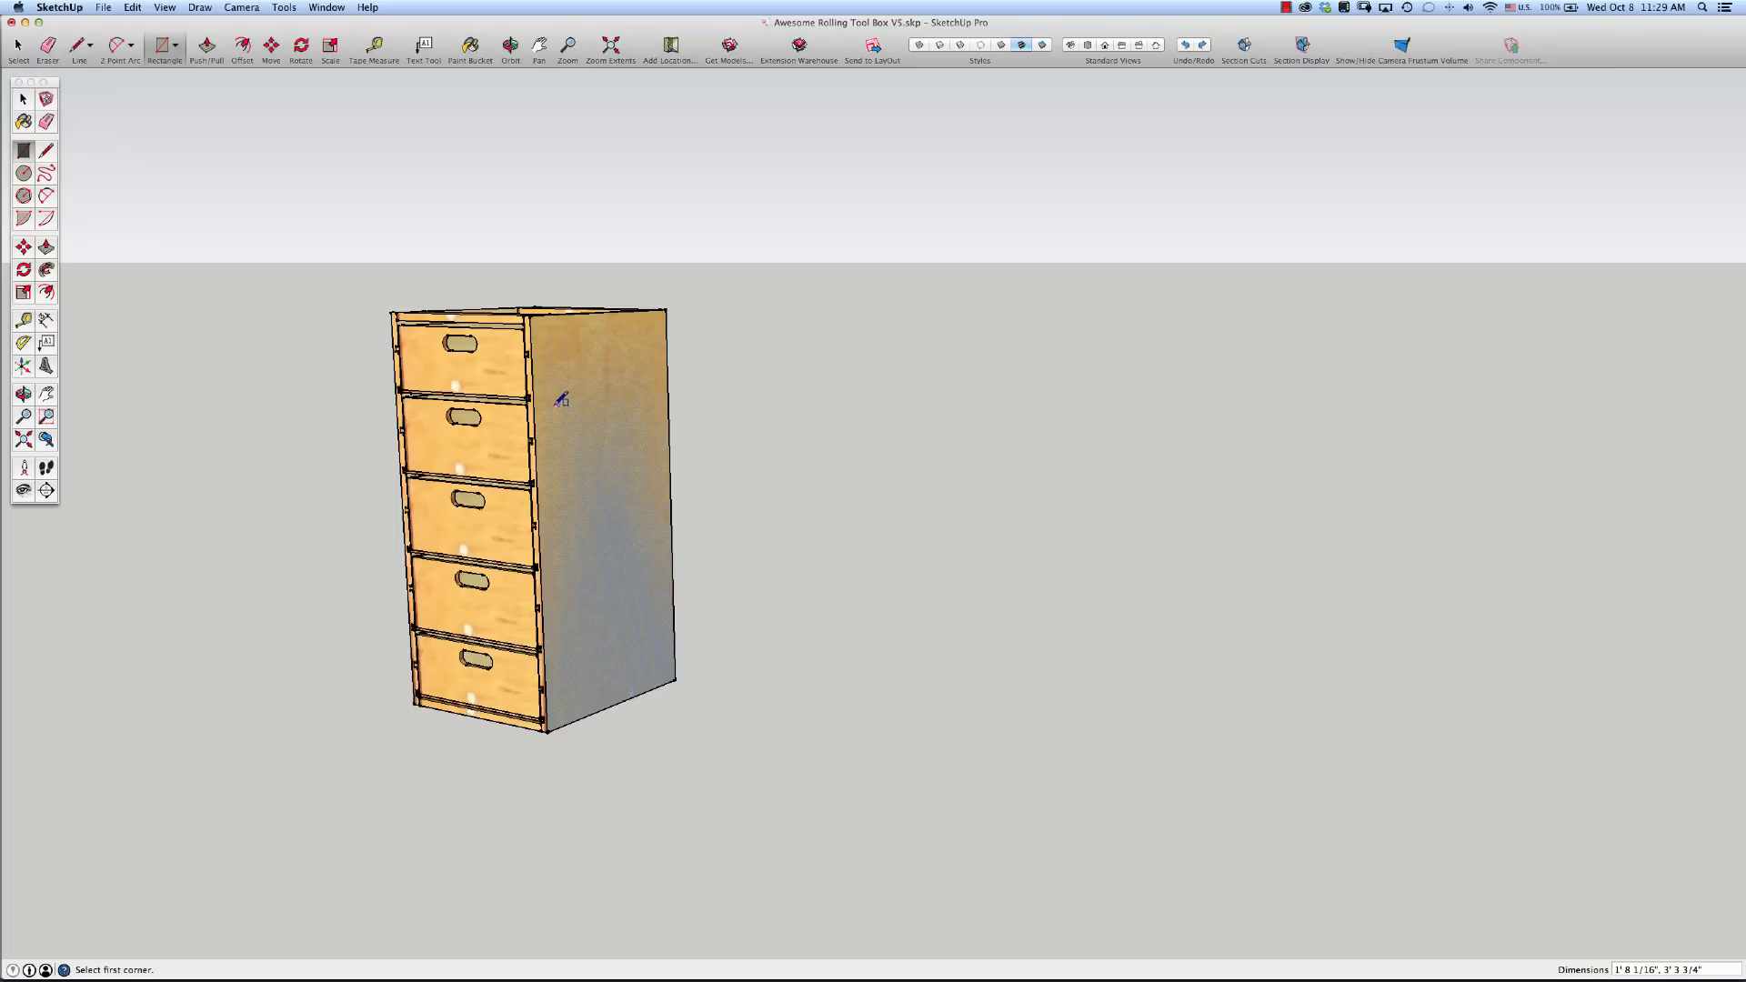
{"action": "mouse_move", "coordinate": [342, 382]}
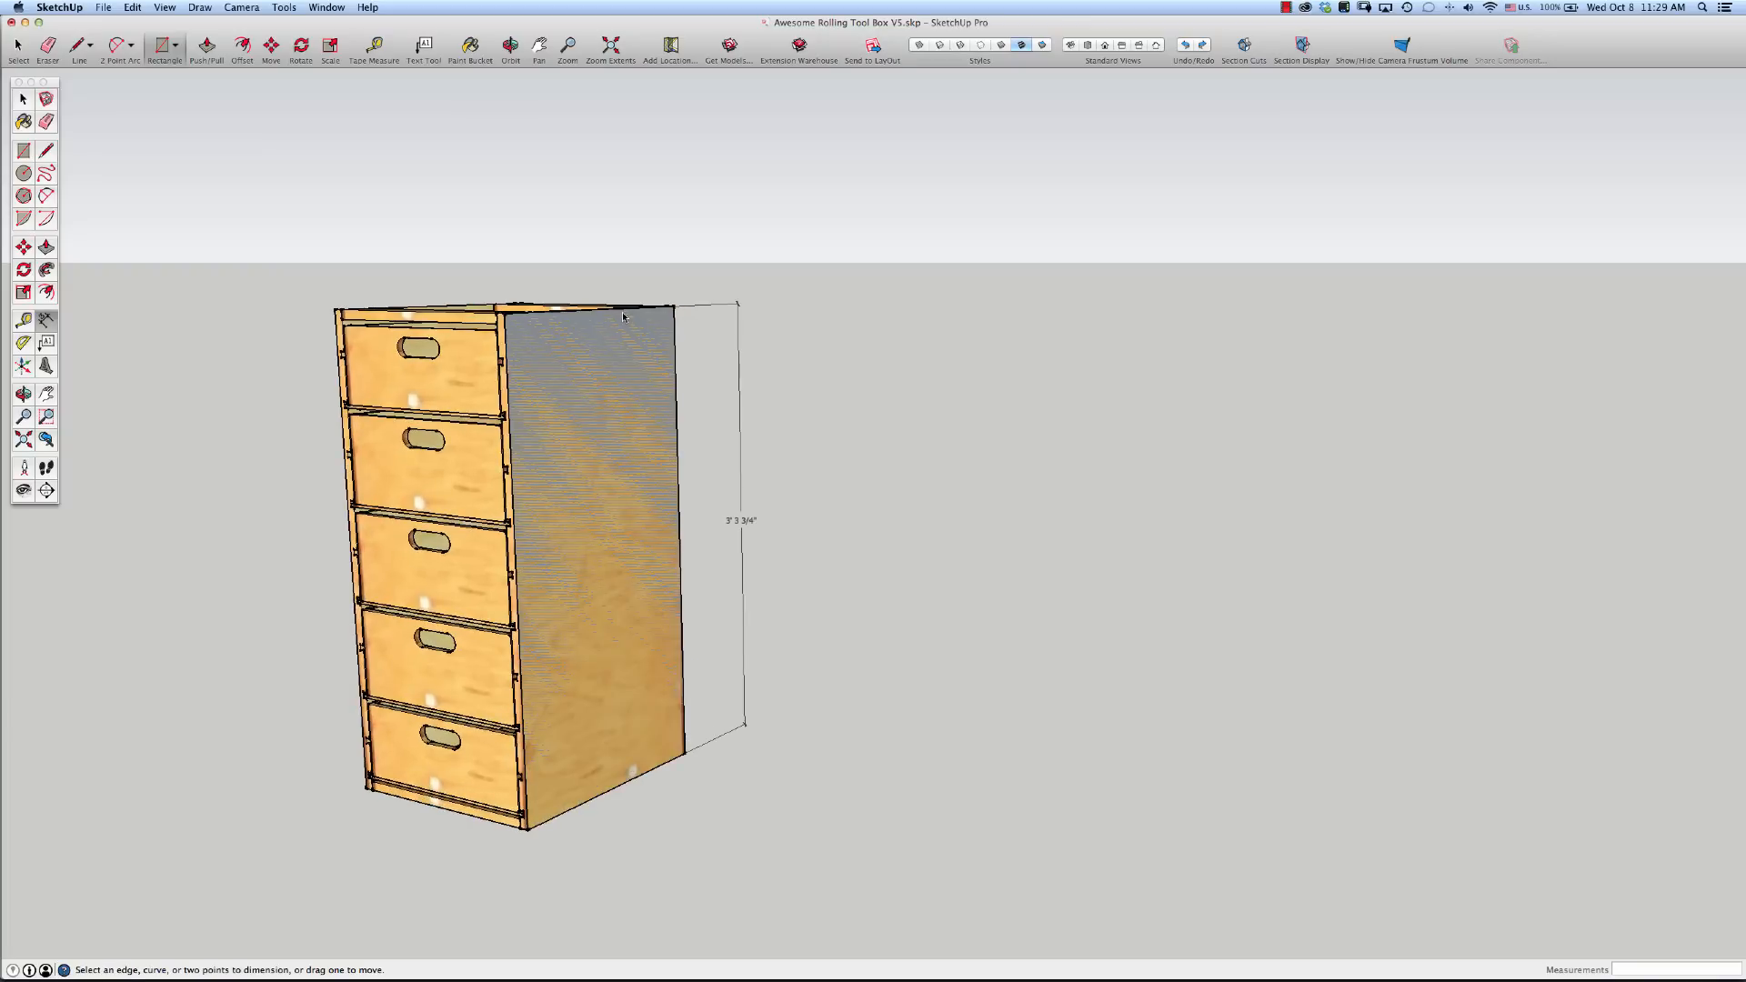
{"action": "left_click", "coordinate": [589, 310]}
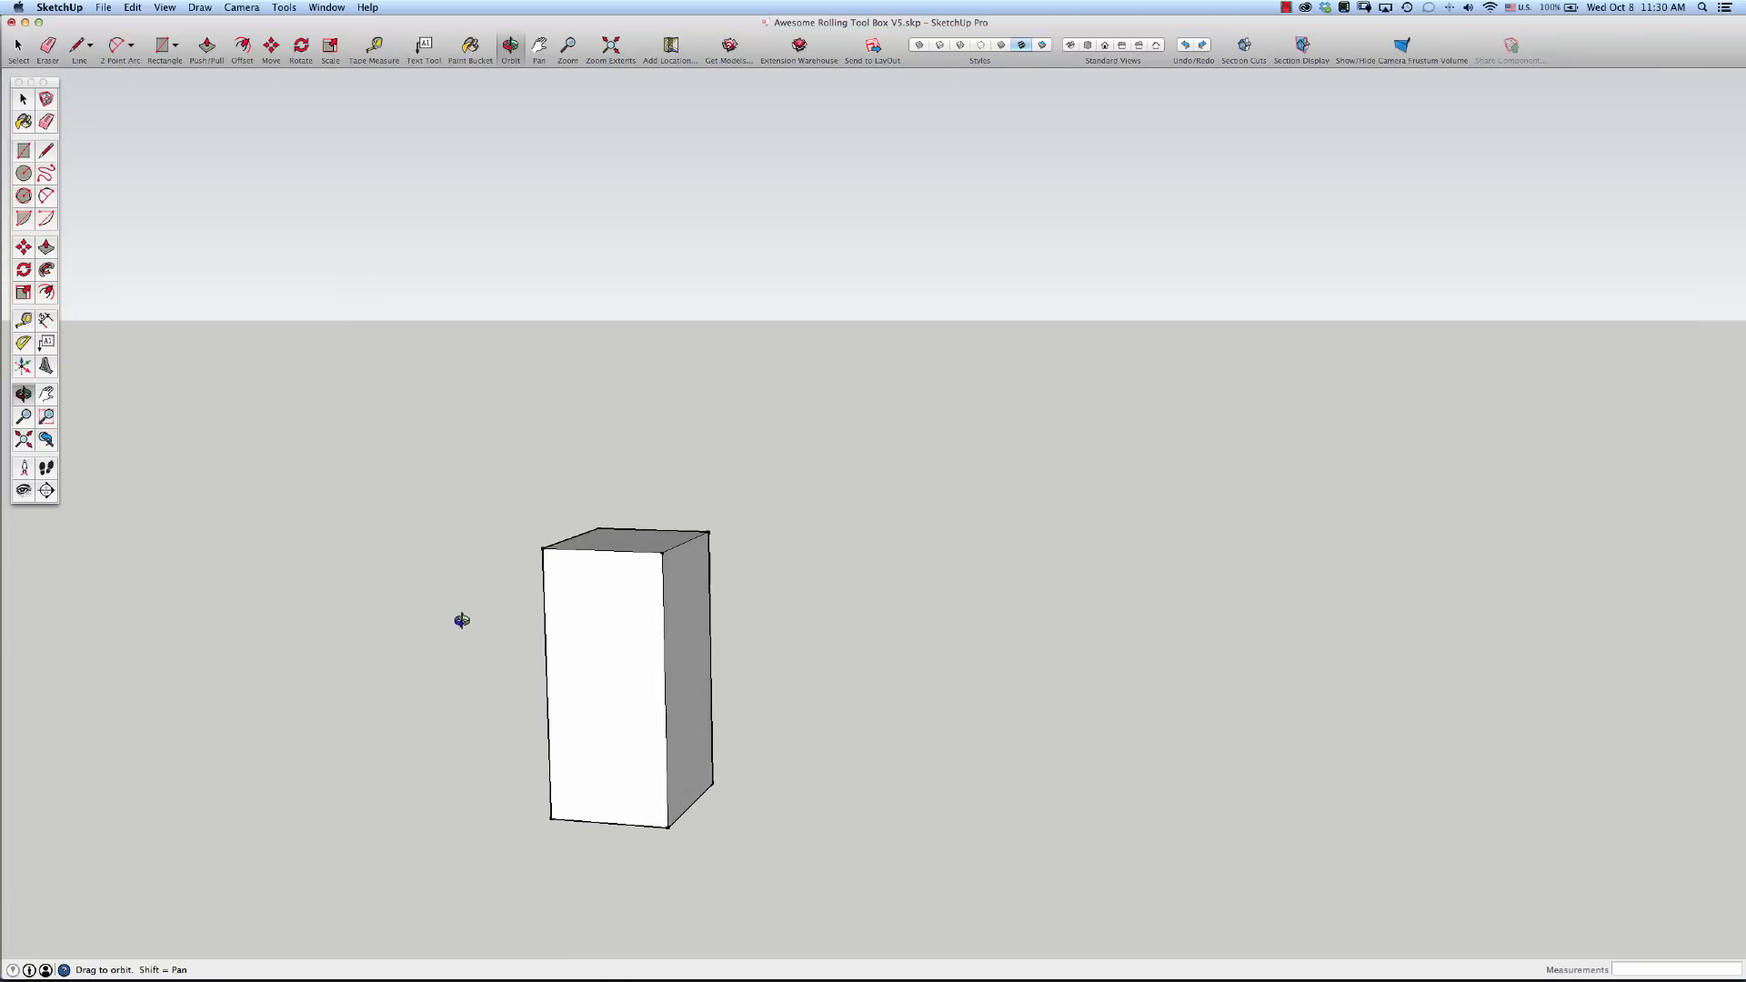
Turn the tall box's right side face into its own group as the first cabinet panel
{"action": "left_click_drag", "start_coordinate": [462, 620], "coordinate": [546, 702]}
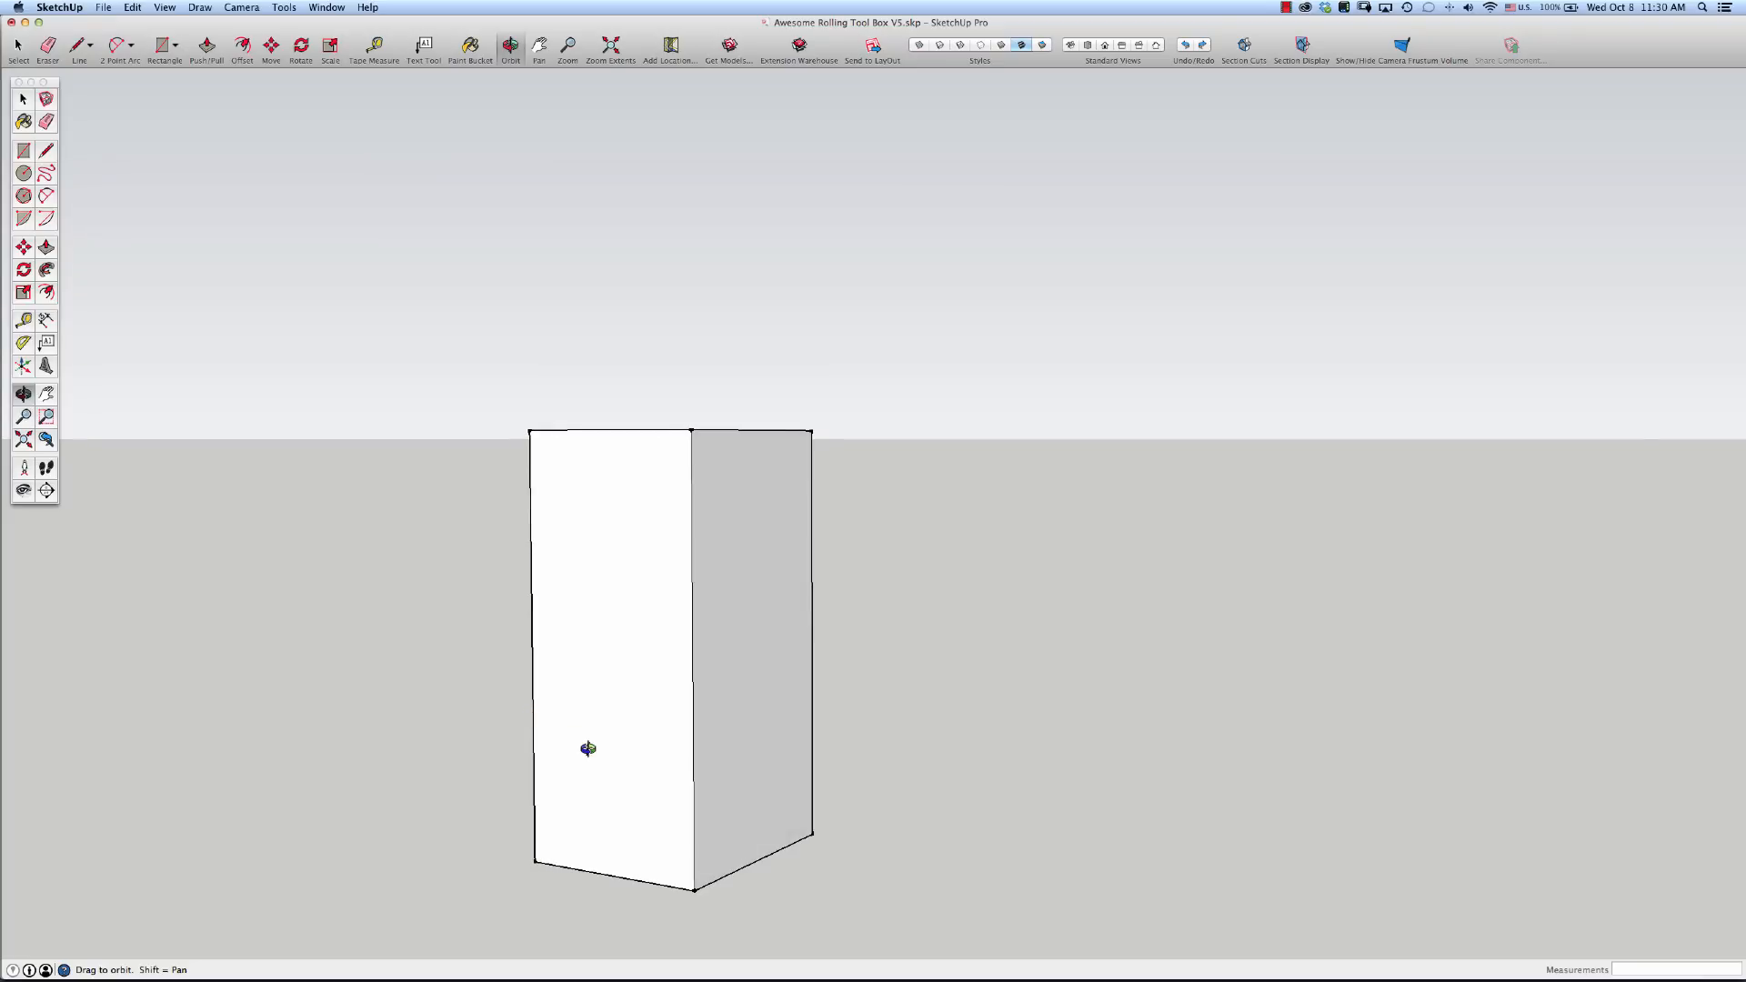
{"action": "mouse_move", "coordinate": [717, 838]}
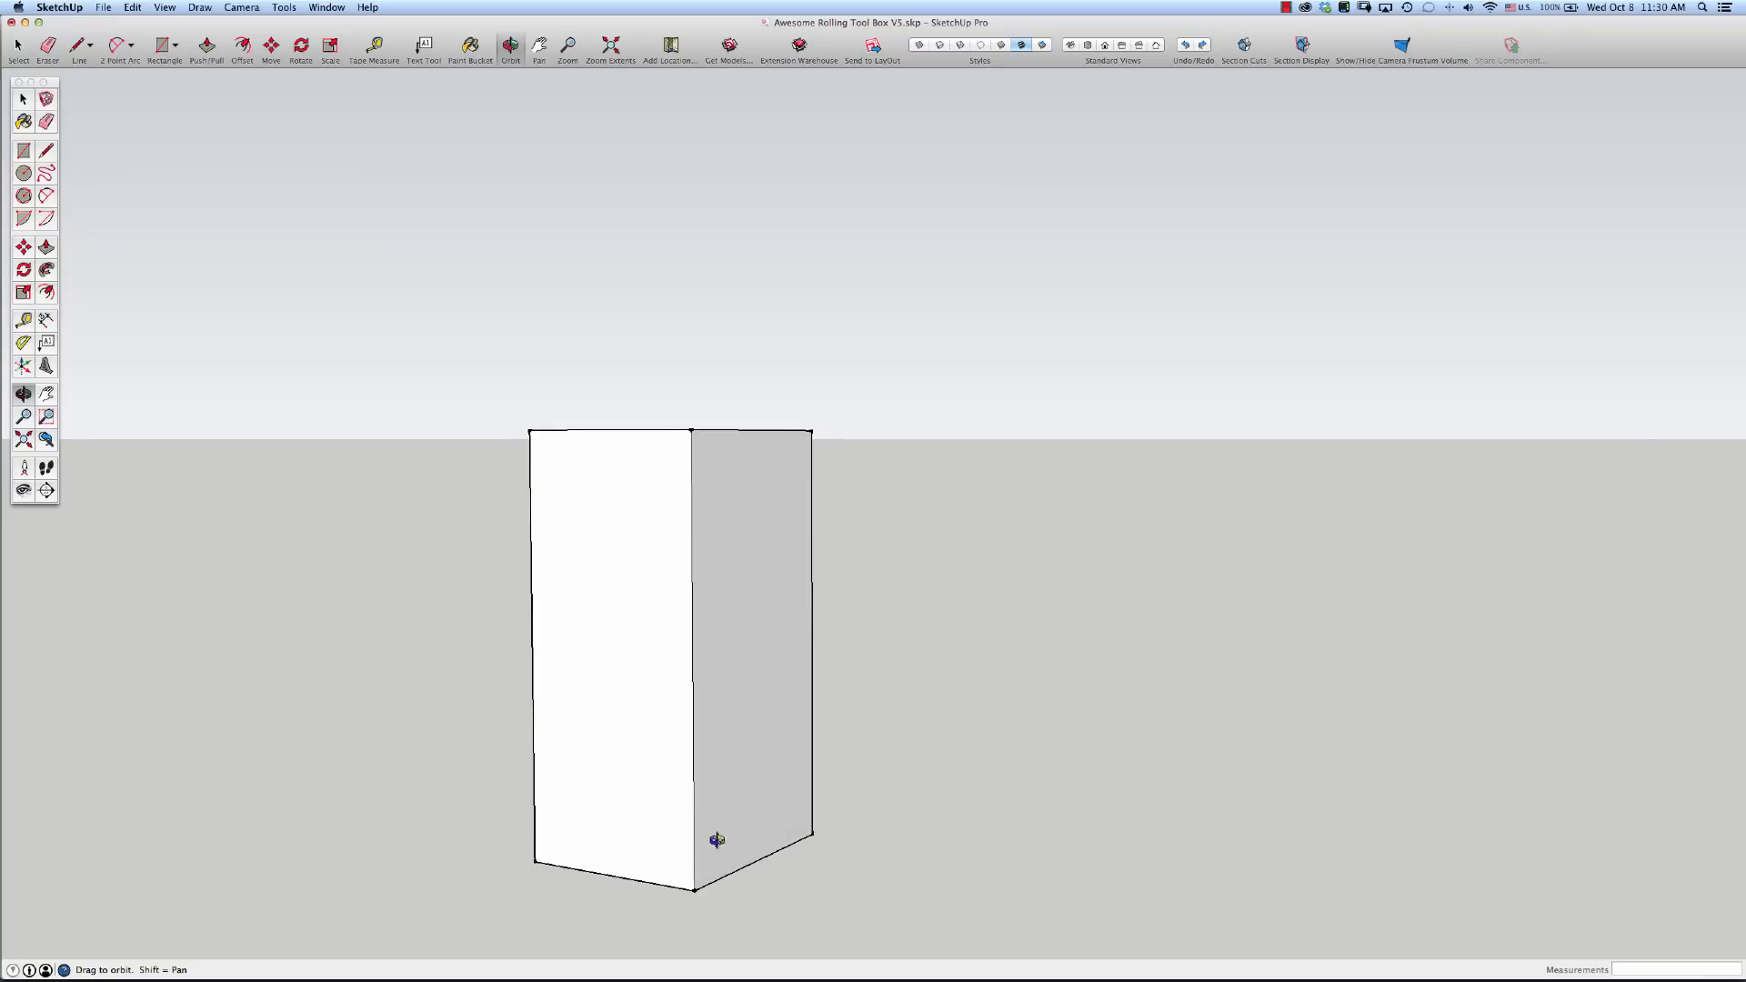
{"action": "left_click_drag", "start_coordinate": [716, 840], "coordinate": [727, 804]}
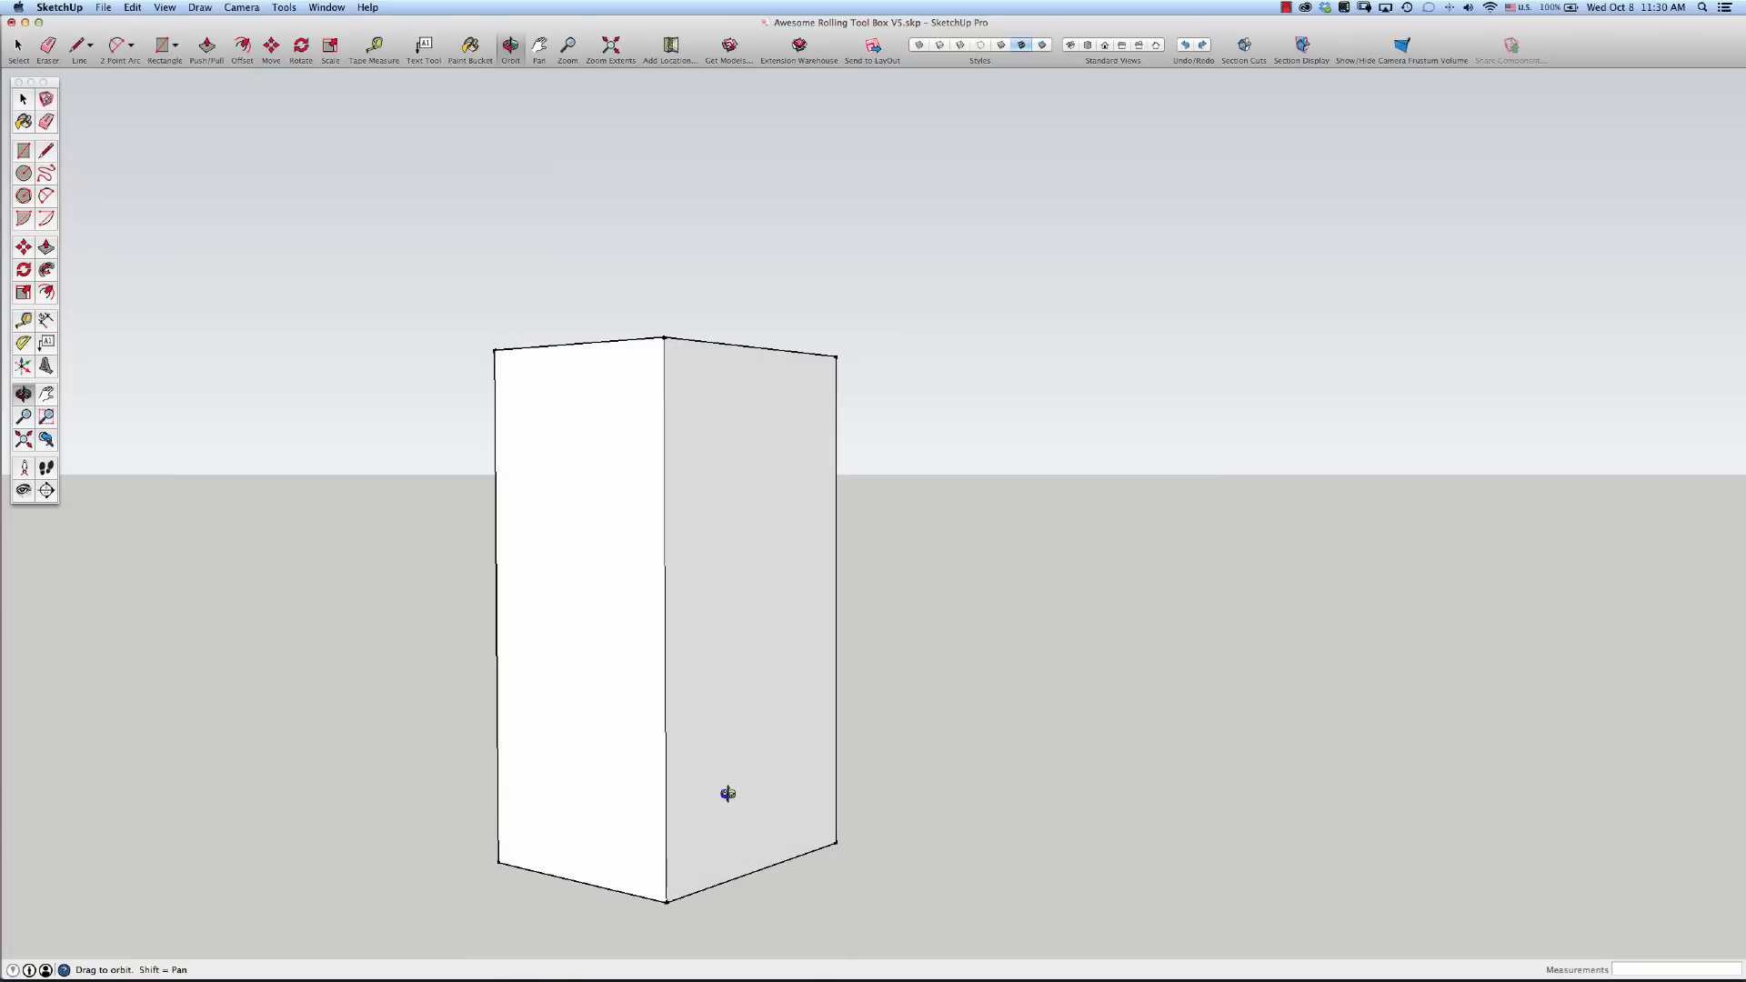
{"action": "mouse_move", "coordinate": [766, 392]}
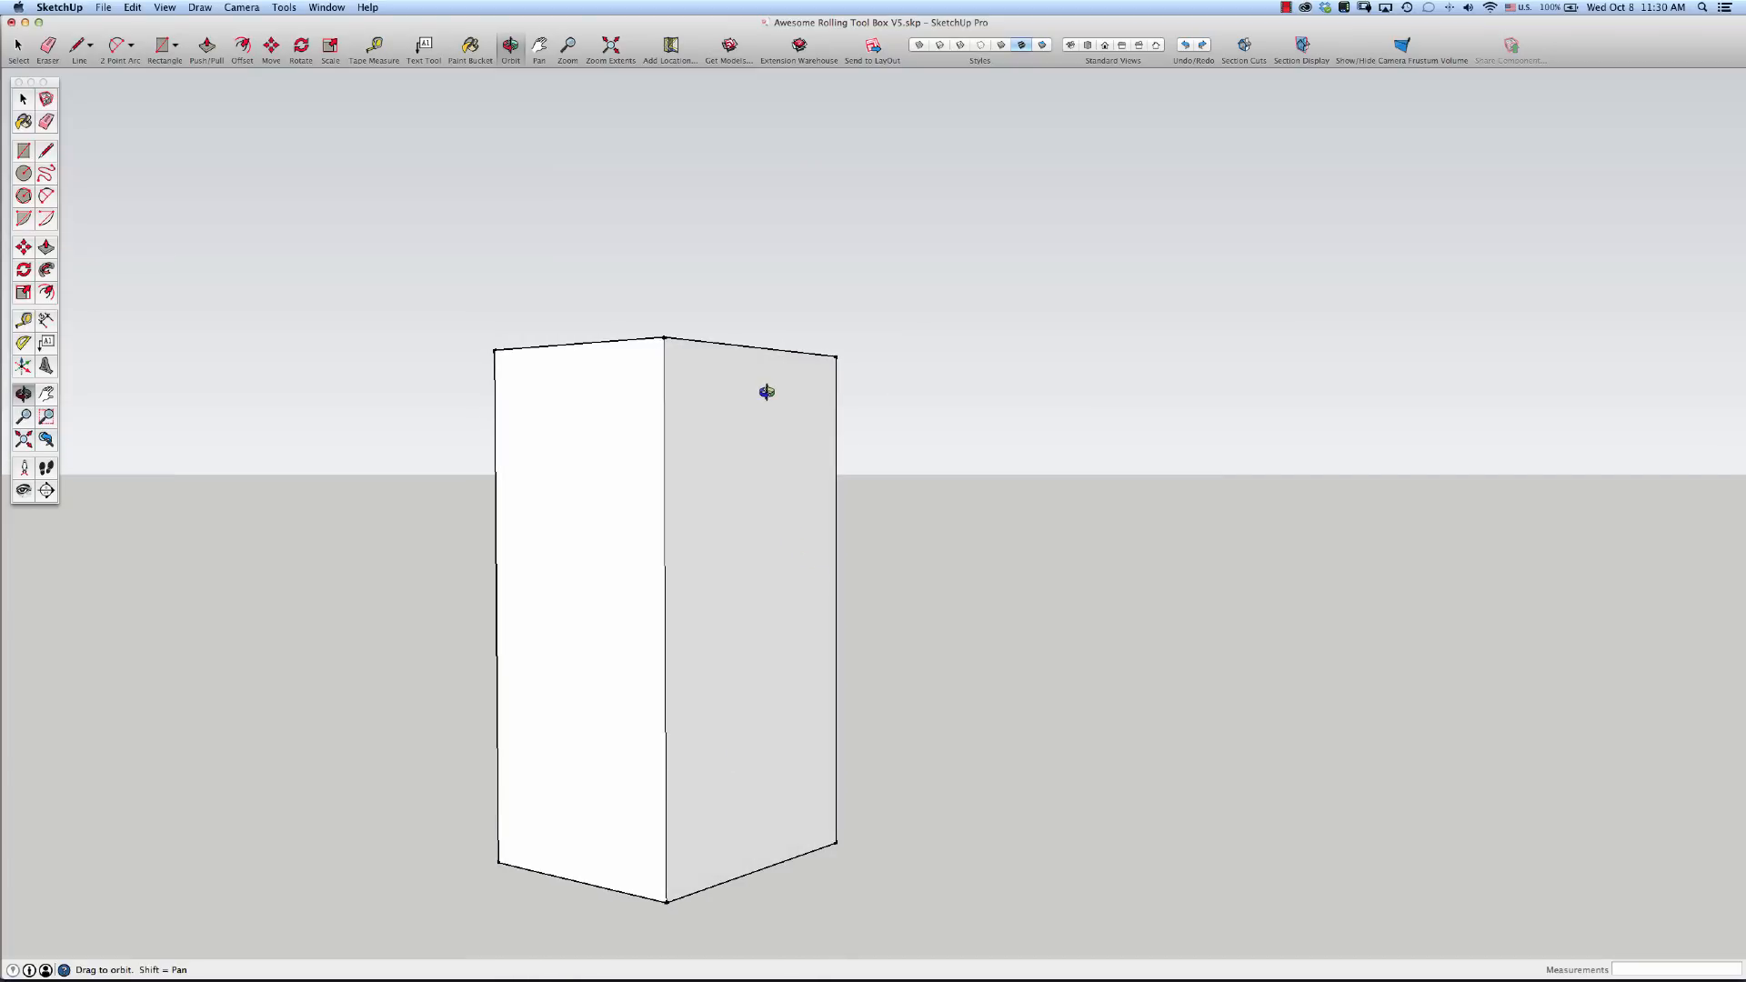
{"action": "left_click", "coordinate": [163, 43]}
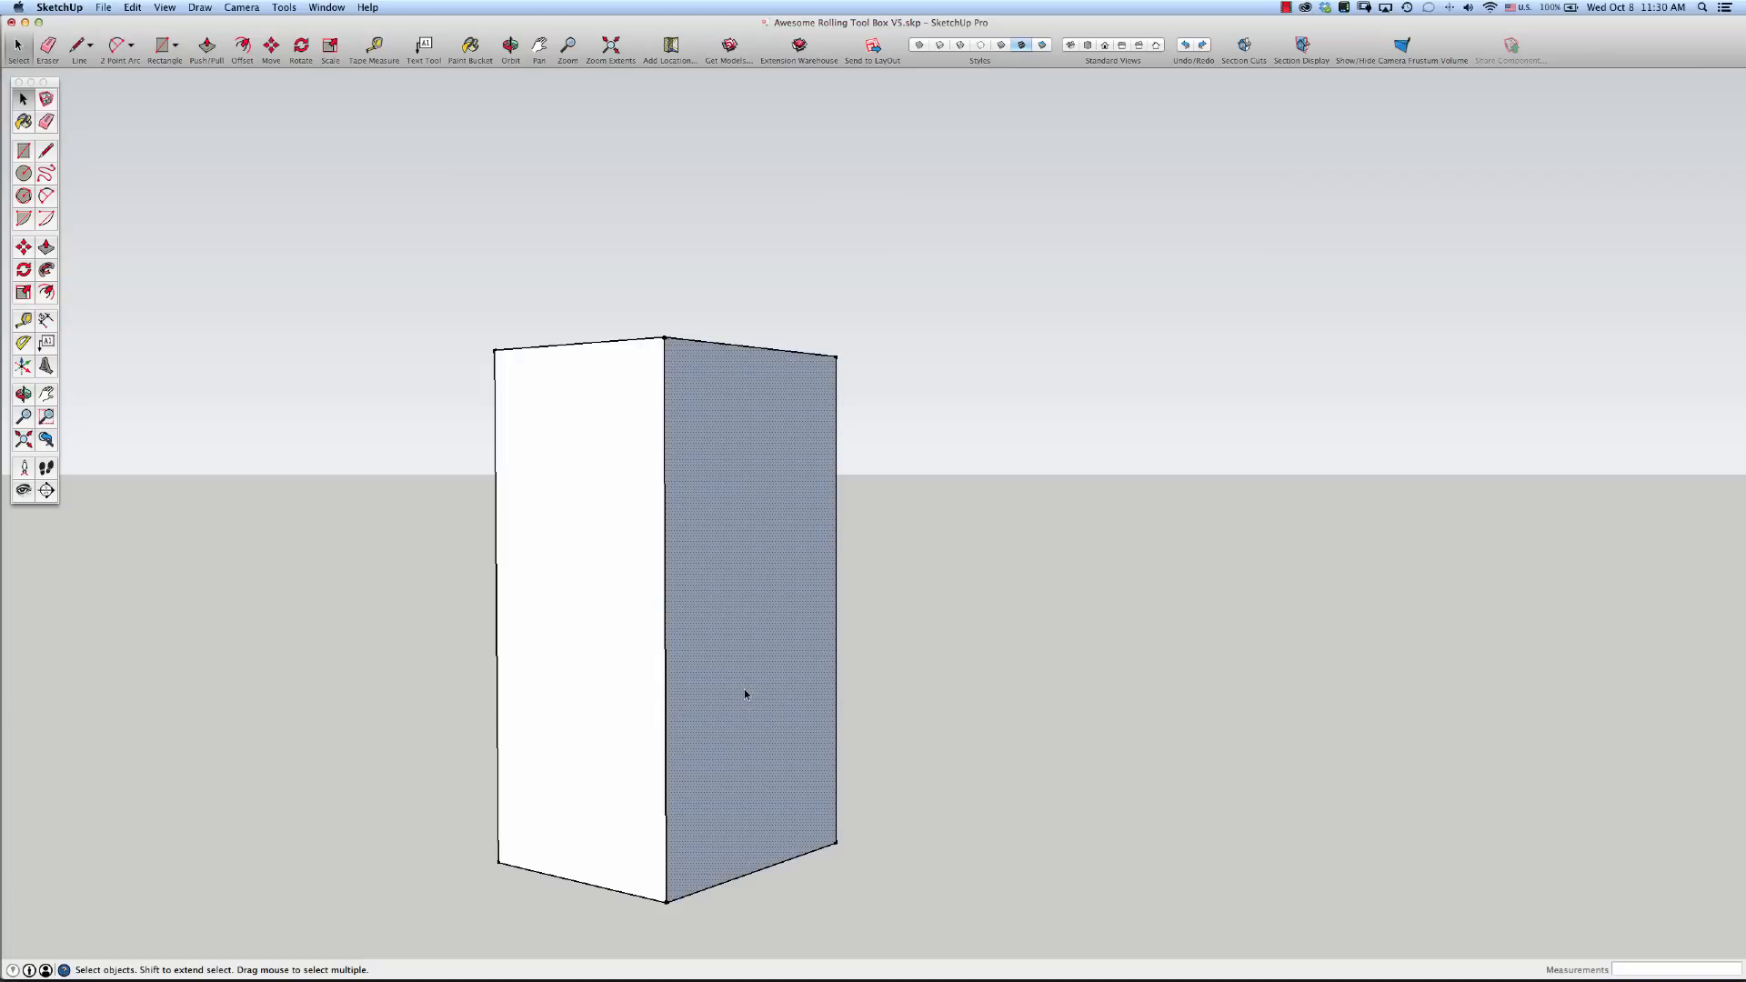
{"action": "right_click", "coordinate": [745, 693]}
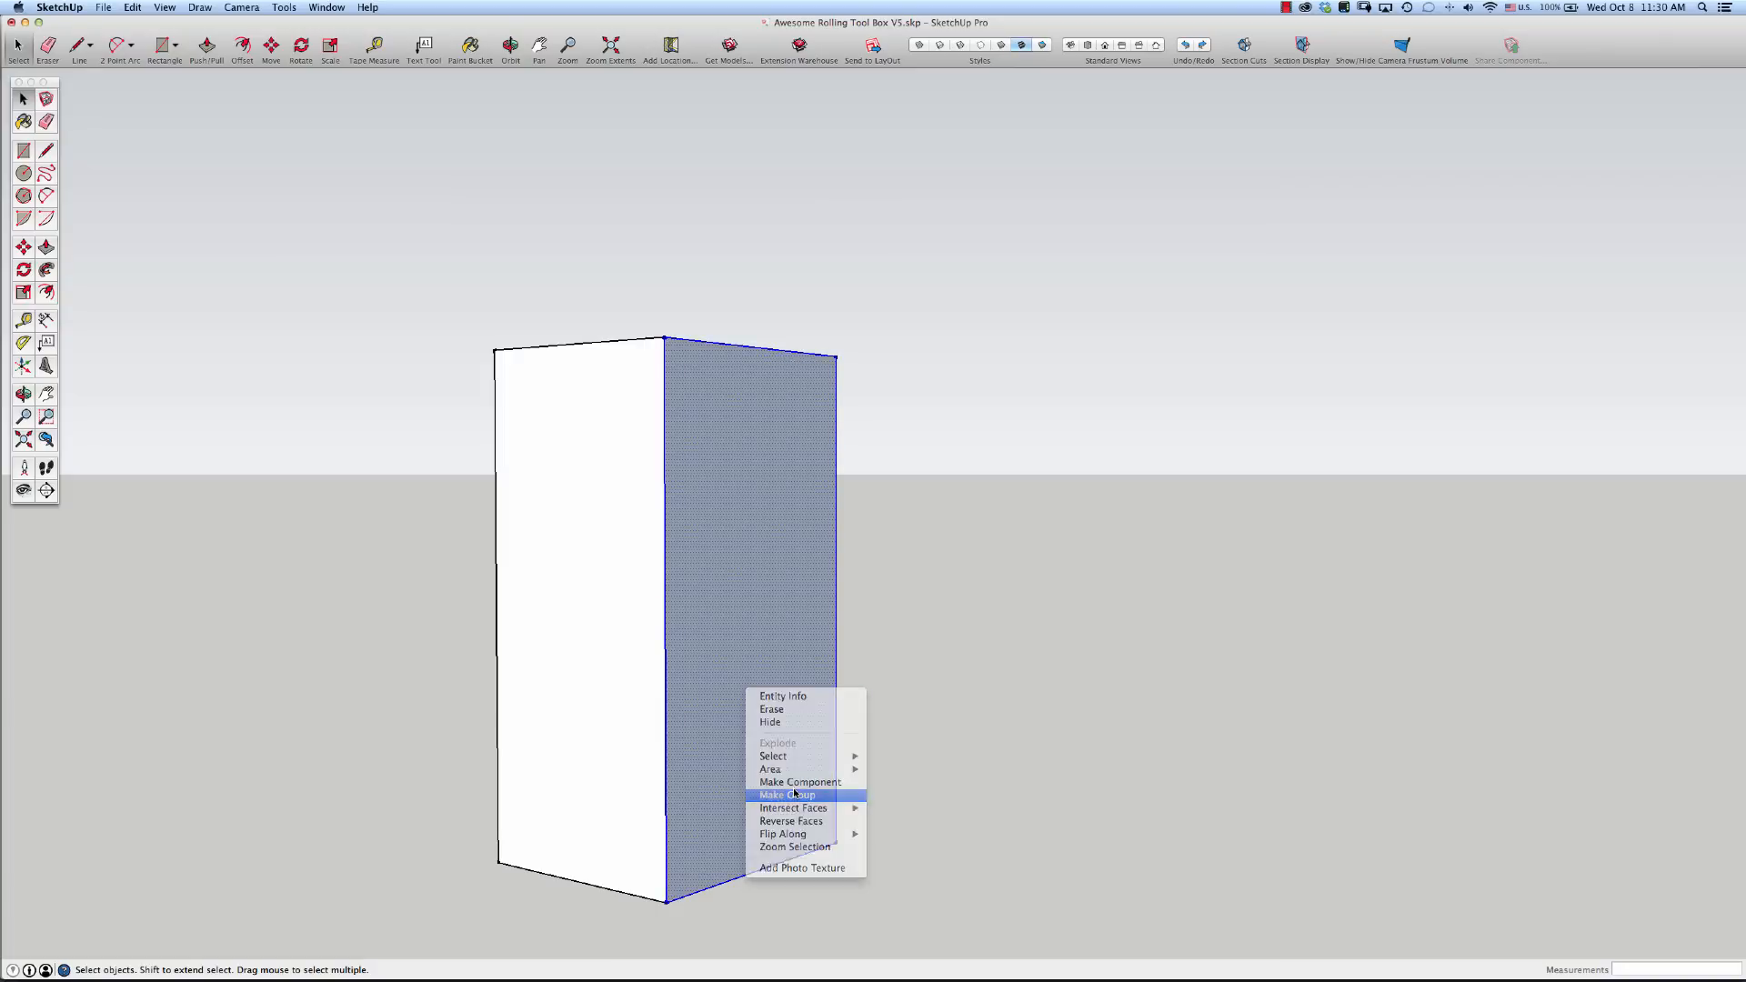
{"action": "left_click", "coordinate": [786, 795]}
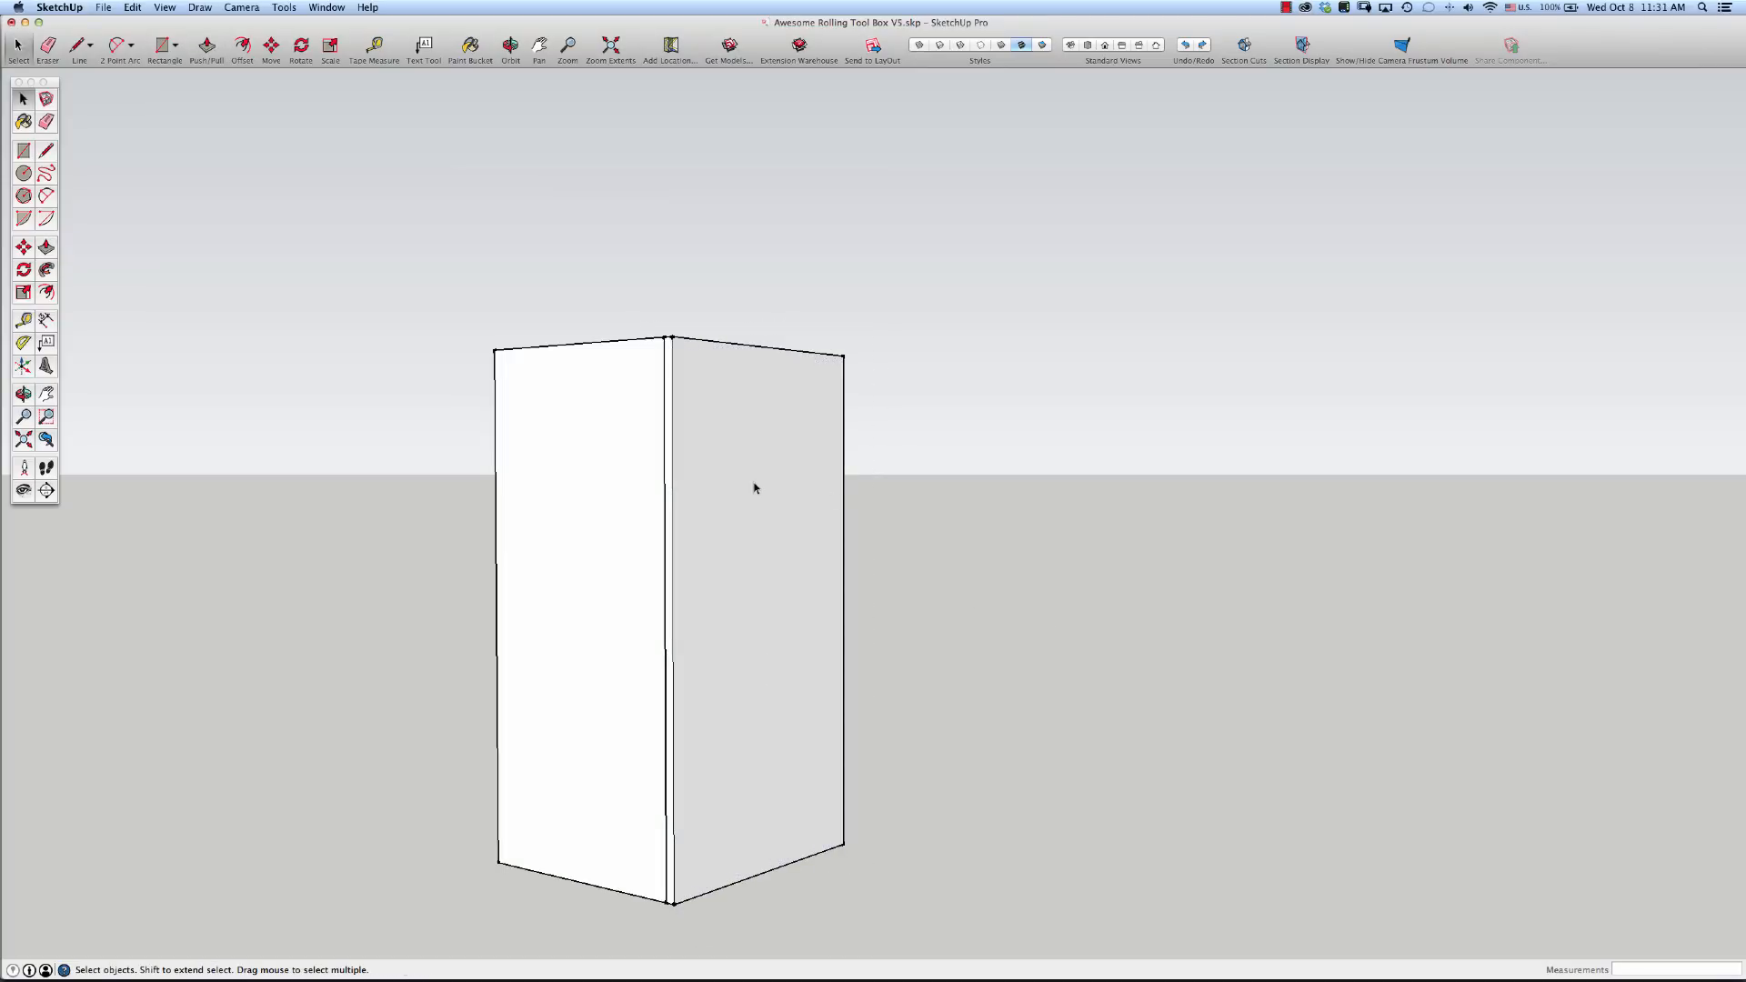
Pull Tape Measure guides from the panel's top and bottom edges, the last offset 1.25 in
{"action": "left_click", "coordinate": [375, 47]}
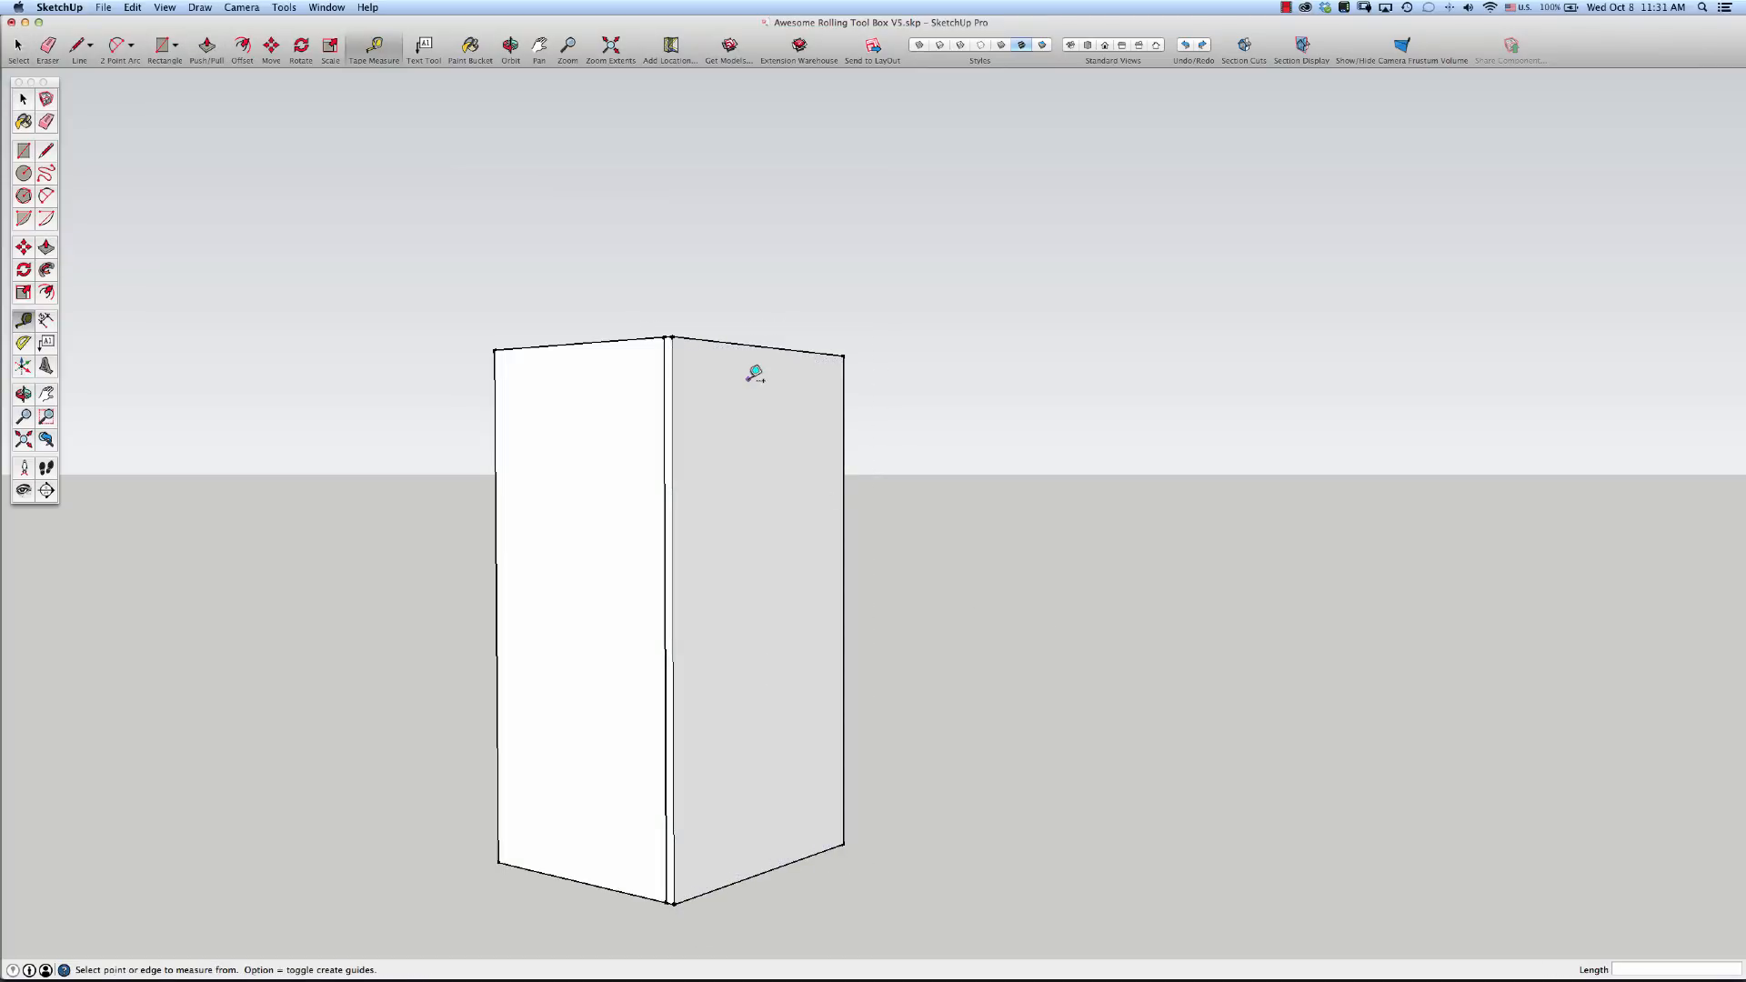
{"action": "mouse_move", "coordinate": [780, 342]}
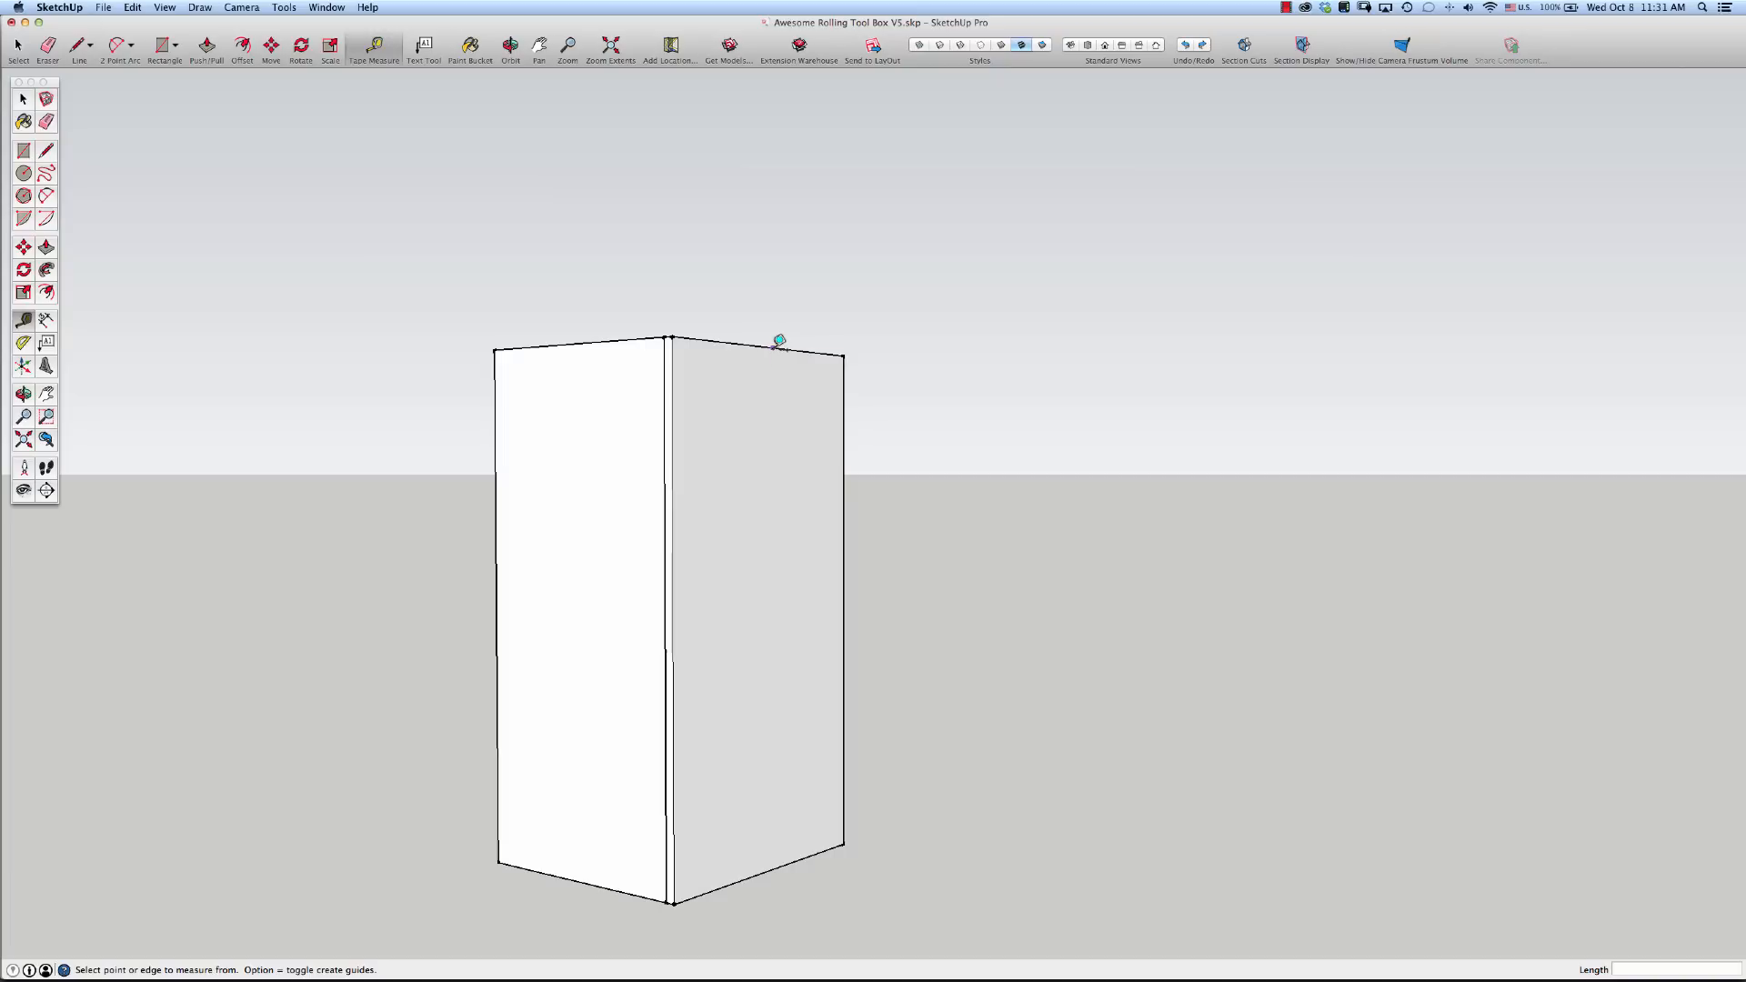
{"action": "left_click", "coordinate": [780, 354]}
{"action": "type", "text": "75"}
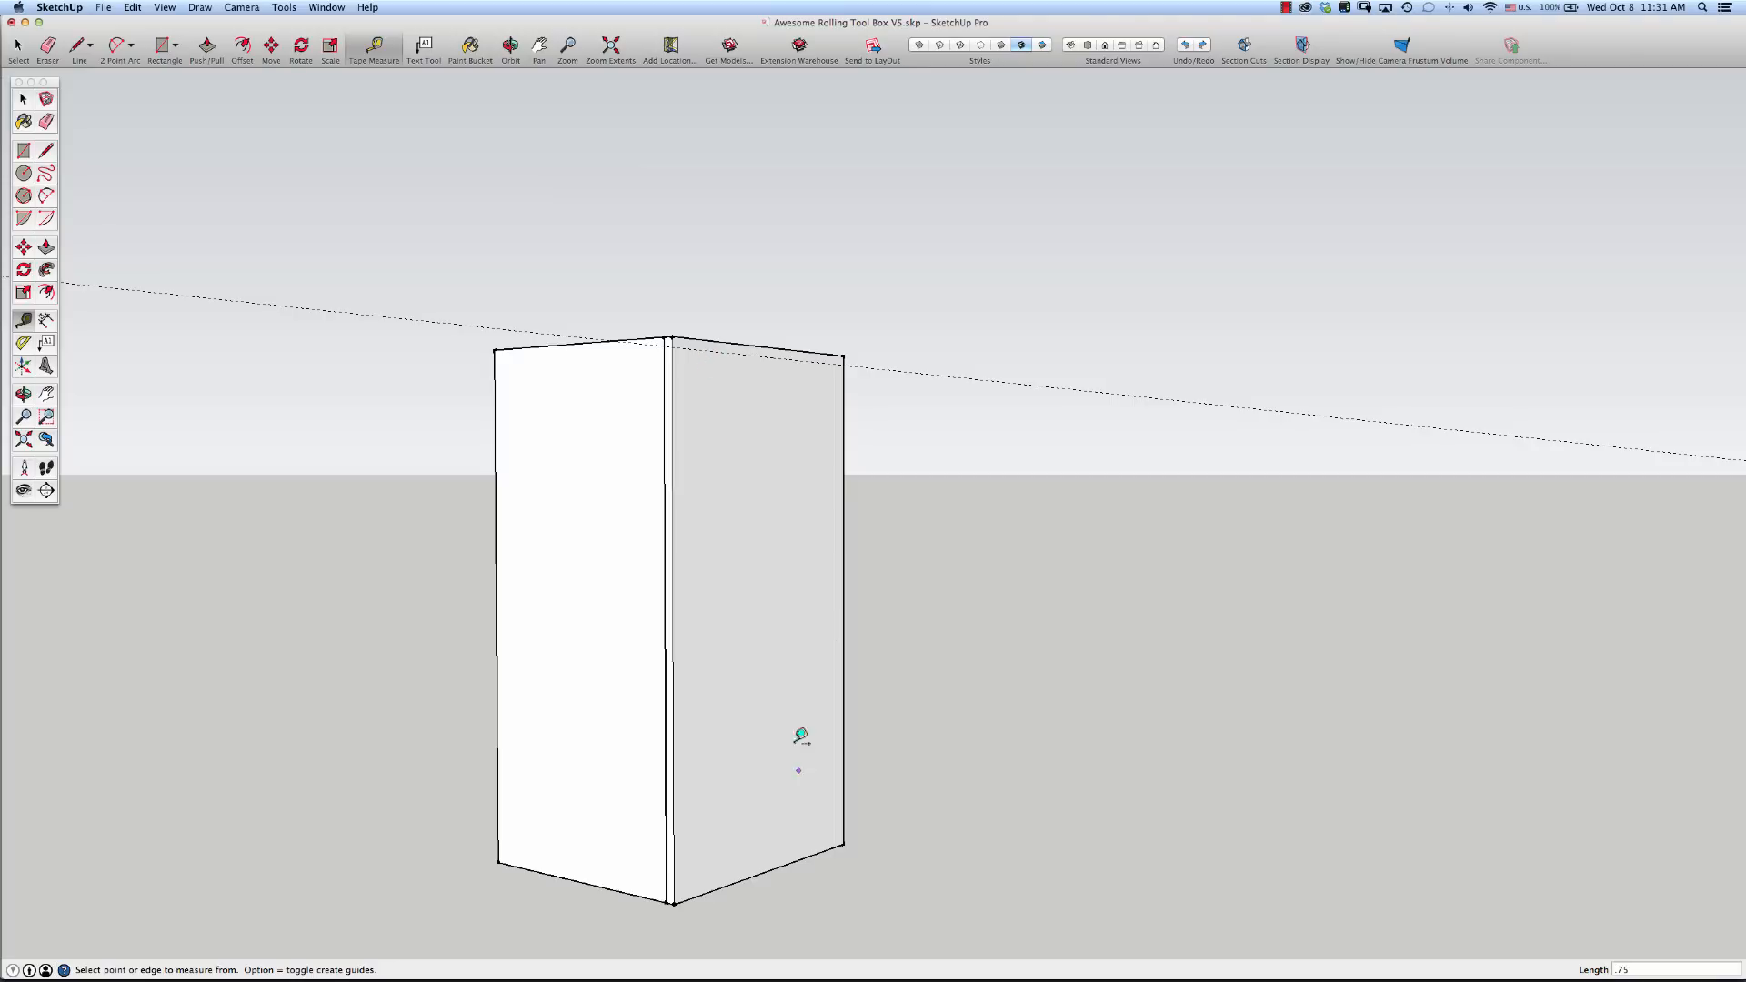
{"action": "mouse_move", "coordinate": [796, 857]}
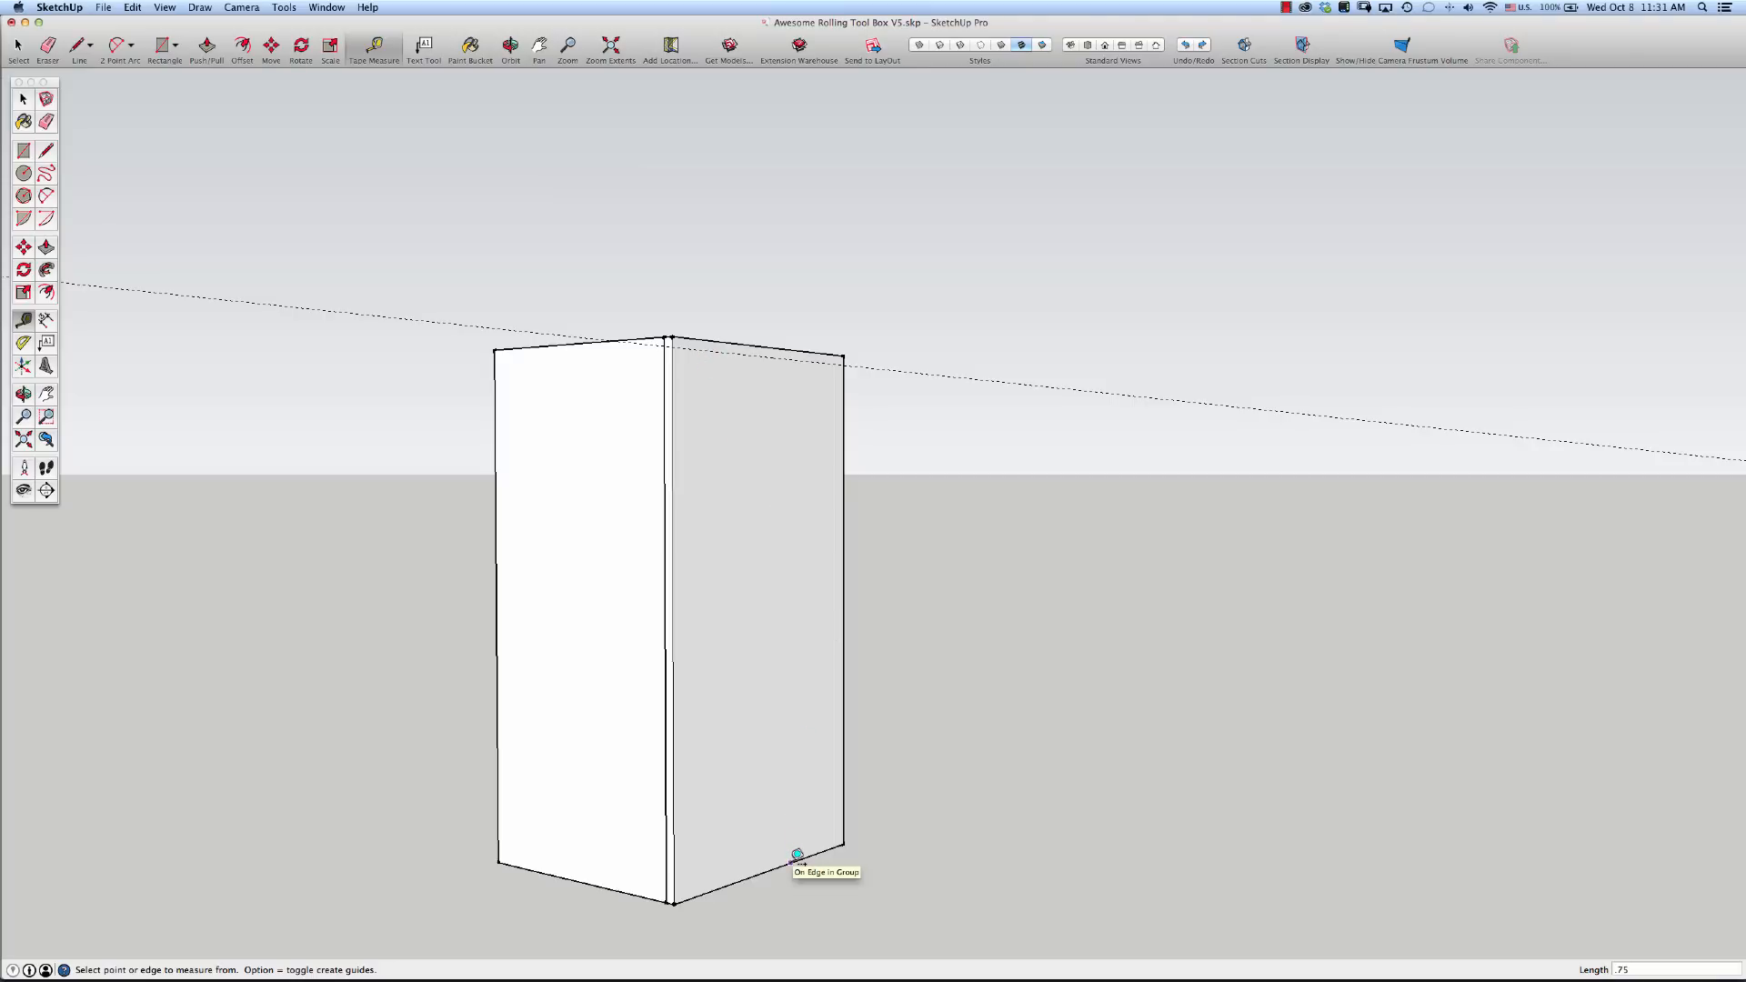
{"action": "left_click", "coordinate": [795, 846]}
{"action": "type", "text": "1"}
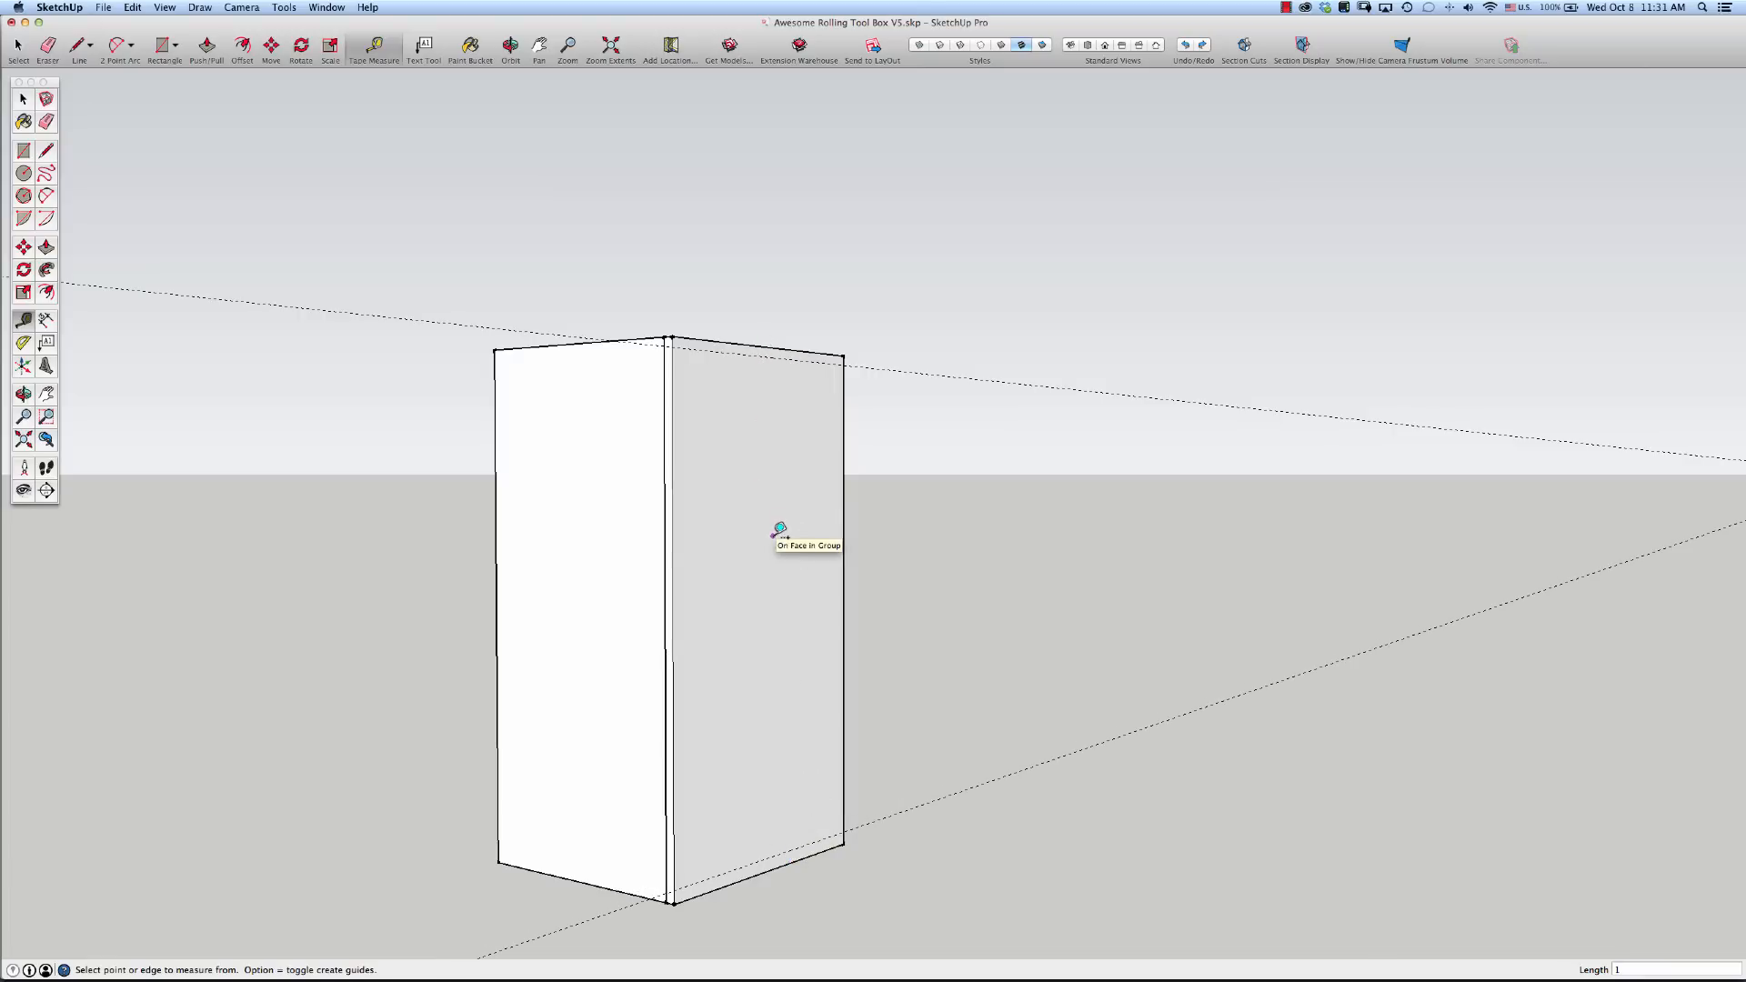
{"action": "mouse_move", "coordinate": [780, 806]}
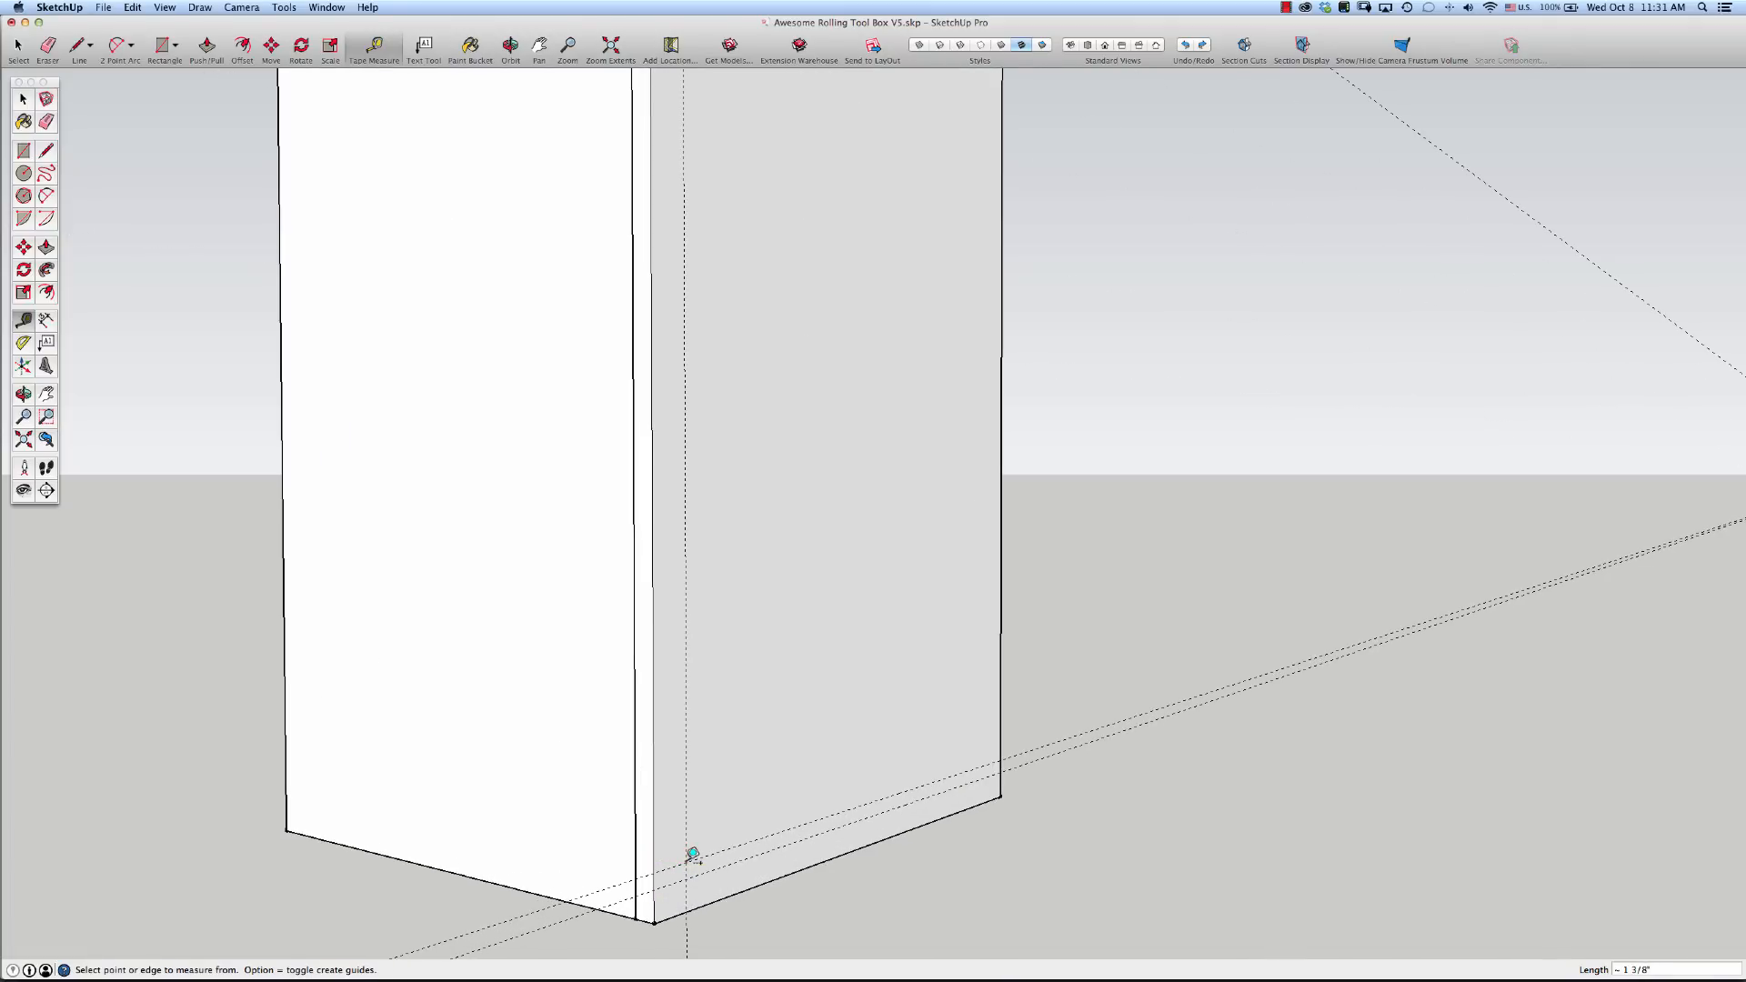
{"action": "type", "text": "1.25"}
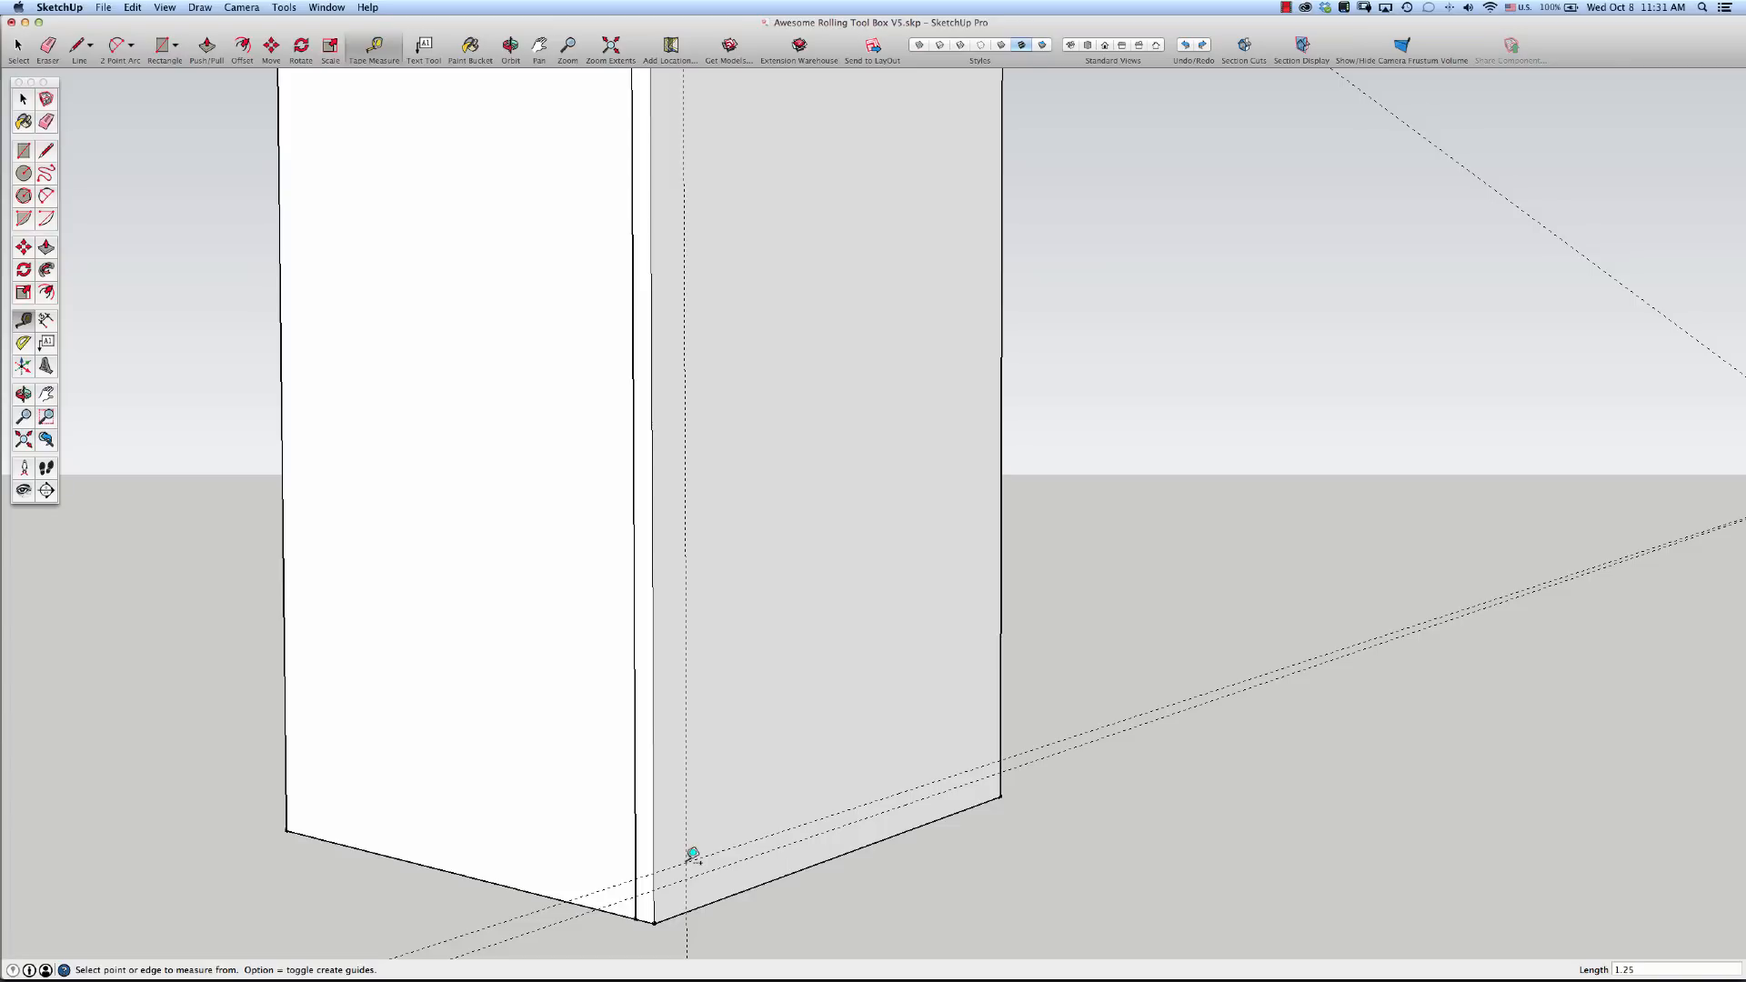
{"action": "left_click", "coordinate": [18, 47]}
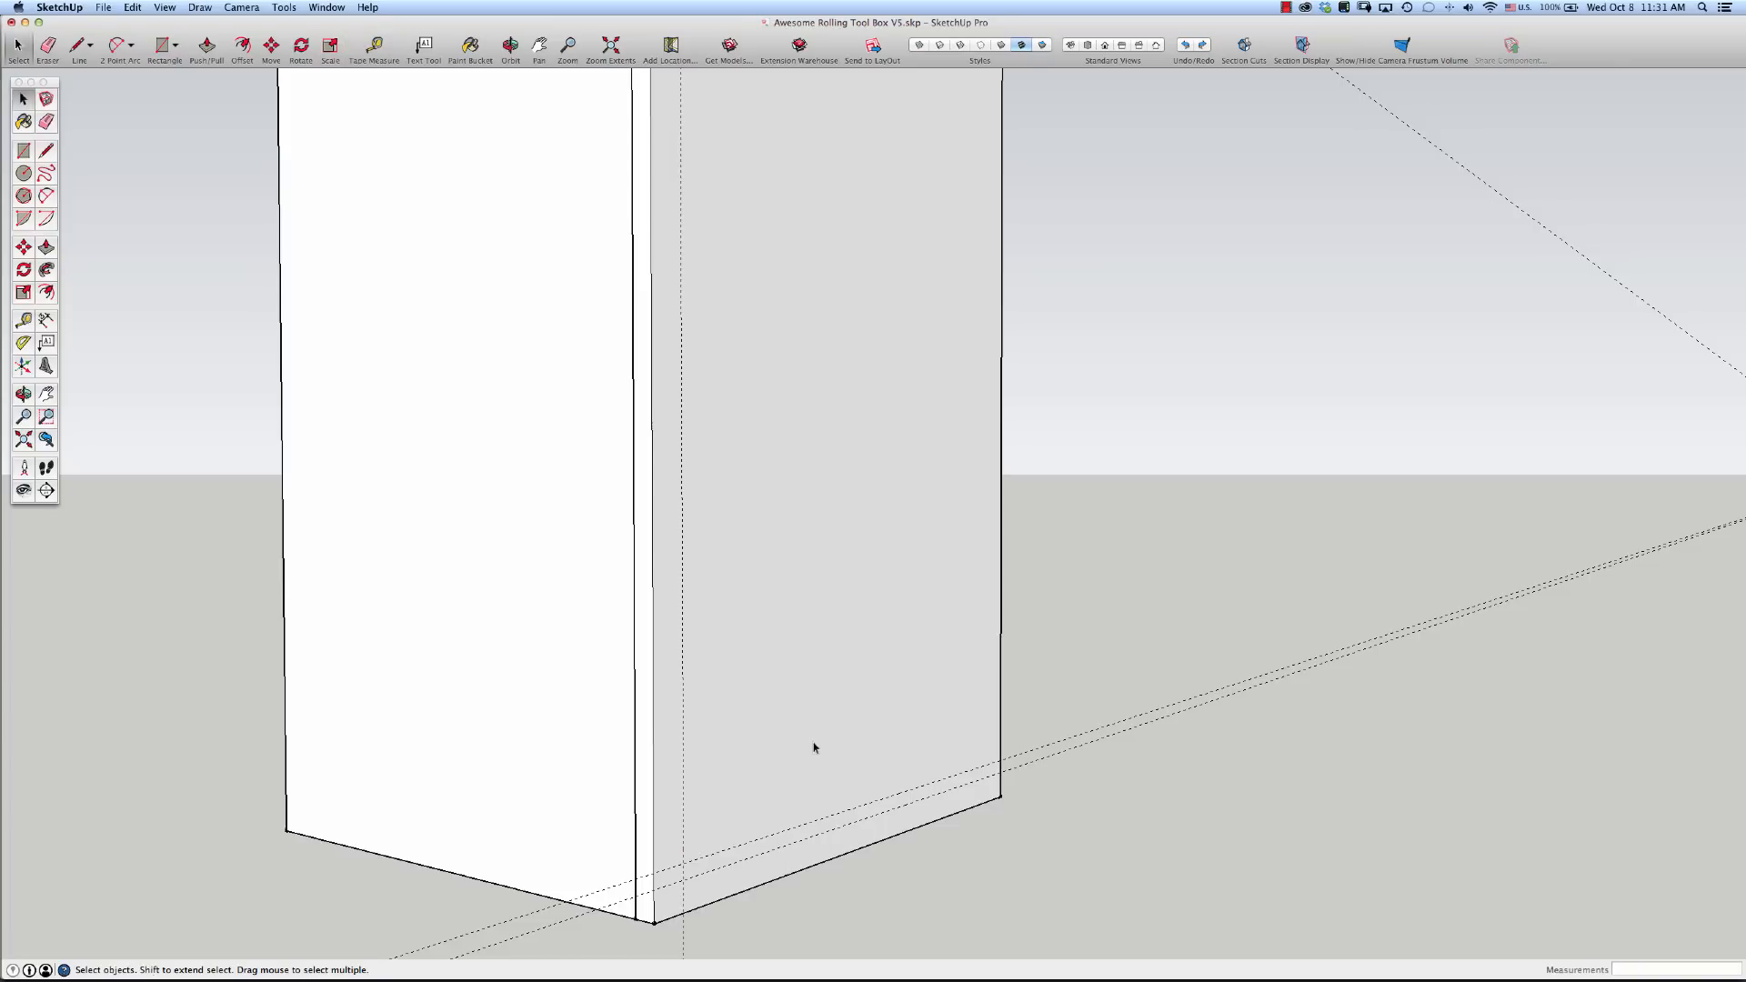
{"action": "left_click", "coordinate": [813, 445]}
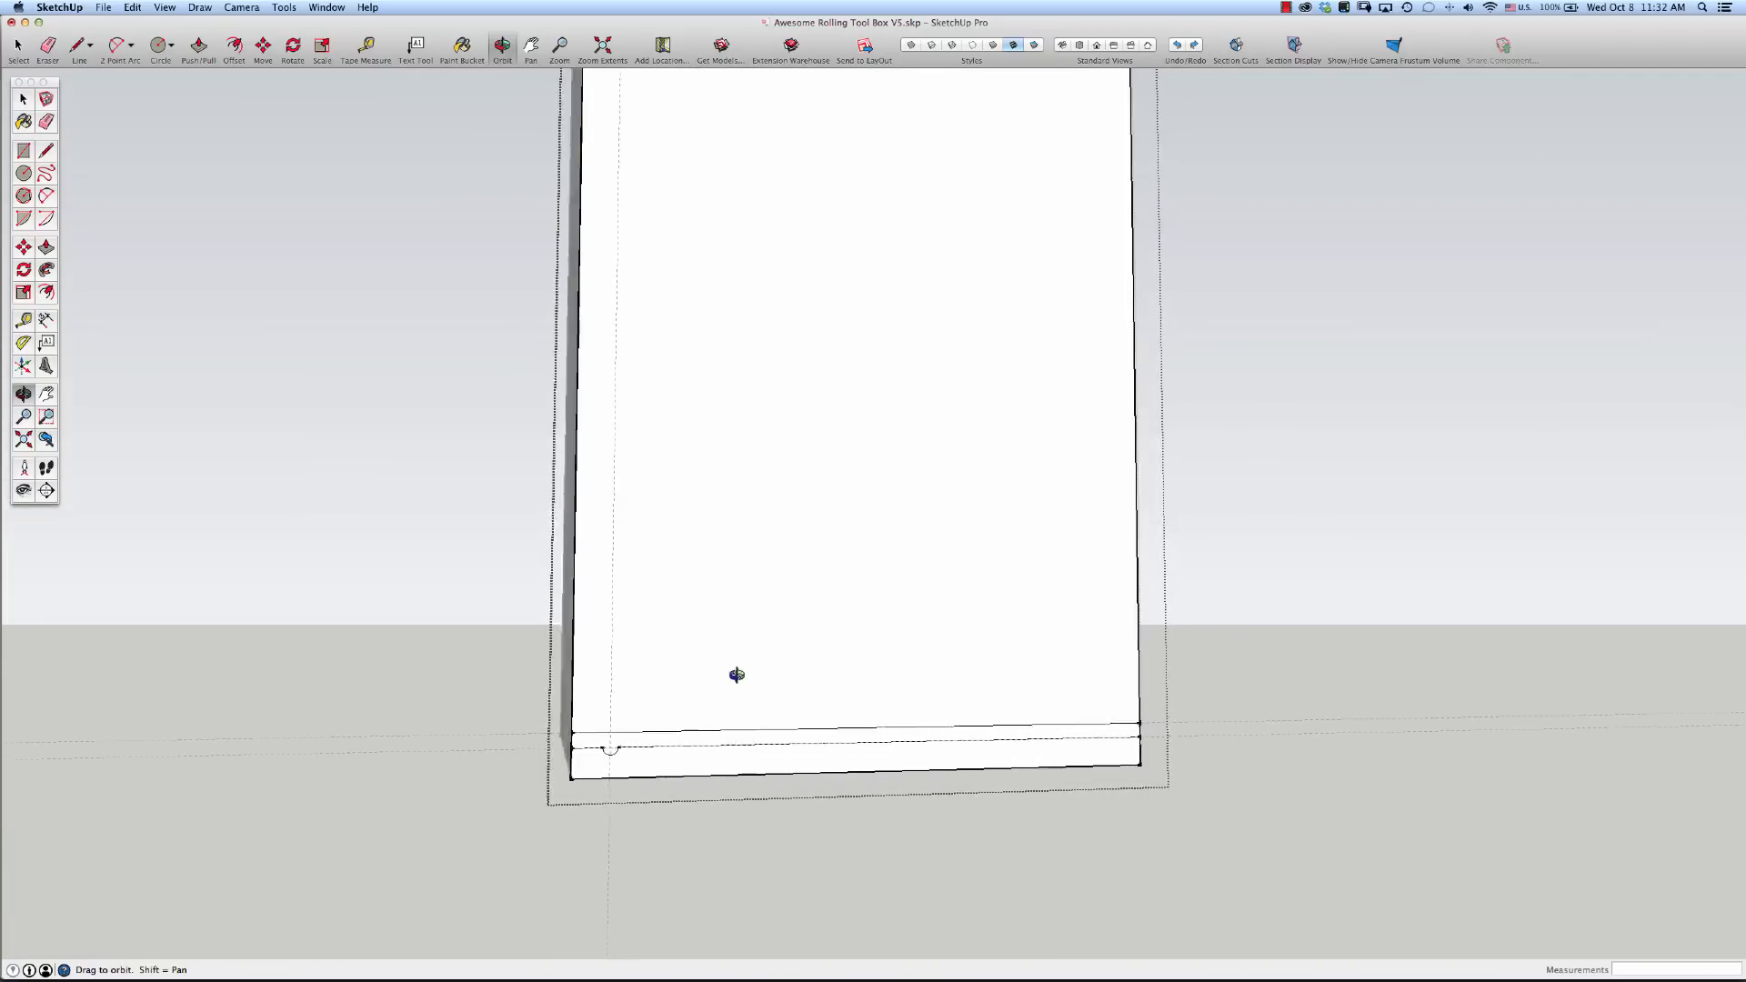
{"action": "left_click_drag", "start_coordinate": [737, 675], "coordinate": [697, 362]}
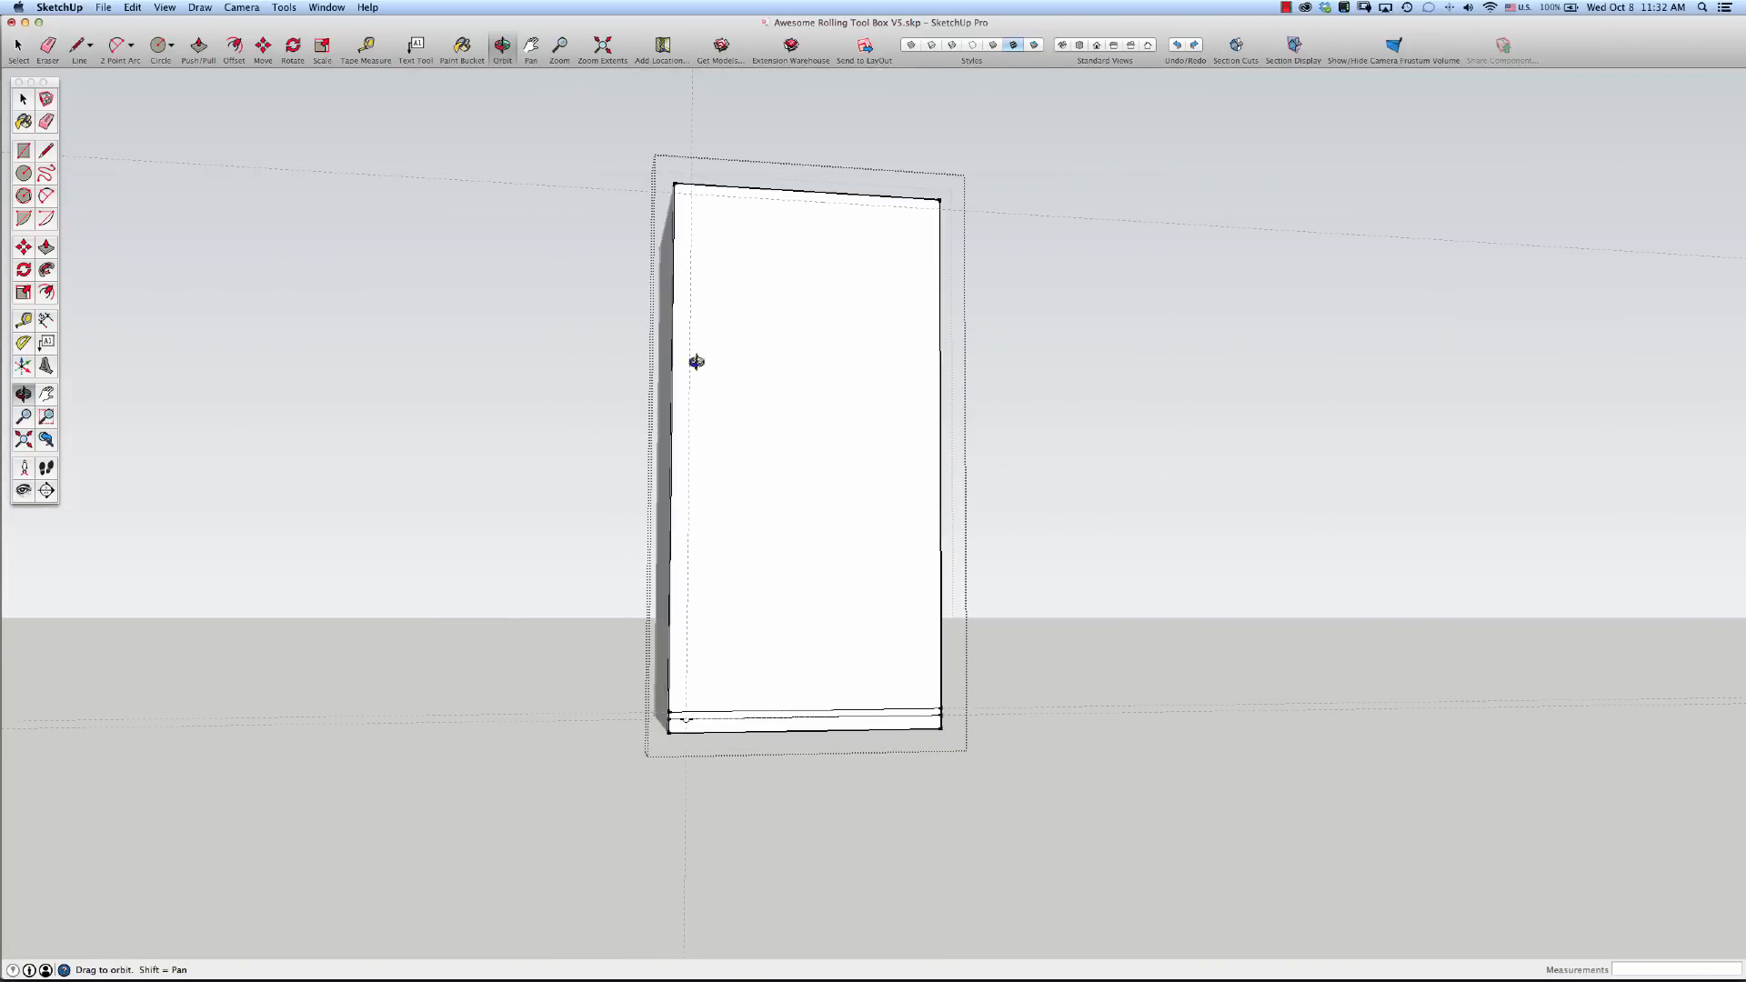
{"action": "mouse_move", "coordinate": [791, 691]}
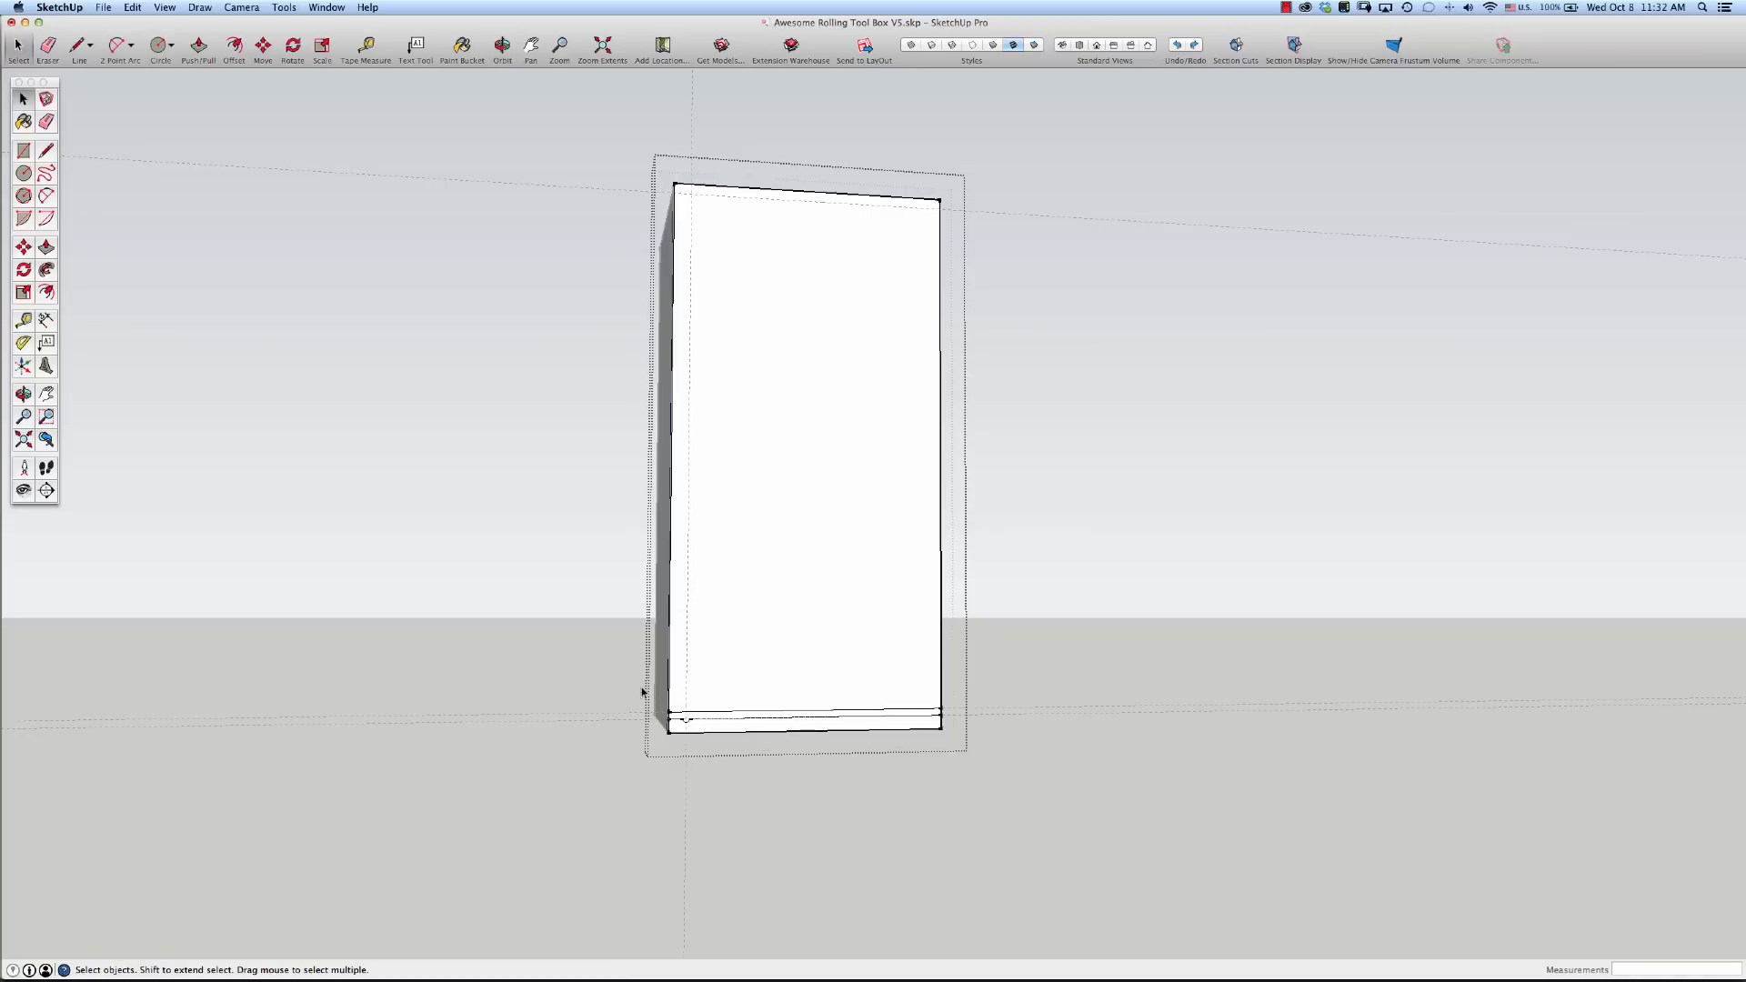
{"action": "mouse_move", "coordinate": [815, 686]}
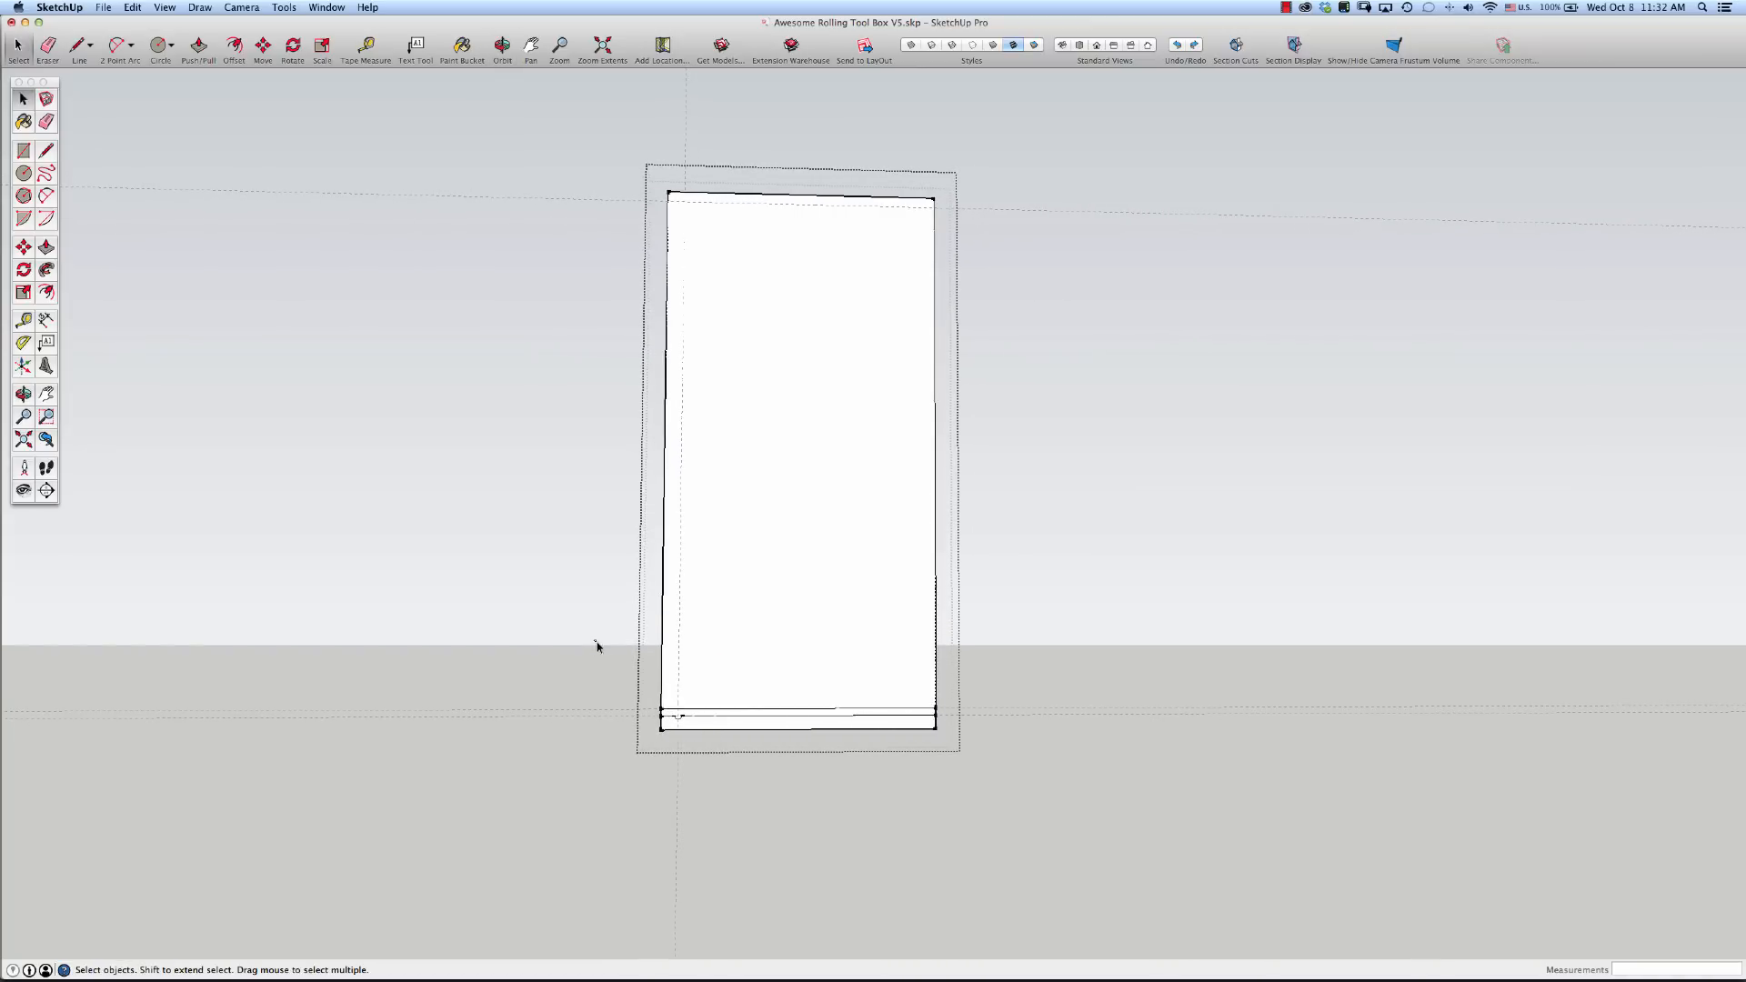
Select the bottom dado groove and copy it upward along the panel face
{"action": "left_click_drag", "start_coordinate": [597, 643], "coordinate": [952, 731]}
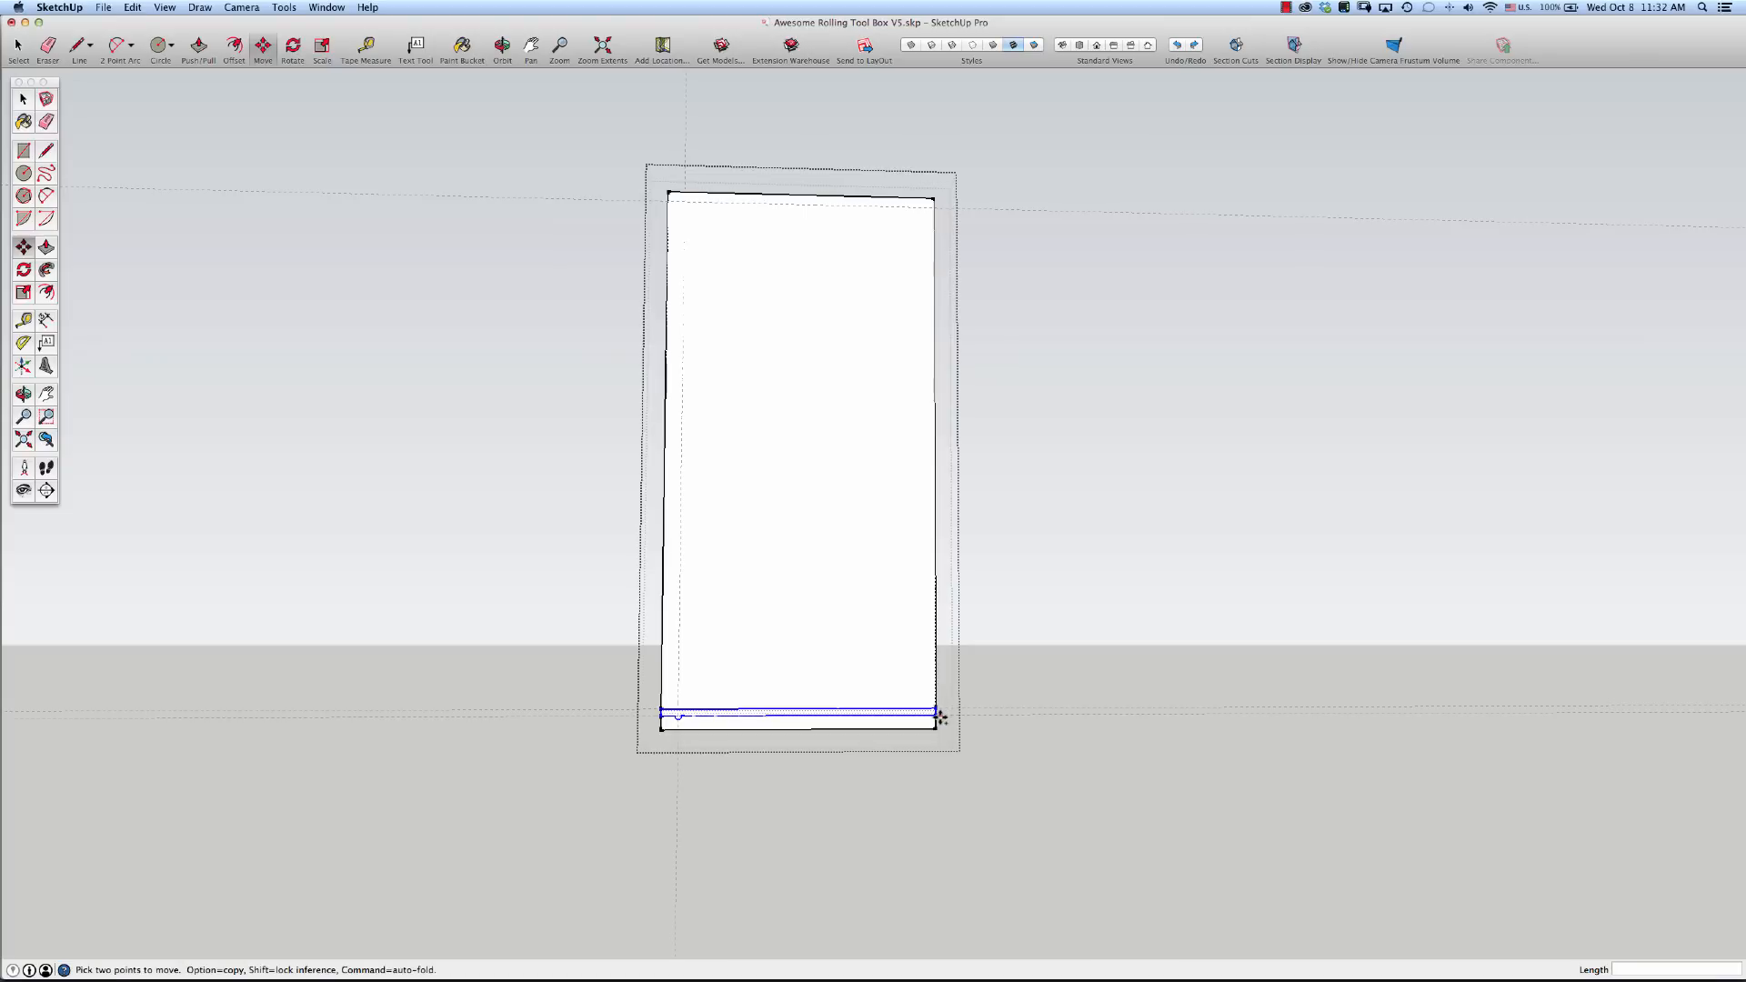
{"action": "mouse_move", "coordinate": [938, 715]}
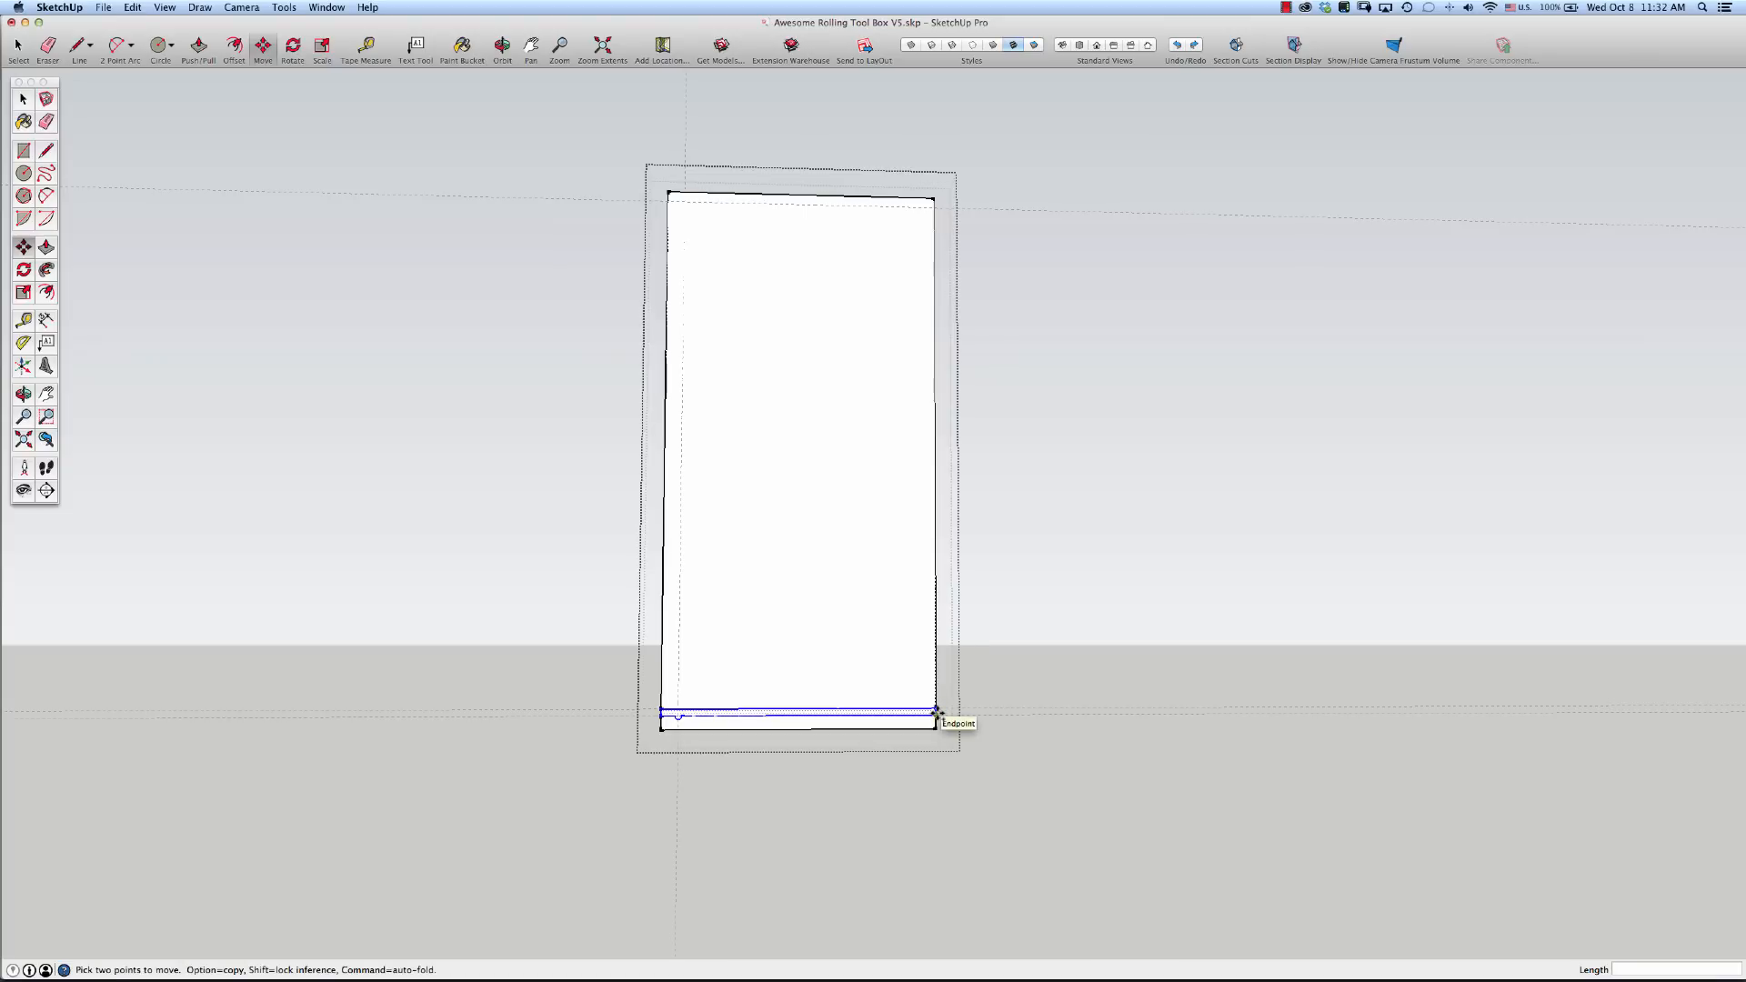
{"action": "left_click_drag", "start_coordinate": [939, 713], "coordinate": [939, 266]}
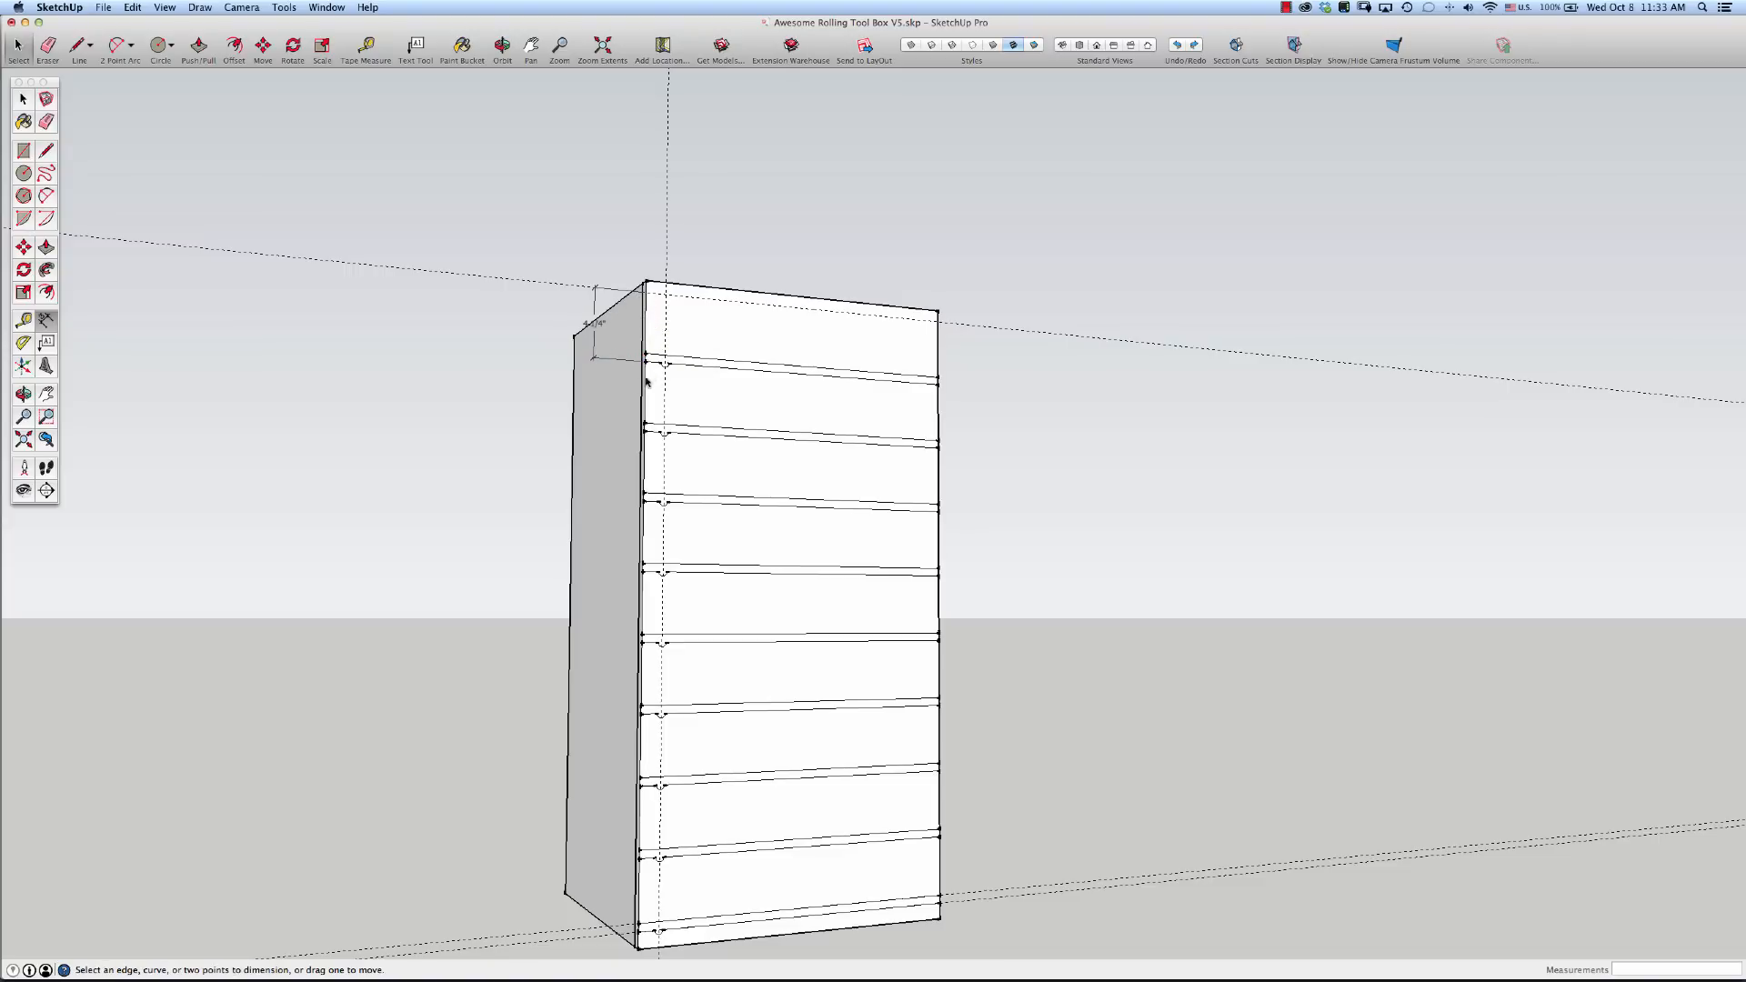
Place a linear dimension between two adjacent dado edges on the panel
{"action": "left_click", "coordinate": [645, 362]}
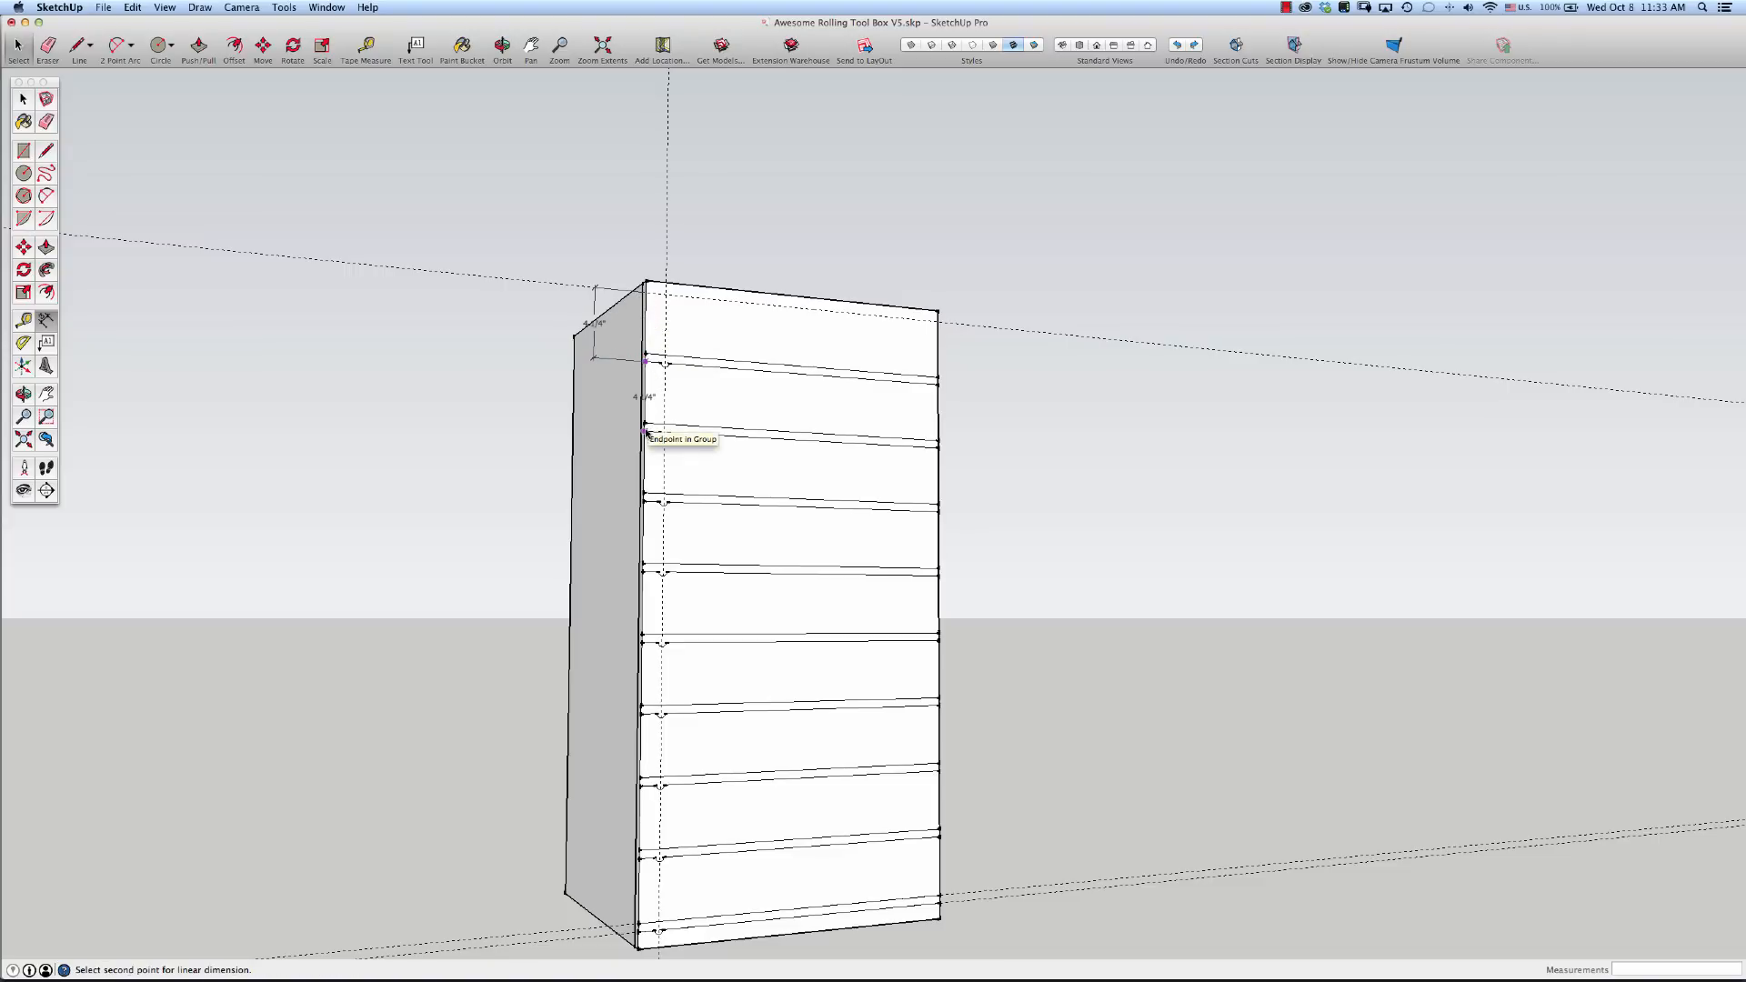
{"action": "left_click", "coordinate": [593, 428]}
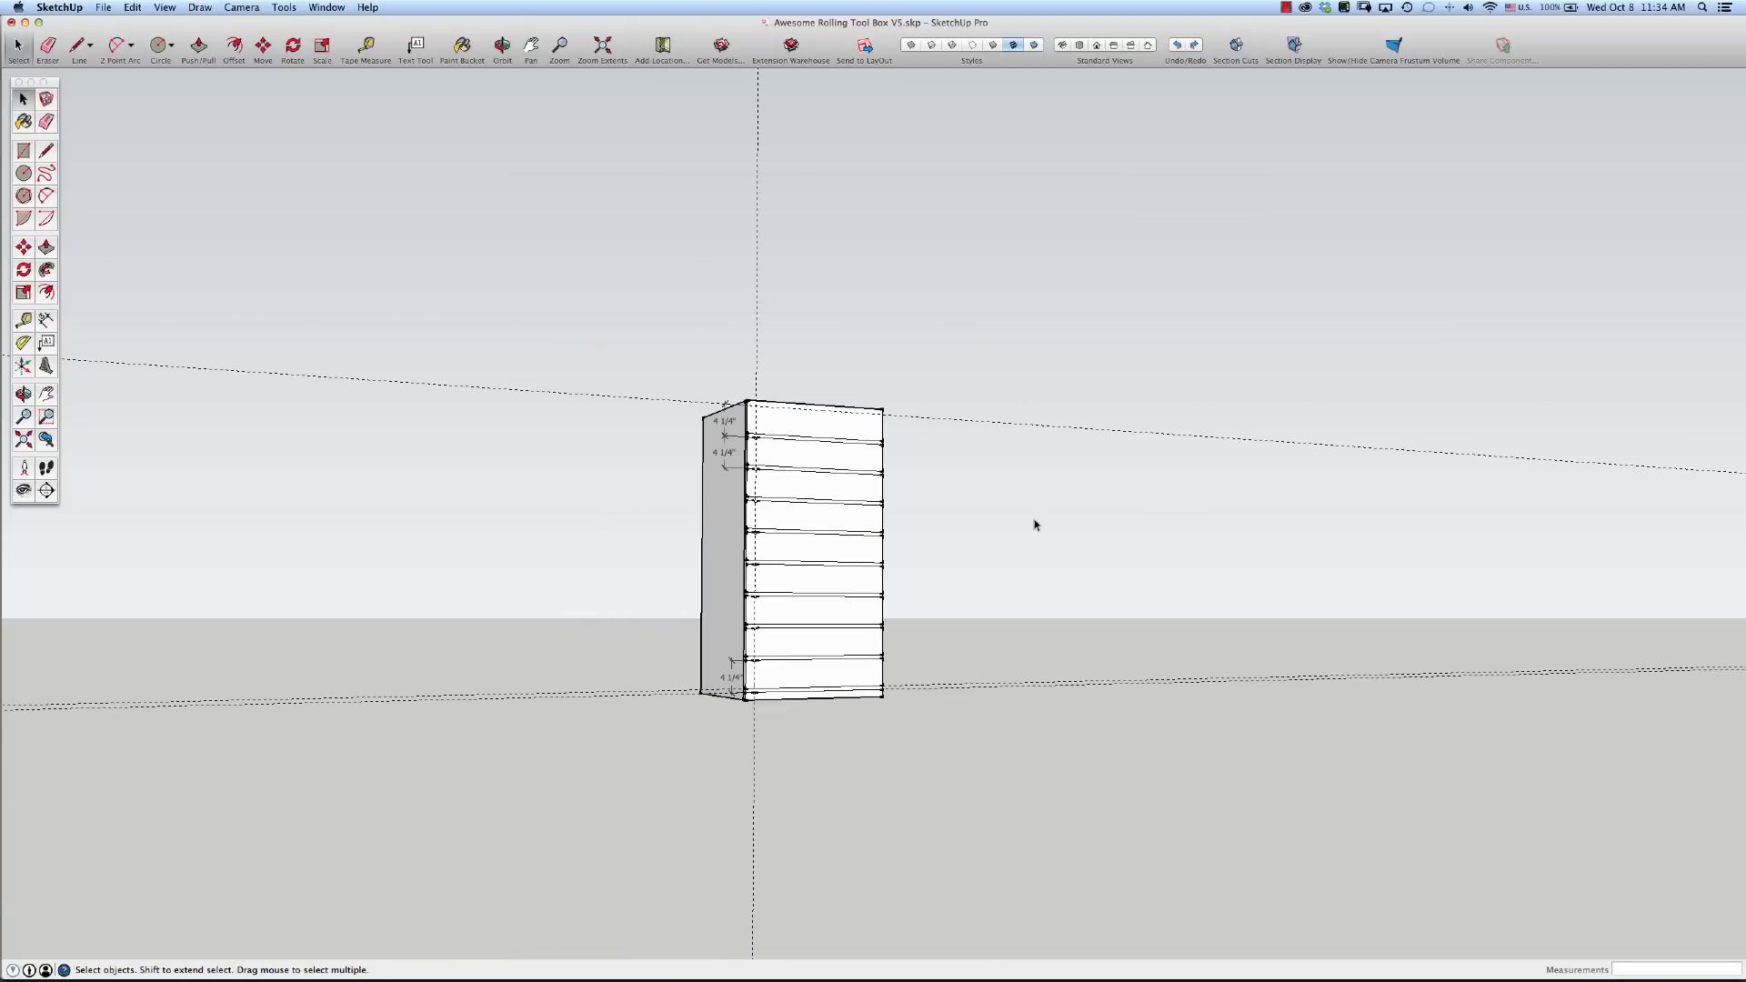
{"action": "scroll", "scroll_direction": "down", "scroll_amount": 3}
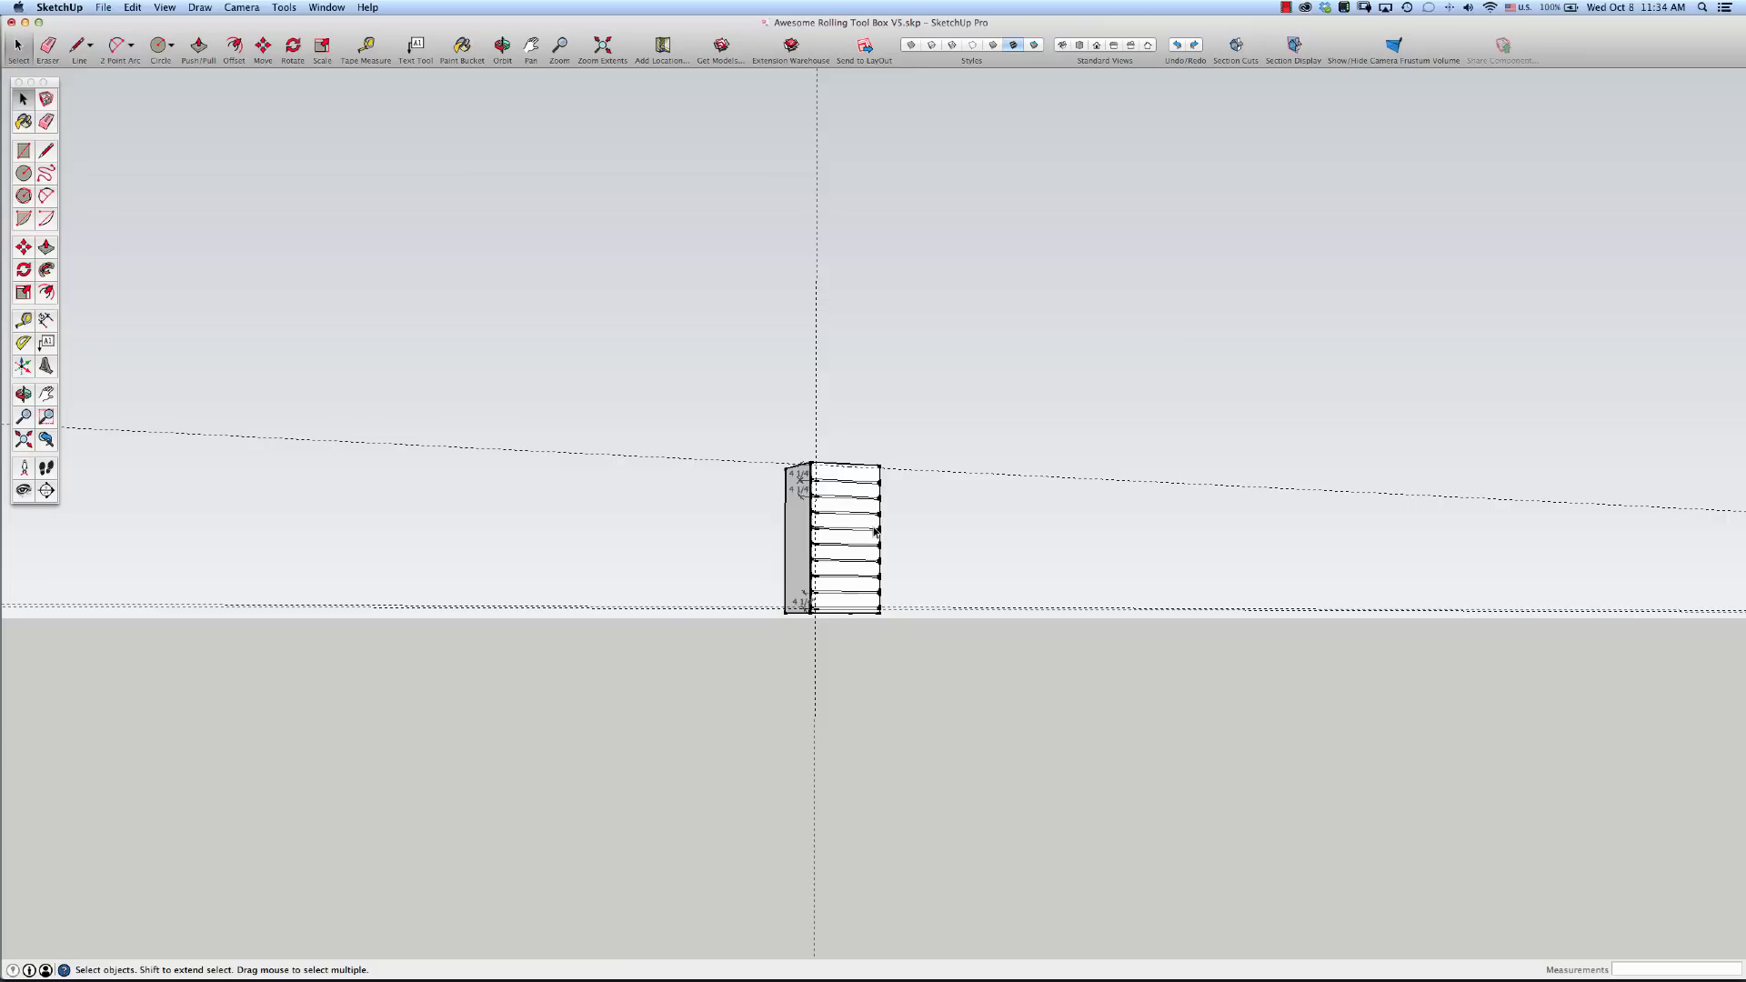
{"action": "mouse_move", "coordinate": [984, 95]}
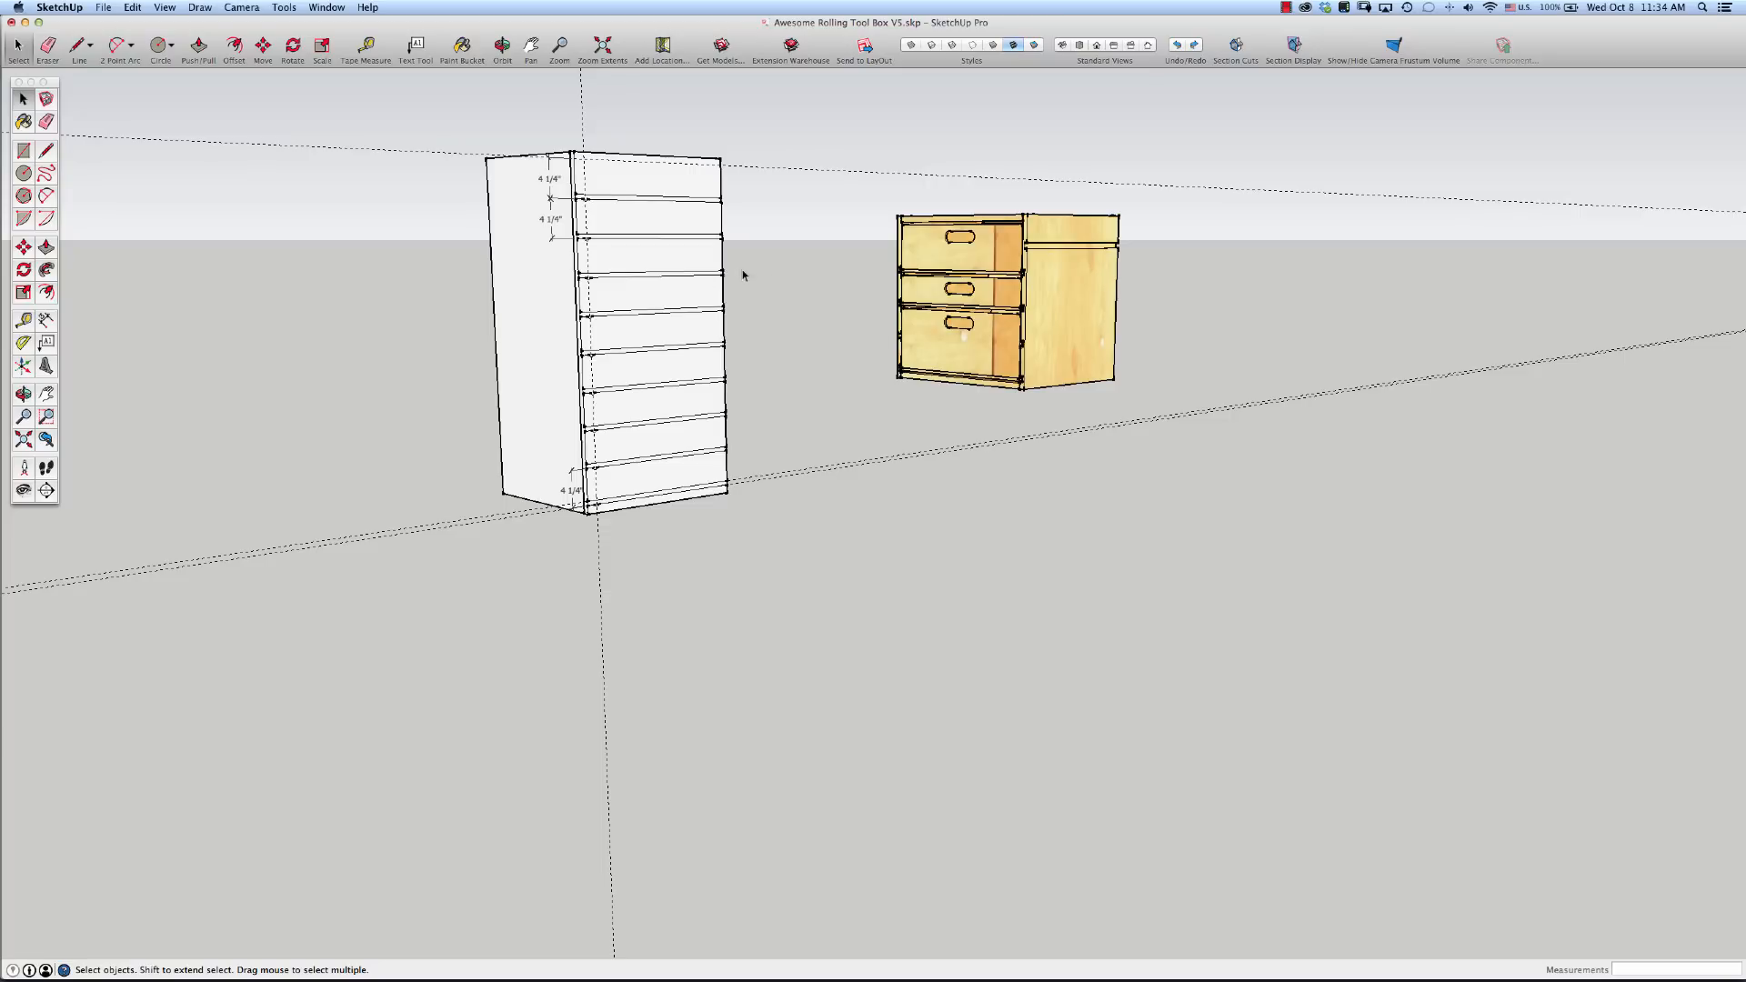
{"action": "mouse_move", "coordinate": [1047, 376]}
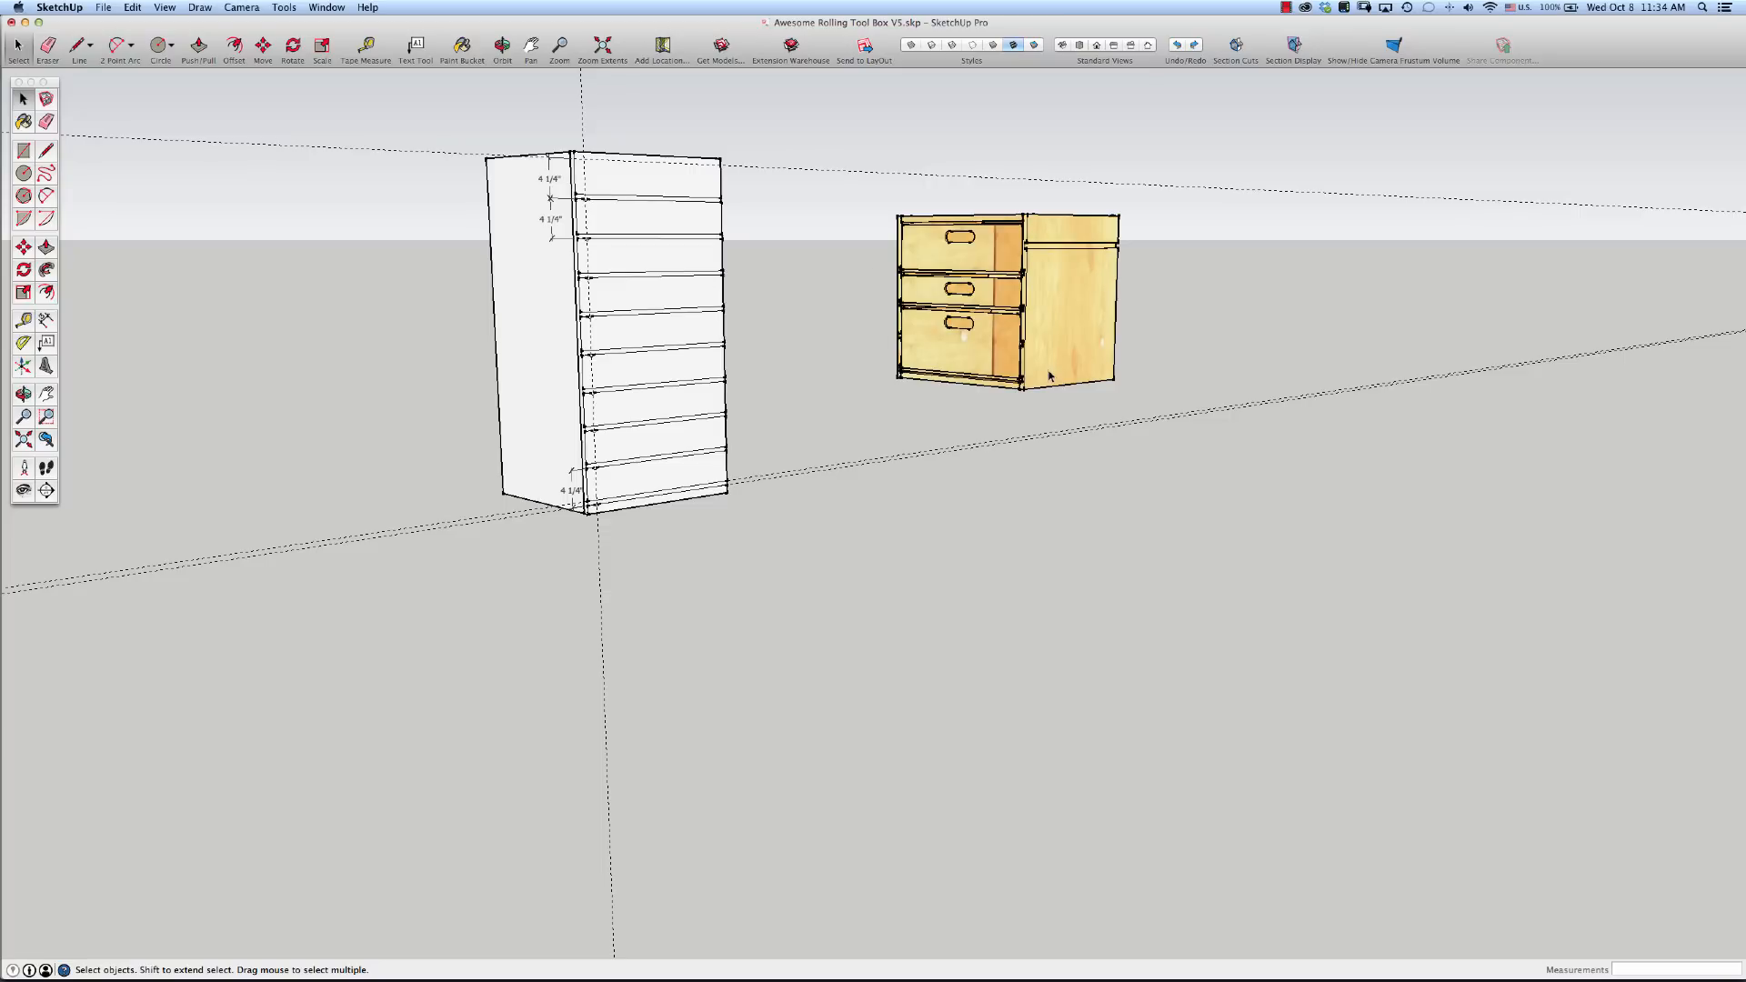
{"action": "mouse_move", "coordinate": [709, 162]}
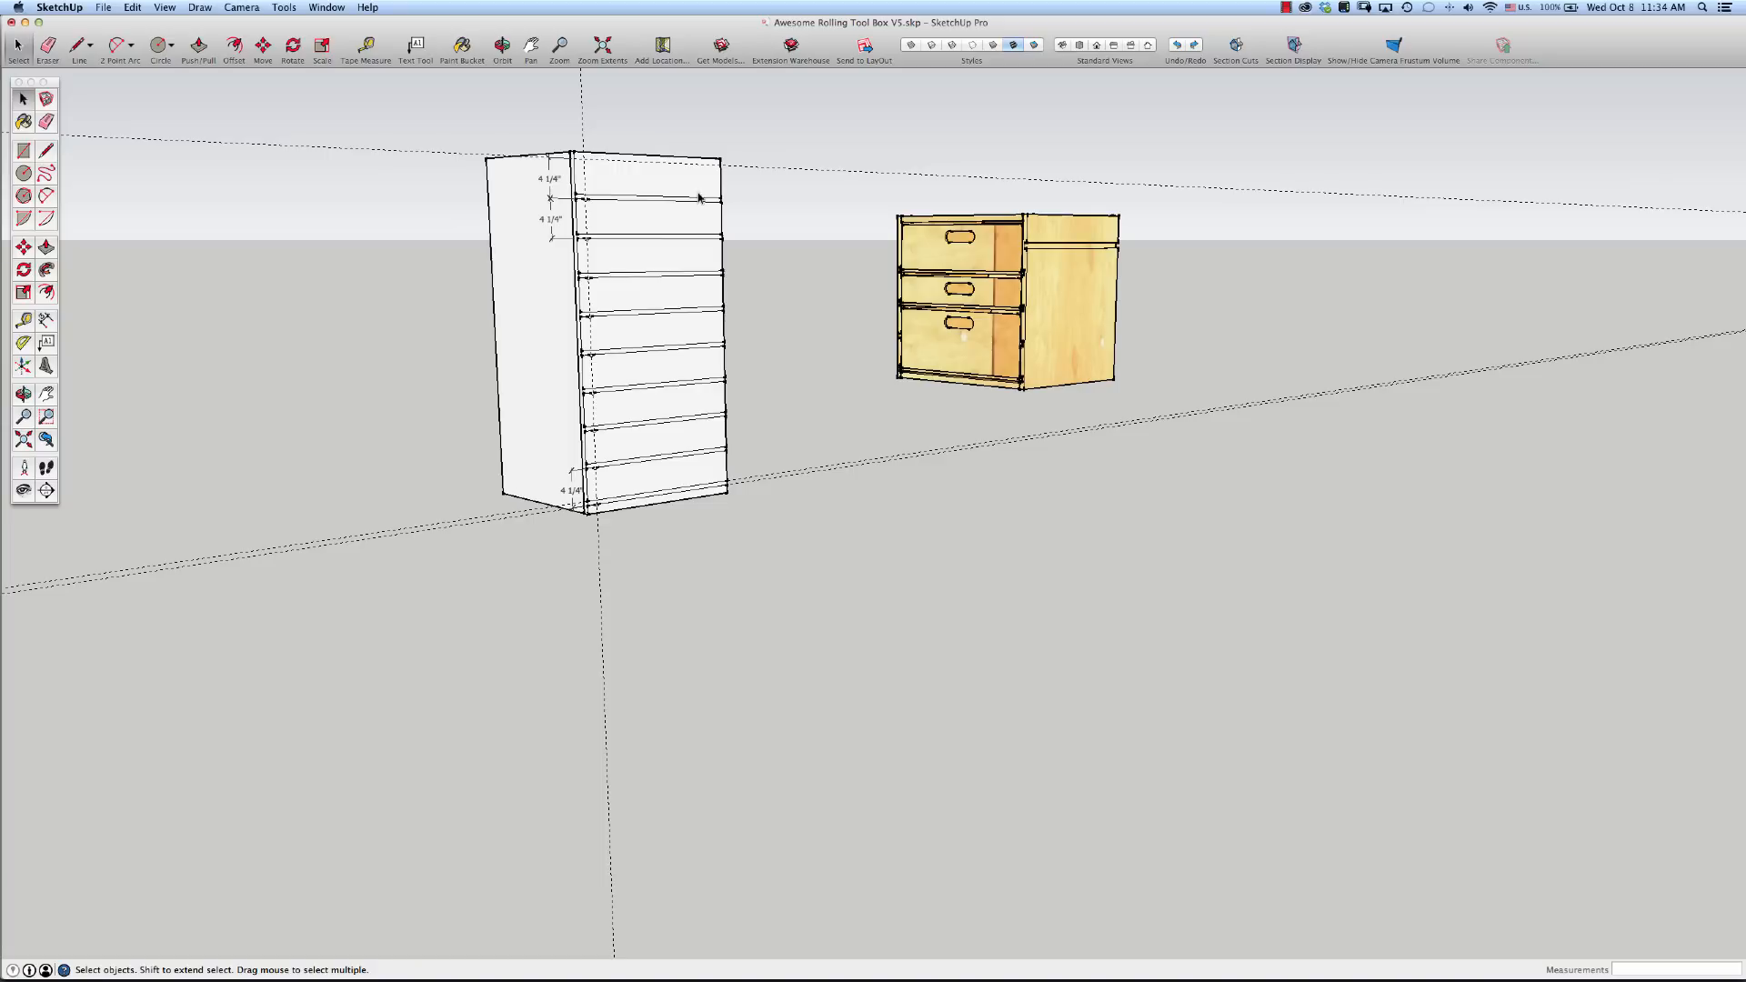
{"action": "mouse_move", "coordinate": [700, 235]}
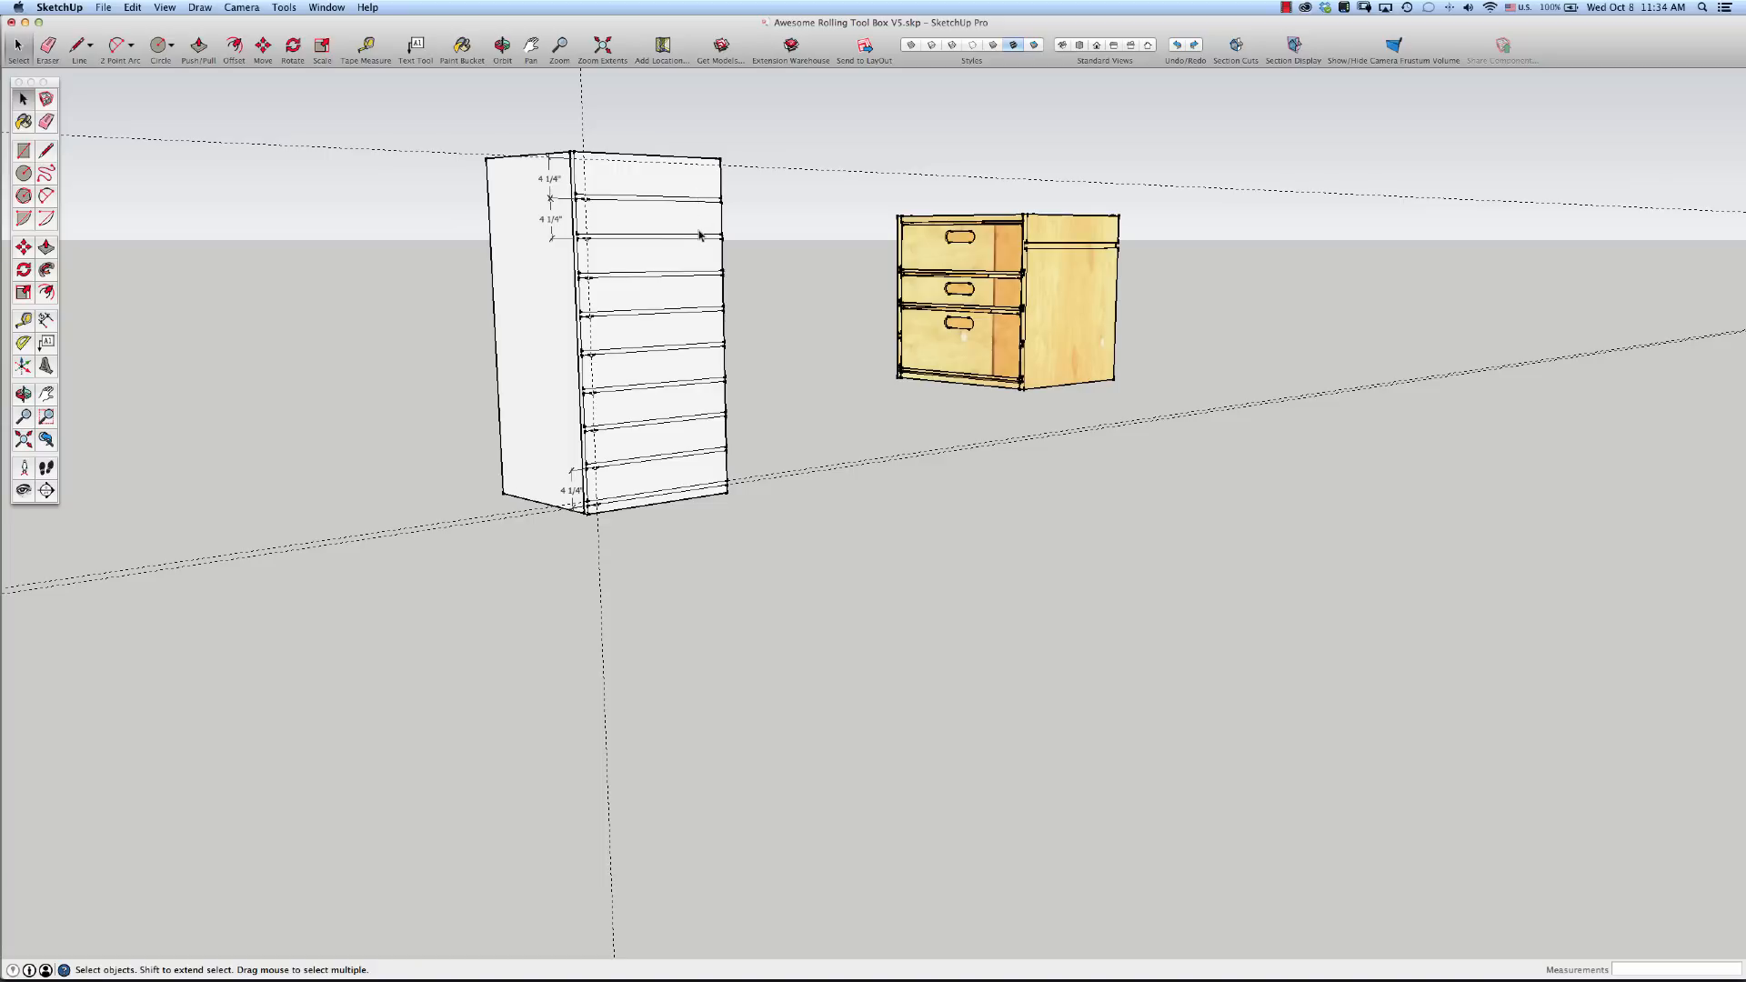
{"action": "mouse_move", "coordinate": [1033, 373]}
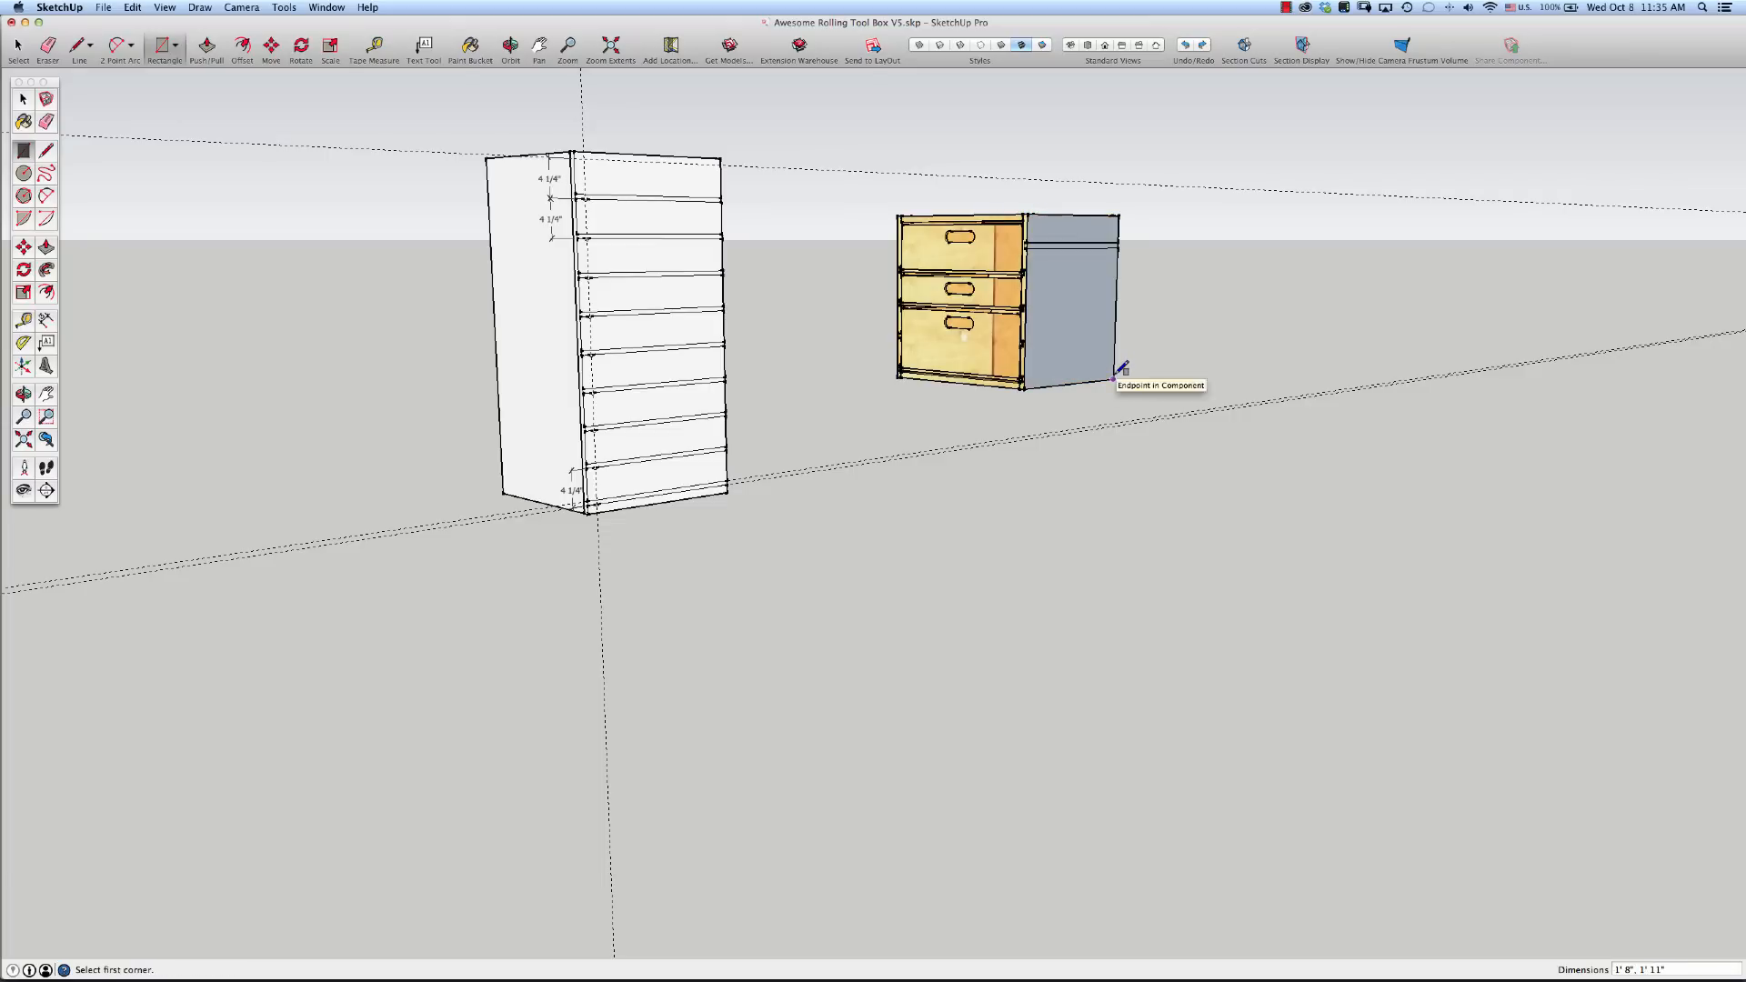
Set the grey rectangle onto the panel's upper dadoed face and check it with Tape Measure
{"action": "right_click", "coordinate": [1071, 311]}
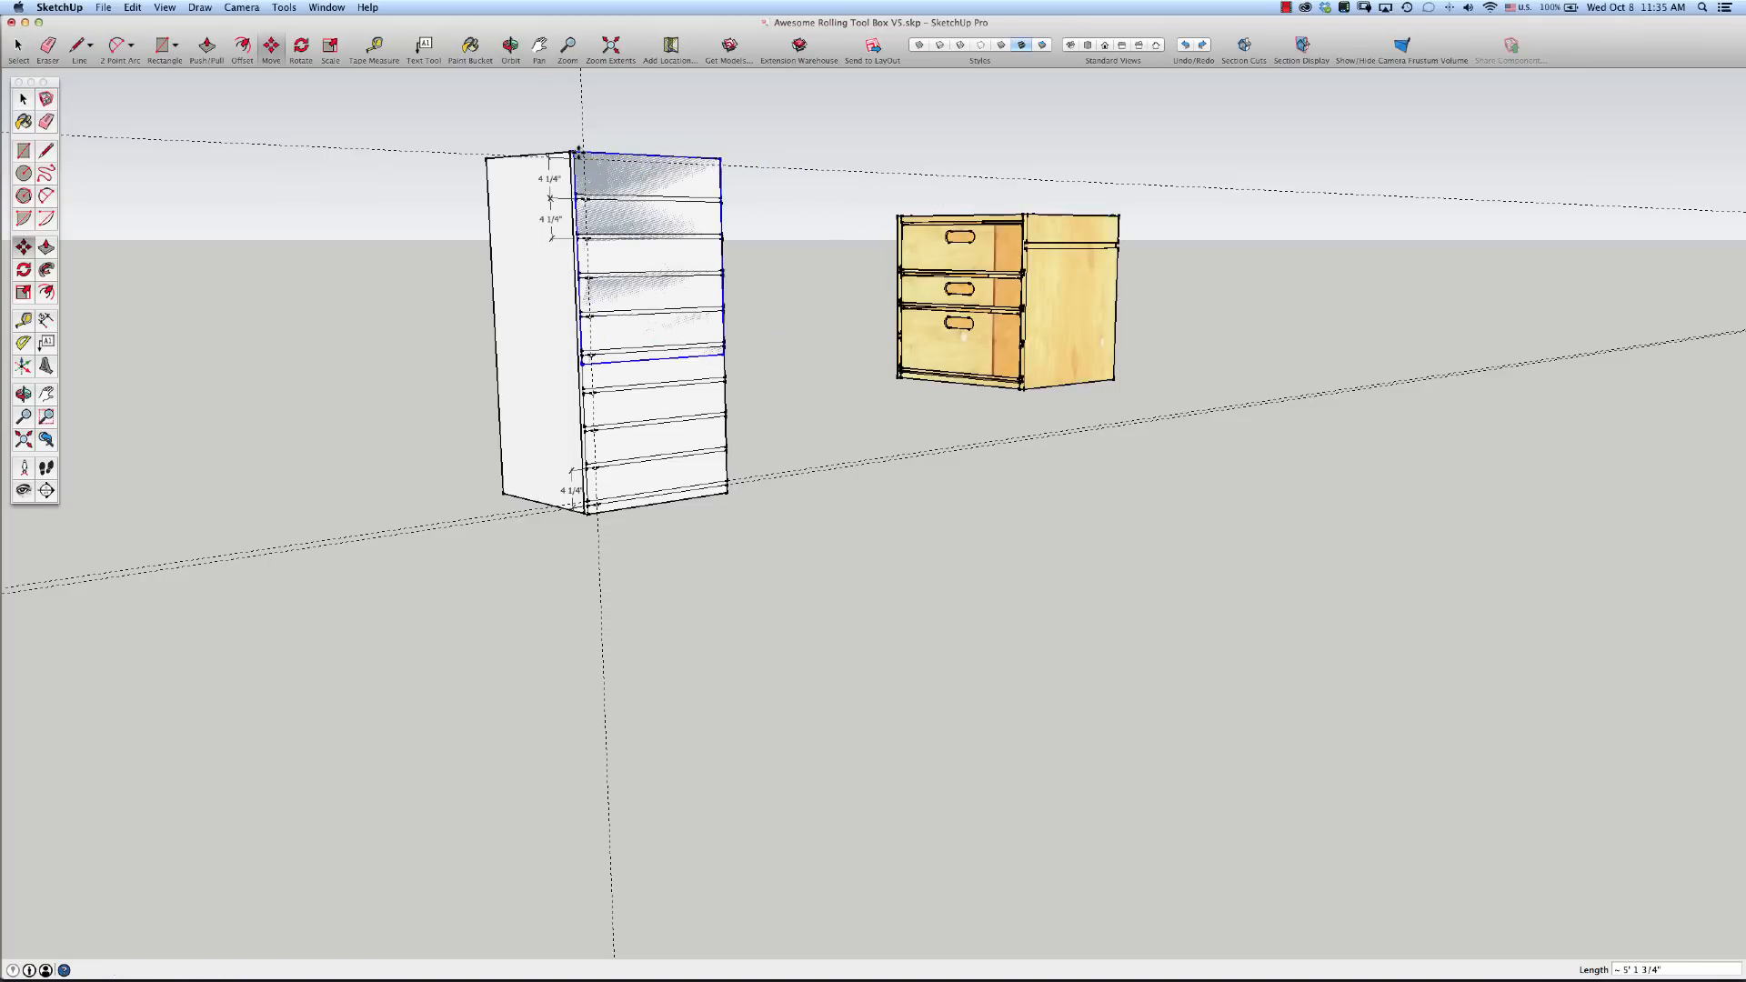
{"action": "left_click", "coordinate": [955, 346]}
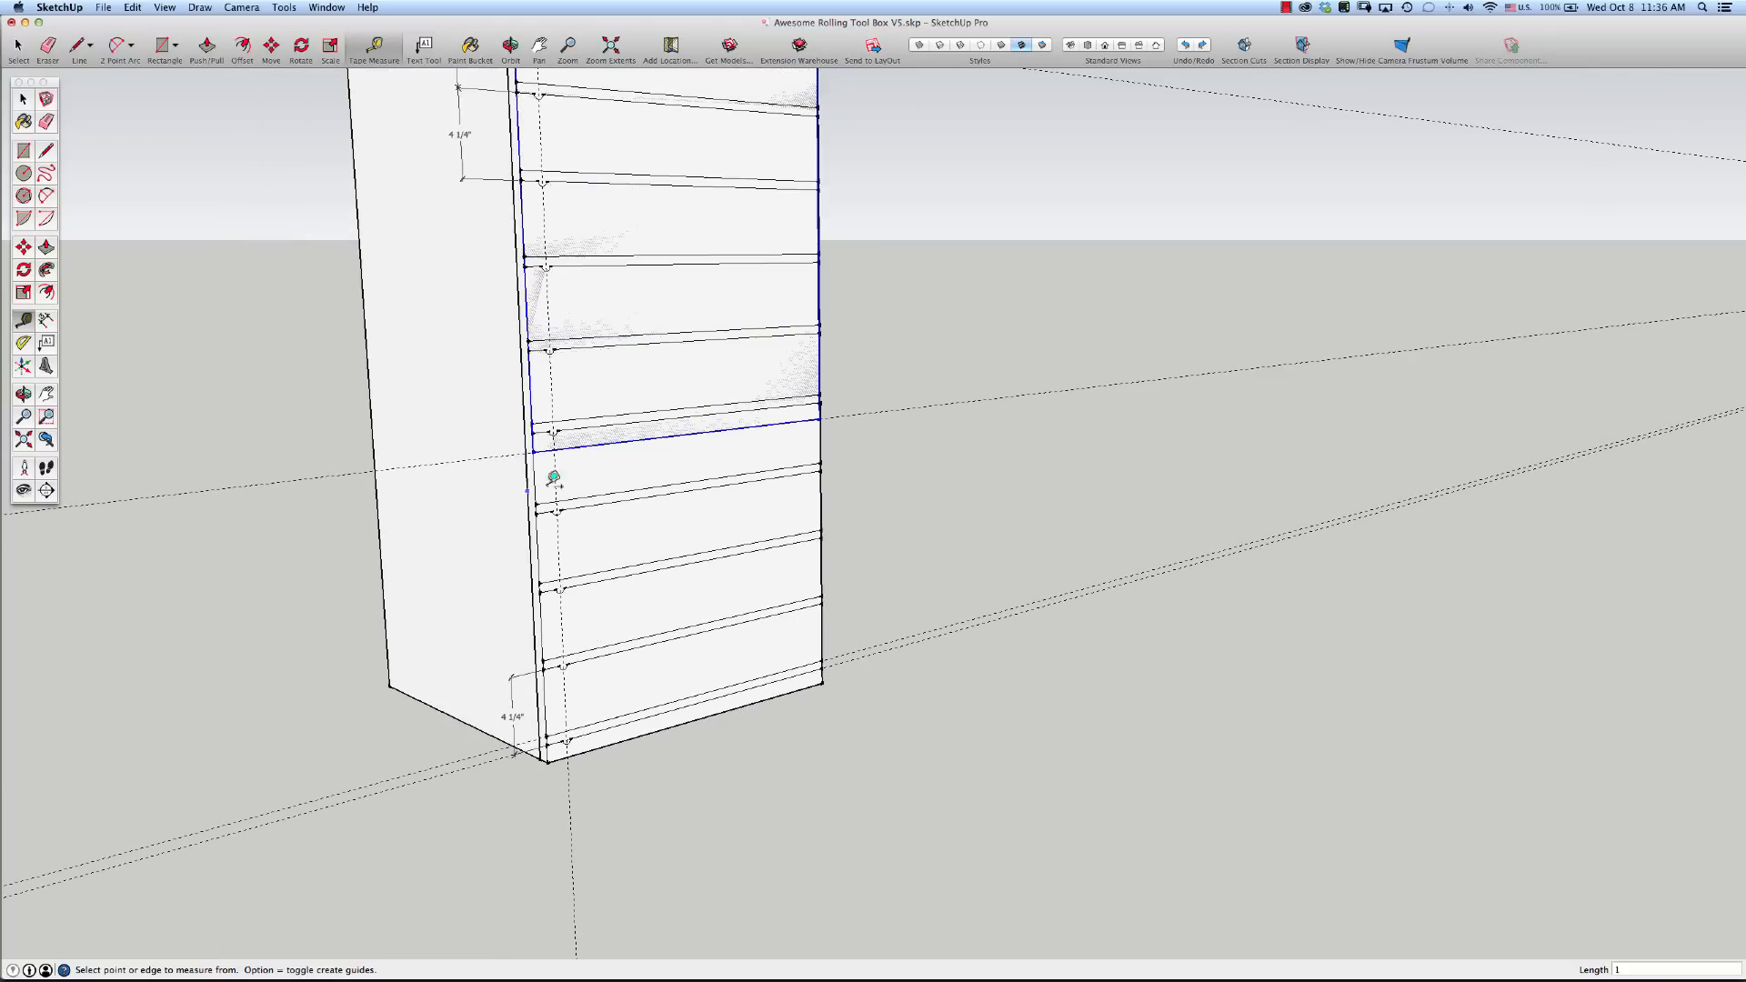
{"action": "mouse_move", "coordinate": [589, 460]}
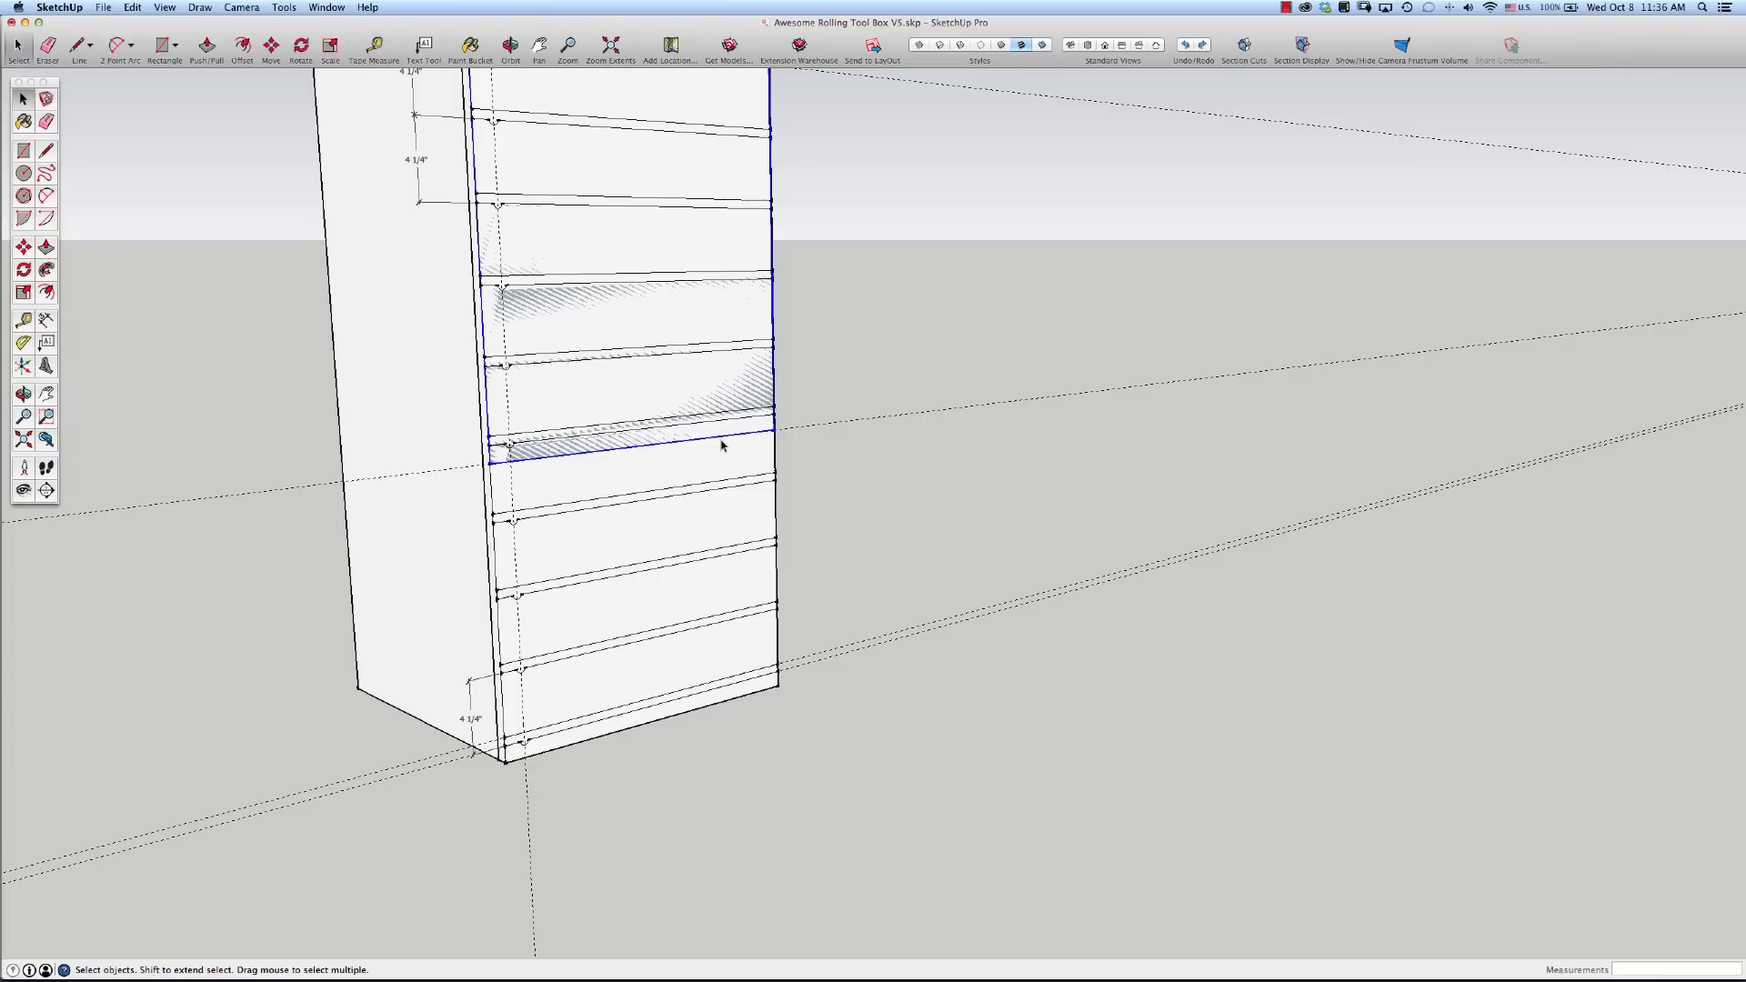
{"action": "left_click", "coordinate": [375, 48]}
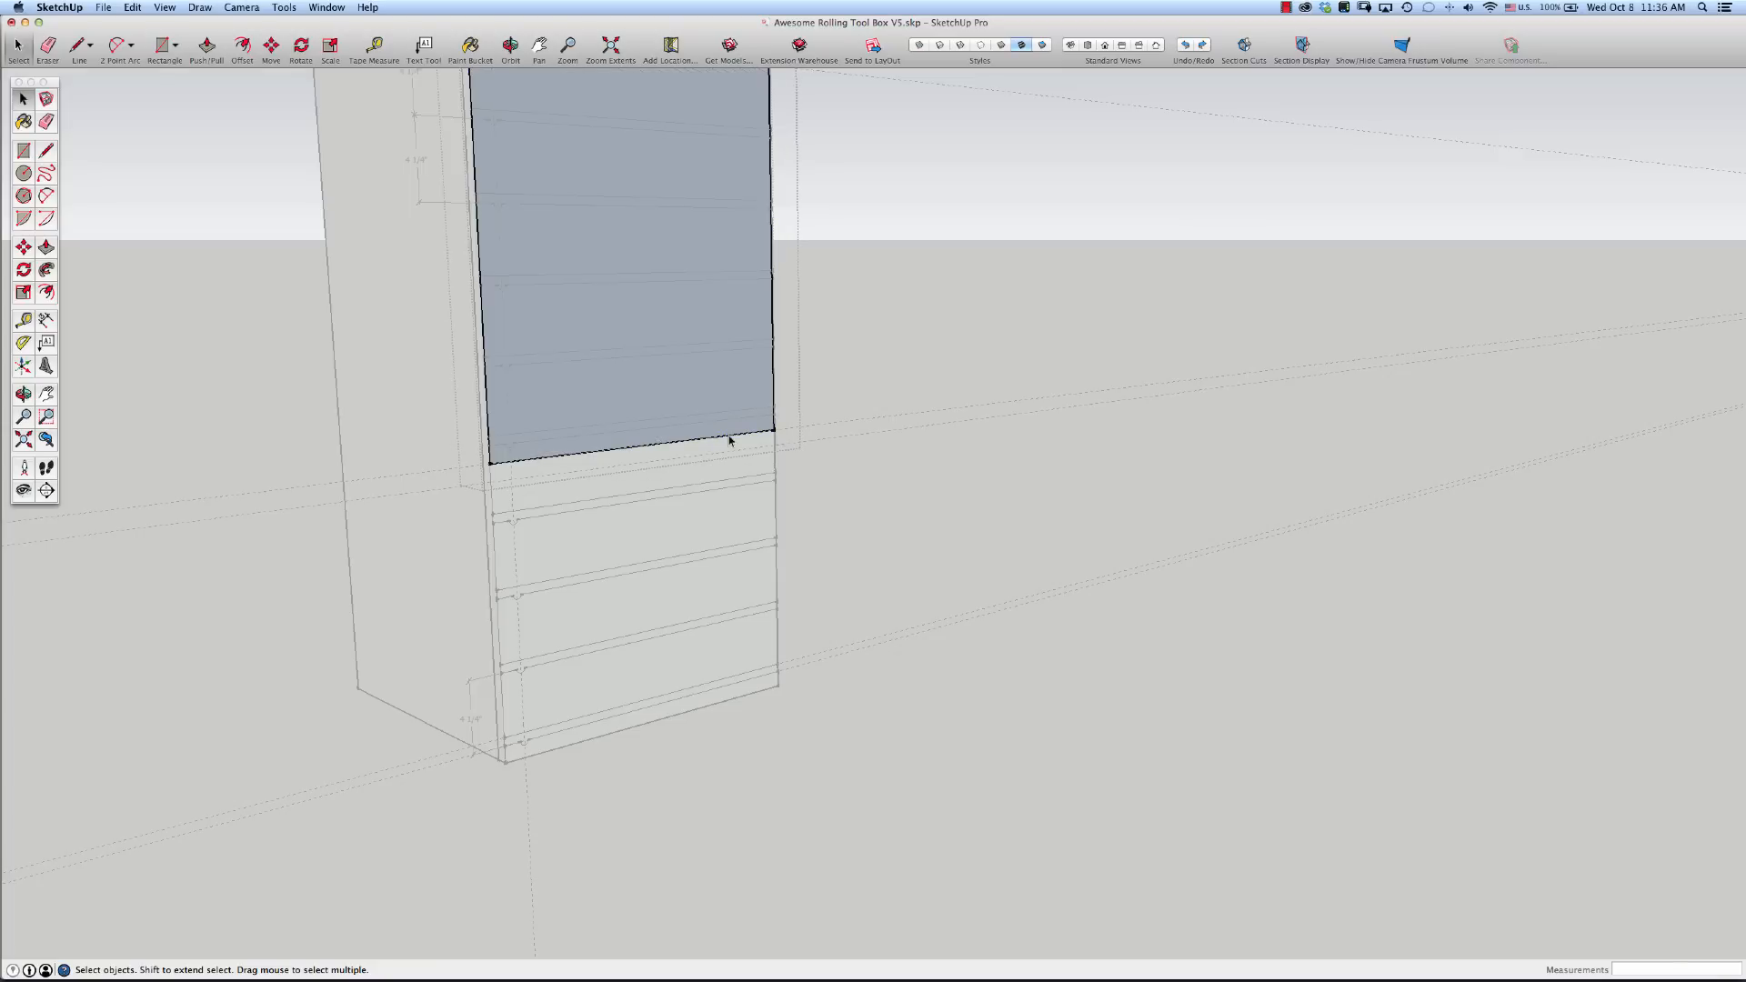
Pick up the grey rectangle to pull it off to the right of the side panel
{"action": "left_click", "coordinate": [729, 444]}
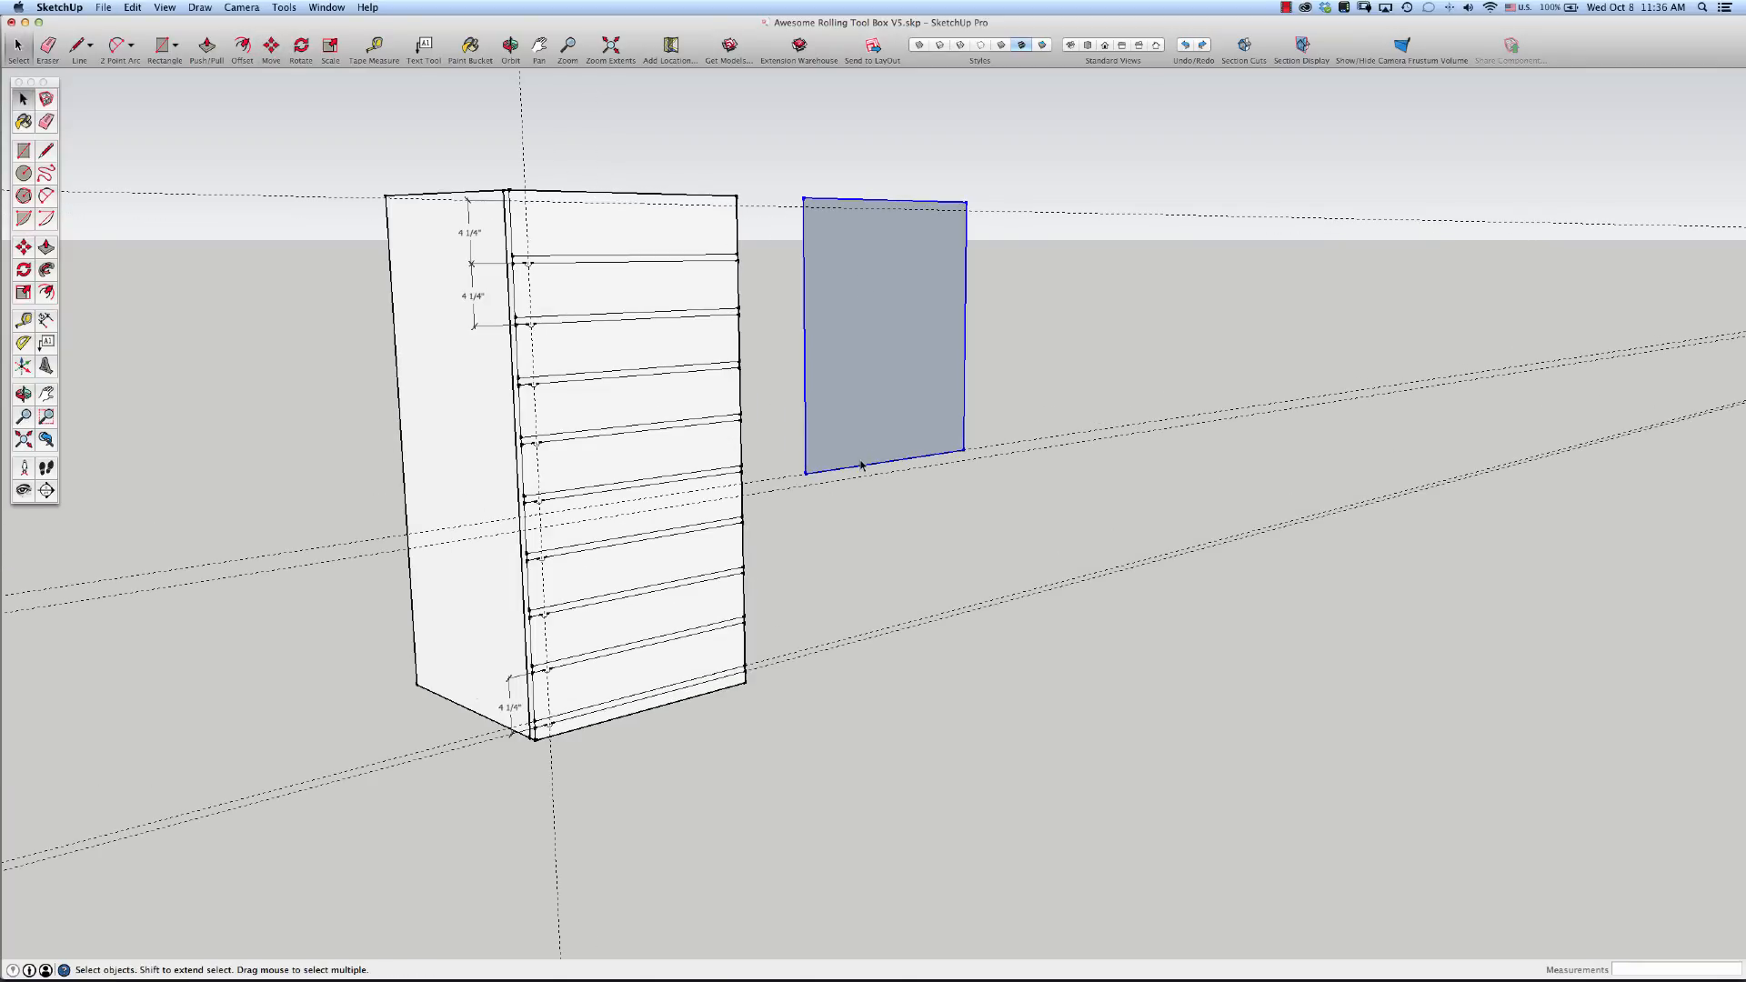
{"action": "mouse_move", "coordinate": [1038, 331]}
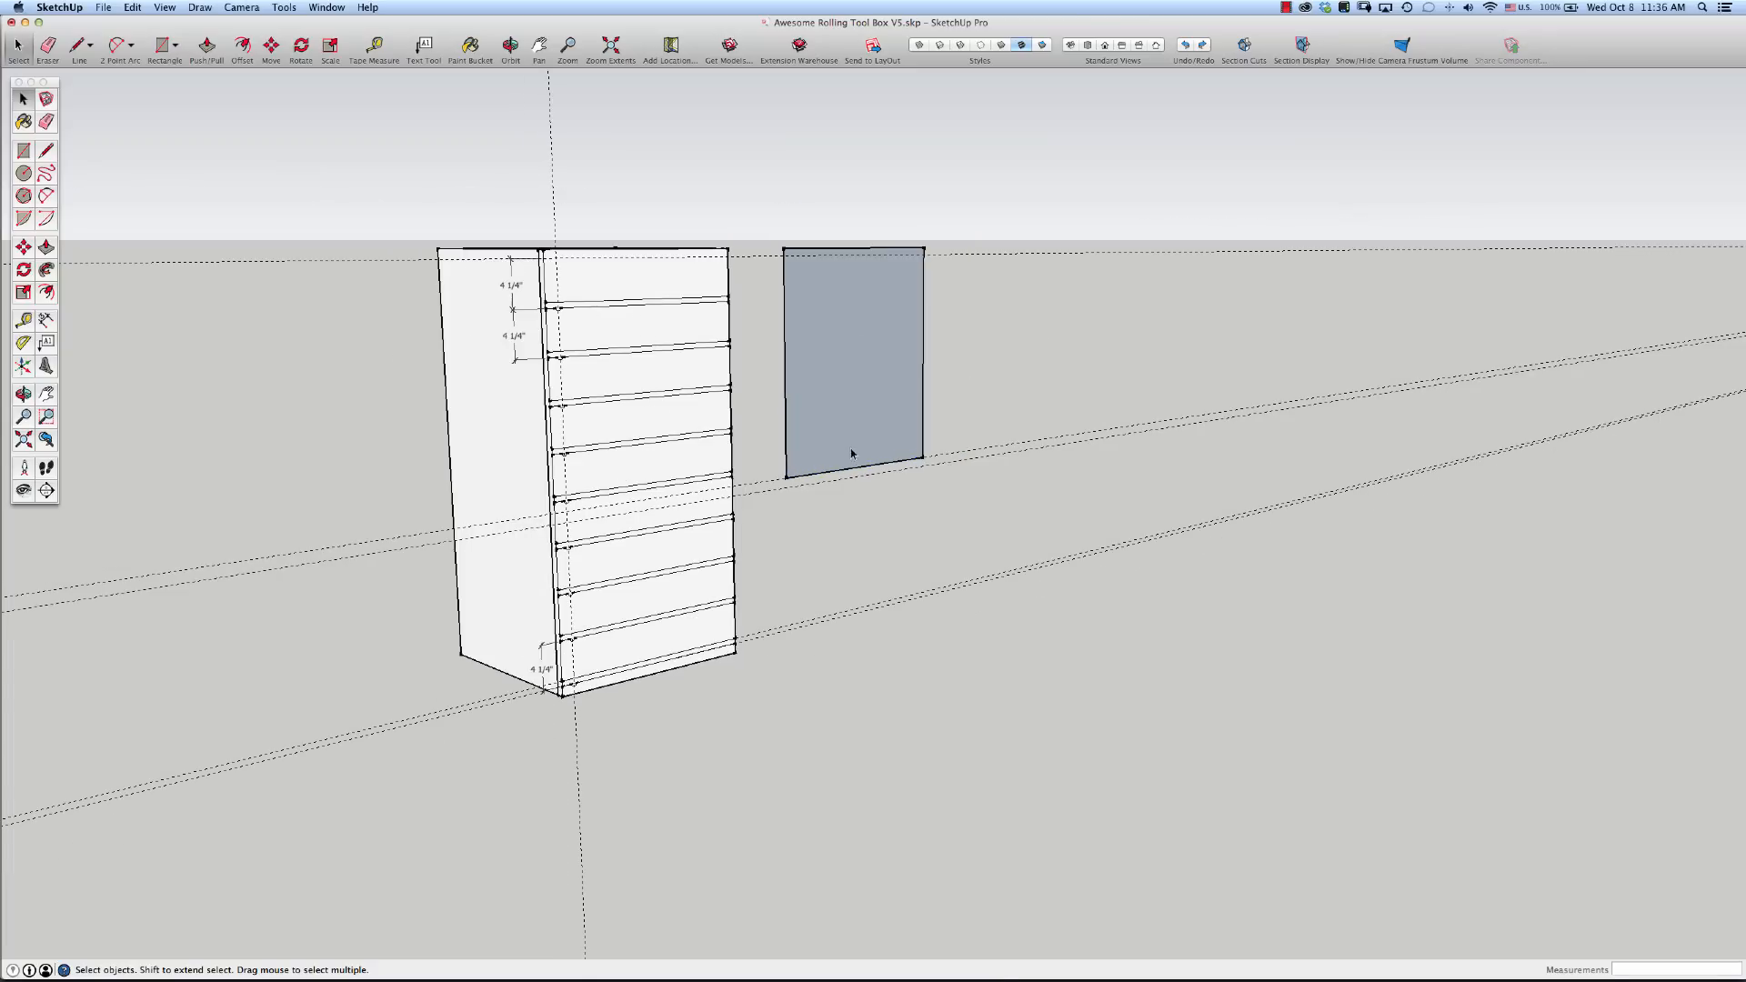
{"action": "mouse_move", "coordinate": [865, 398]}
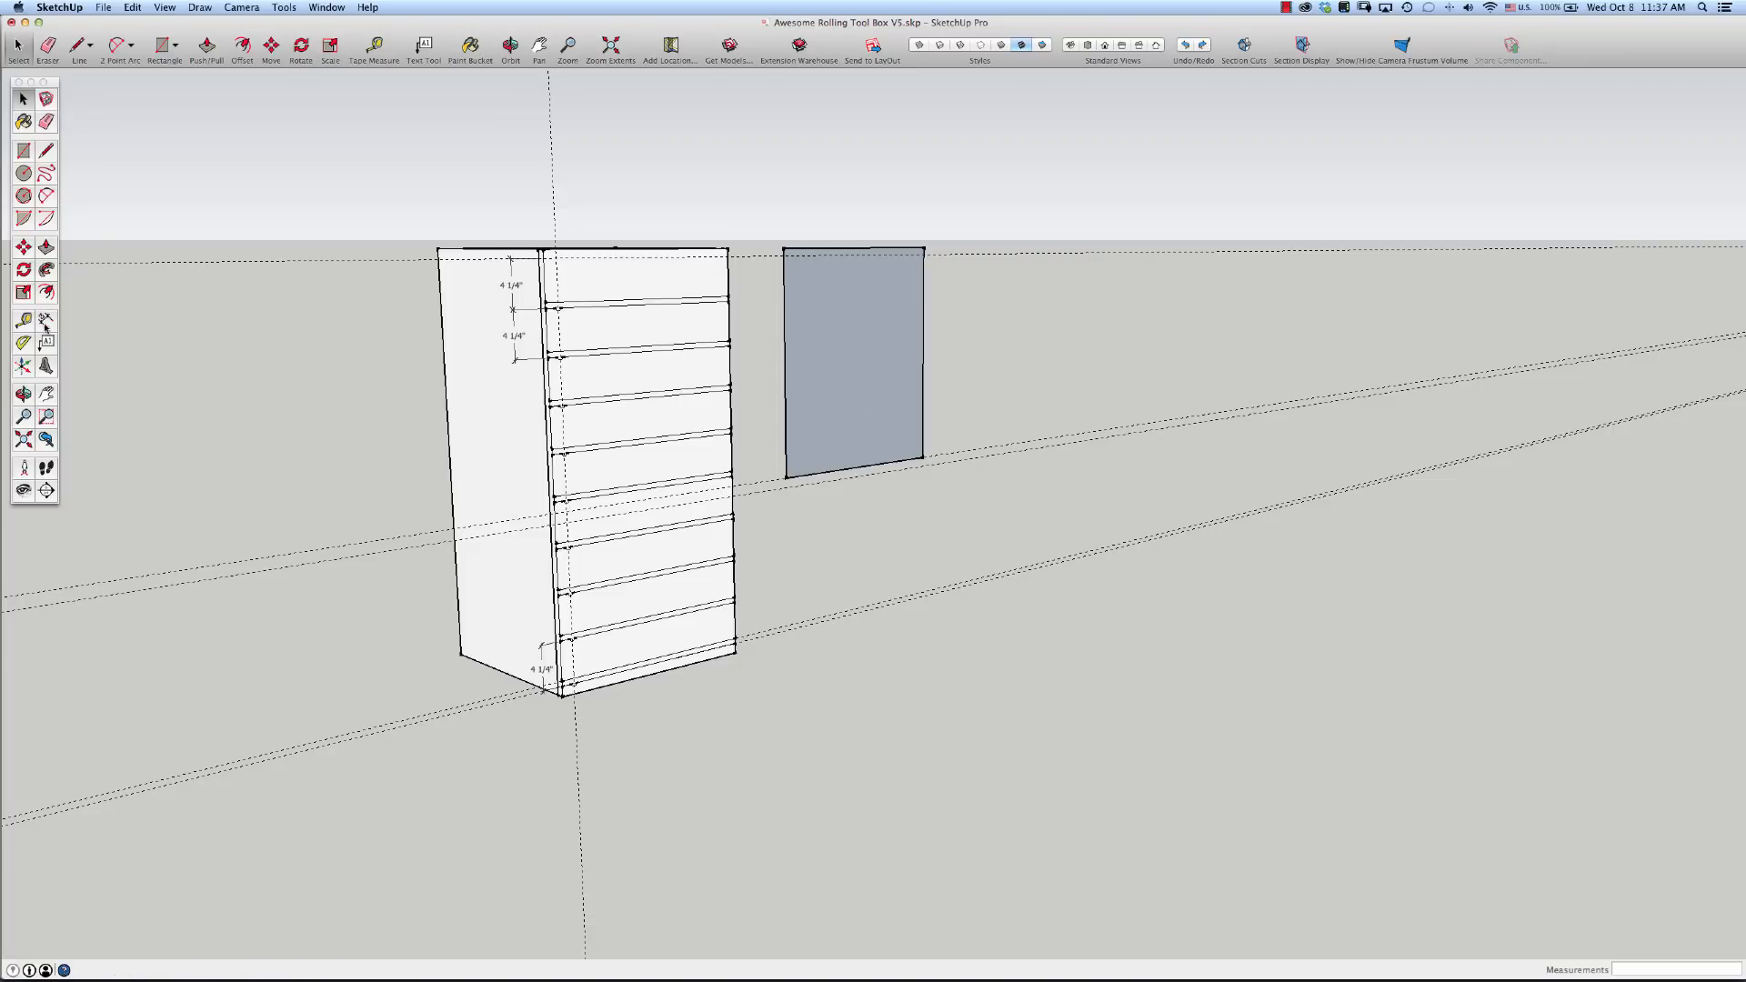
Start a height dimension along the grey rectangle's tall edge
{"action": "left_click", "coordinate": [923, 249]}
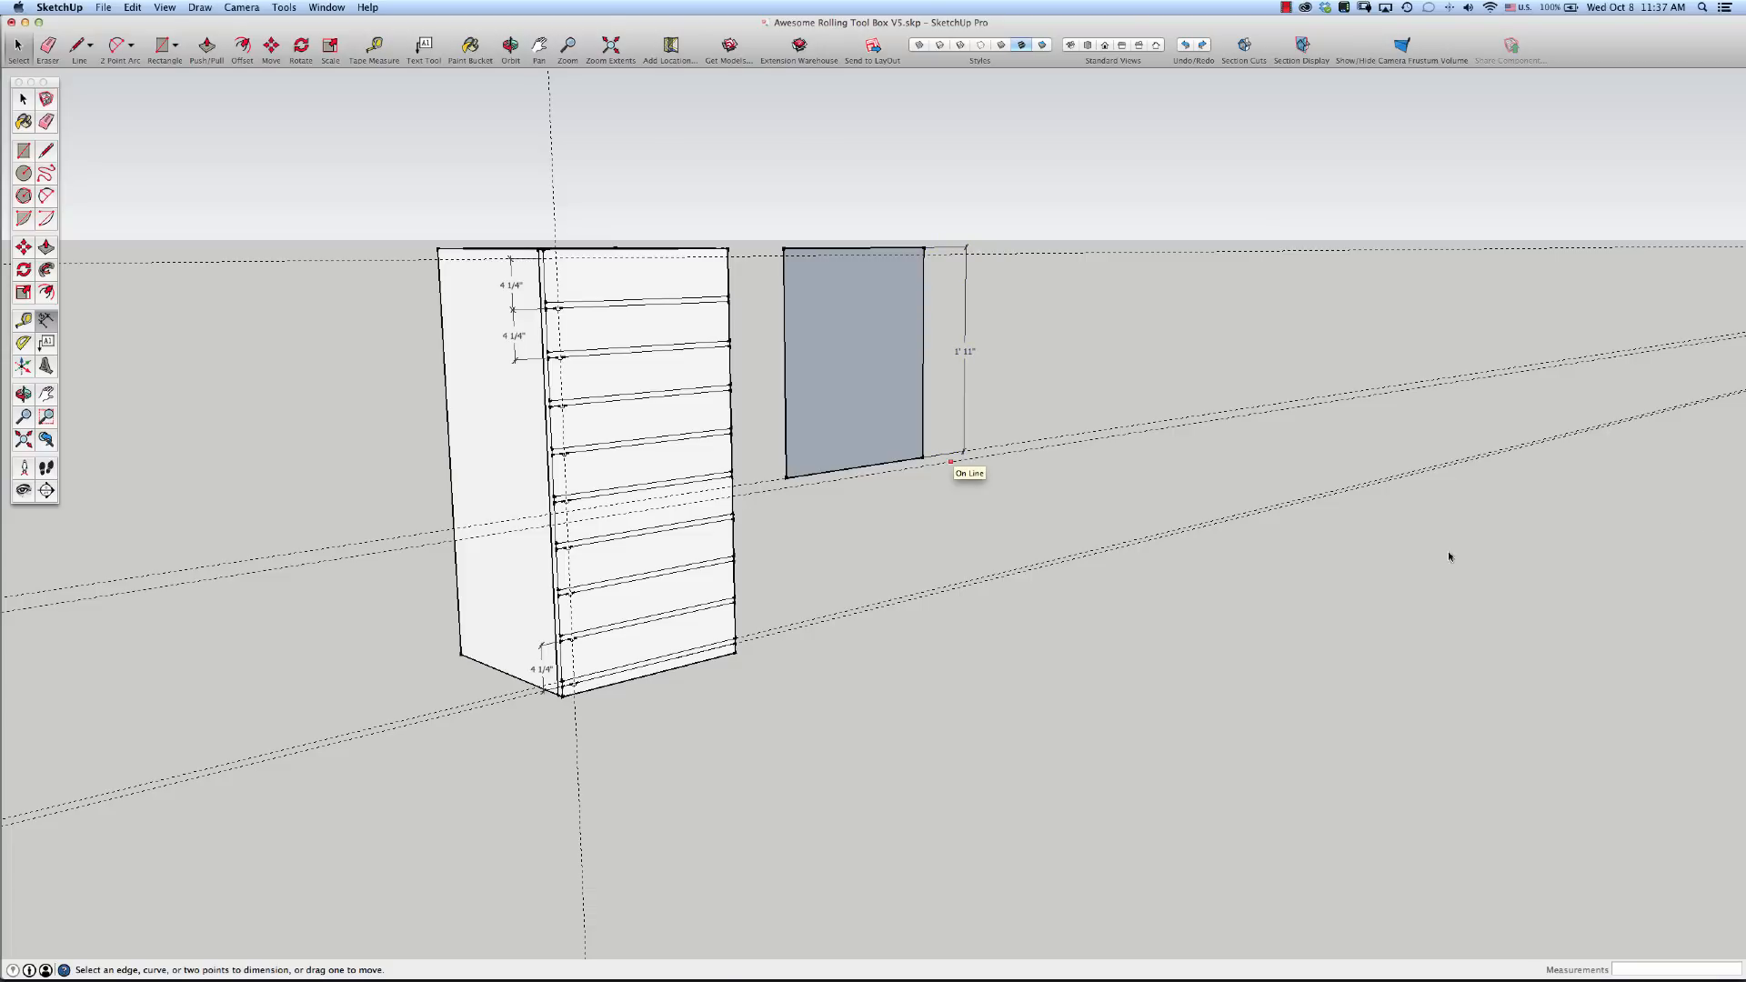
{"action": "mouse_move", "coordinate": [831, 369]}
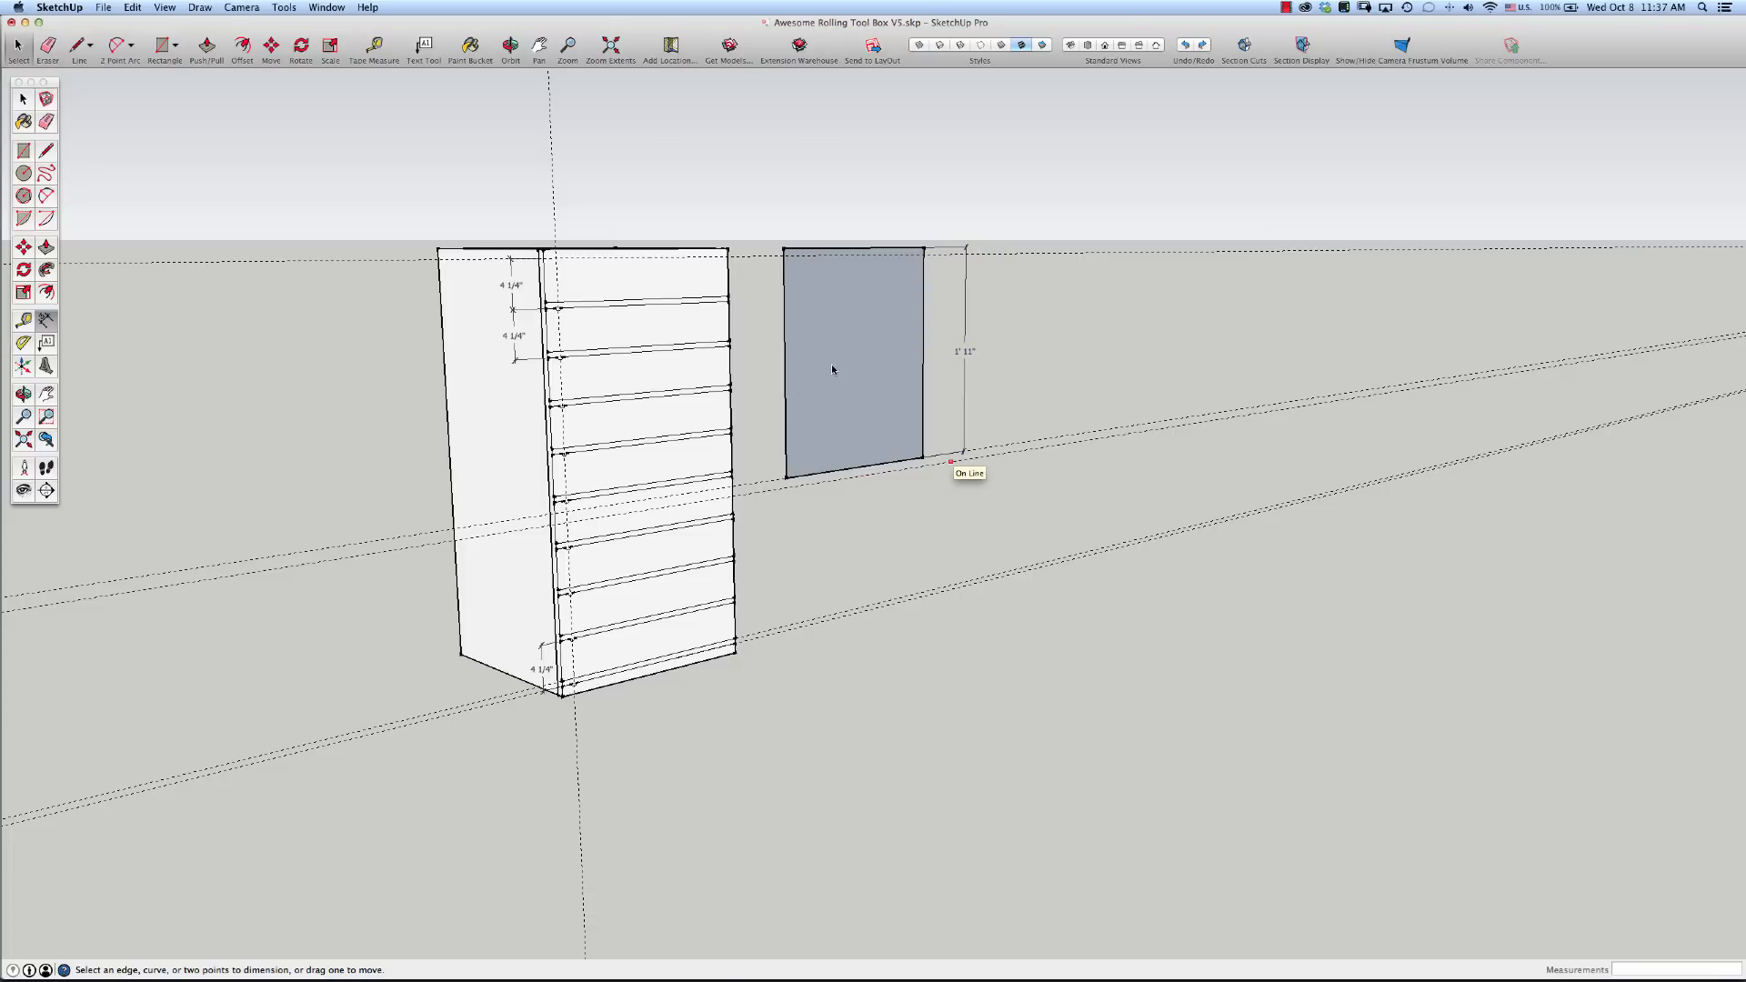
{"action": "mouse_move", "coordinate": [739, 363]}
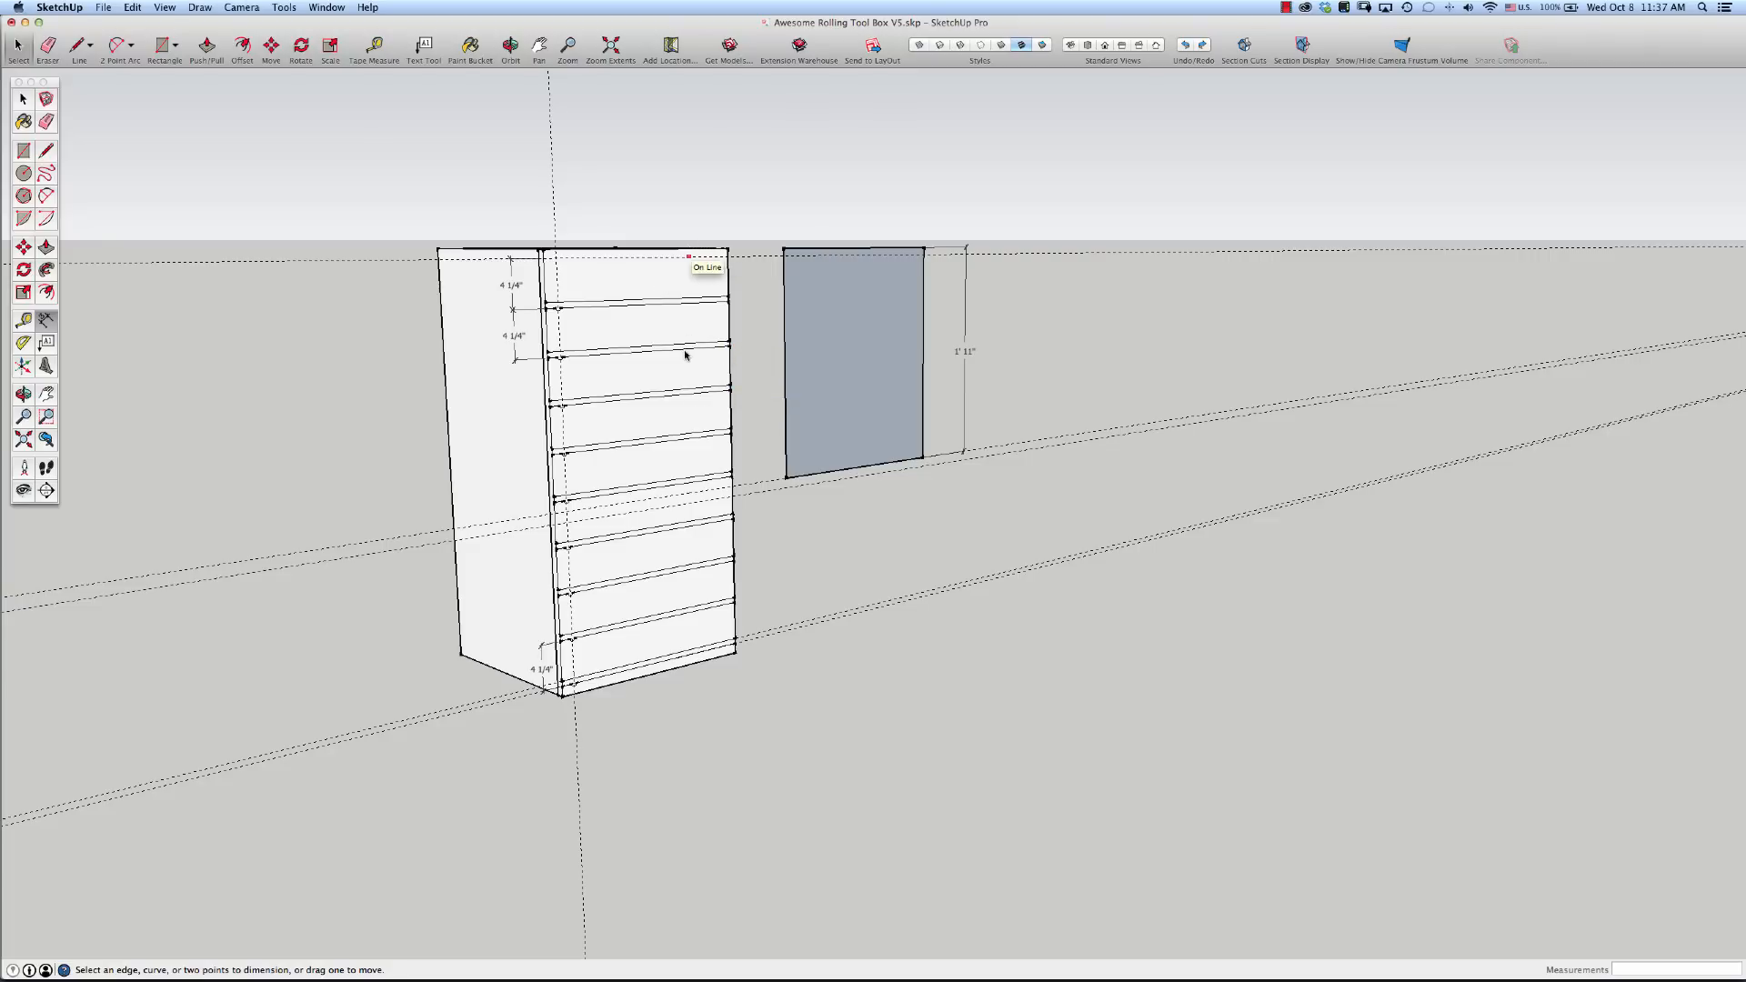
{"action": "mouse_move", "coordinate": [678, 460]}
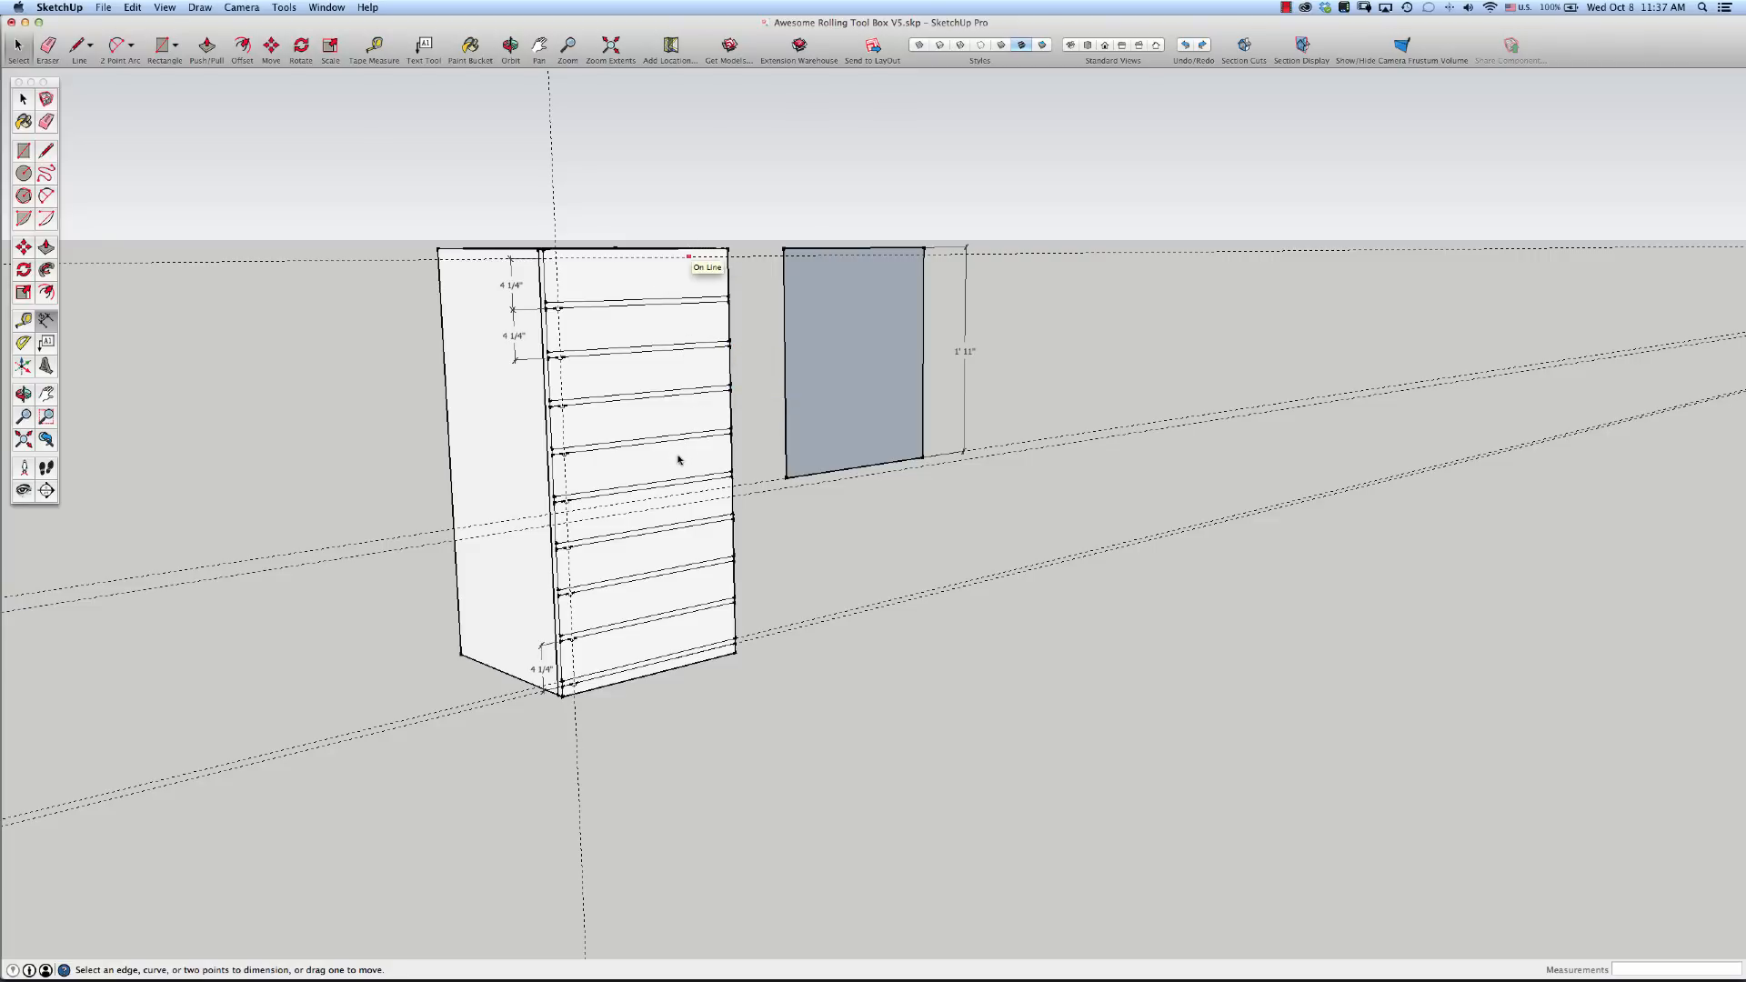
{"action": "mouse_move", "coordinate": [1015, 385]}
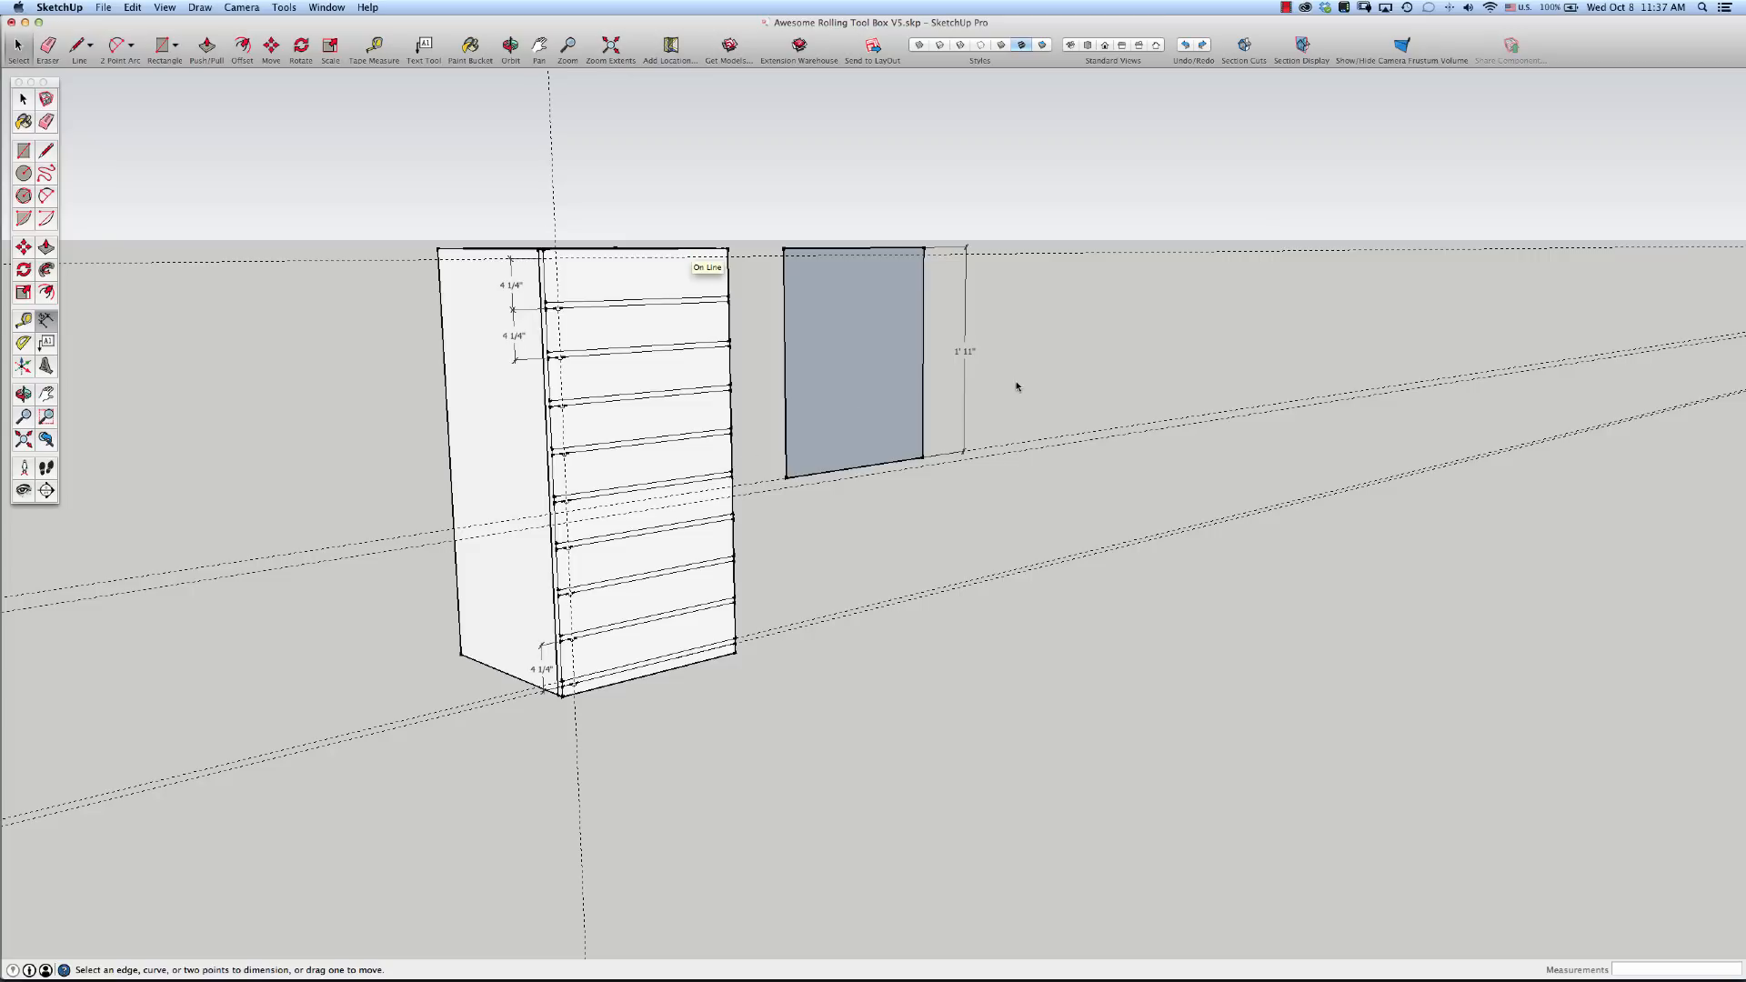
{"action": "mouse_move", "coordinate": [791, 405]}
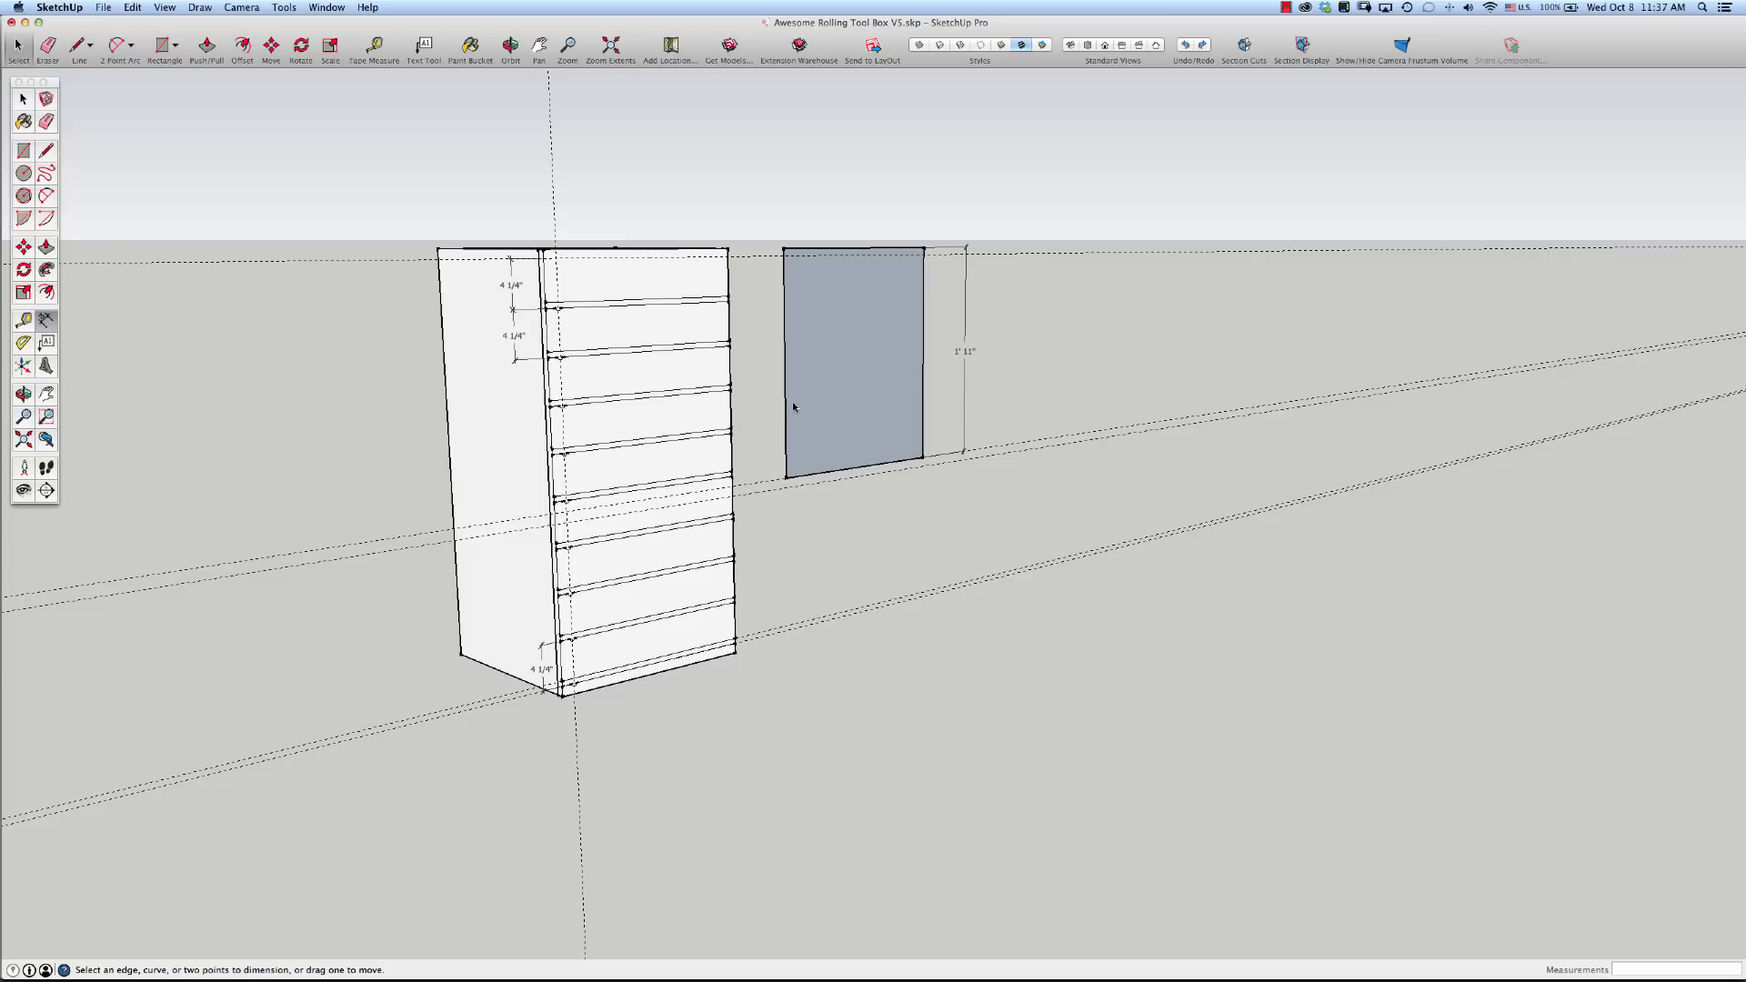